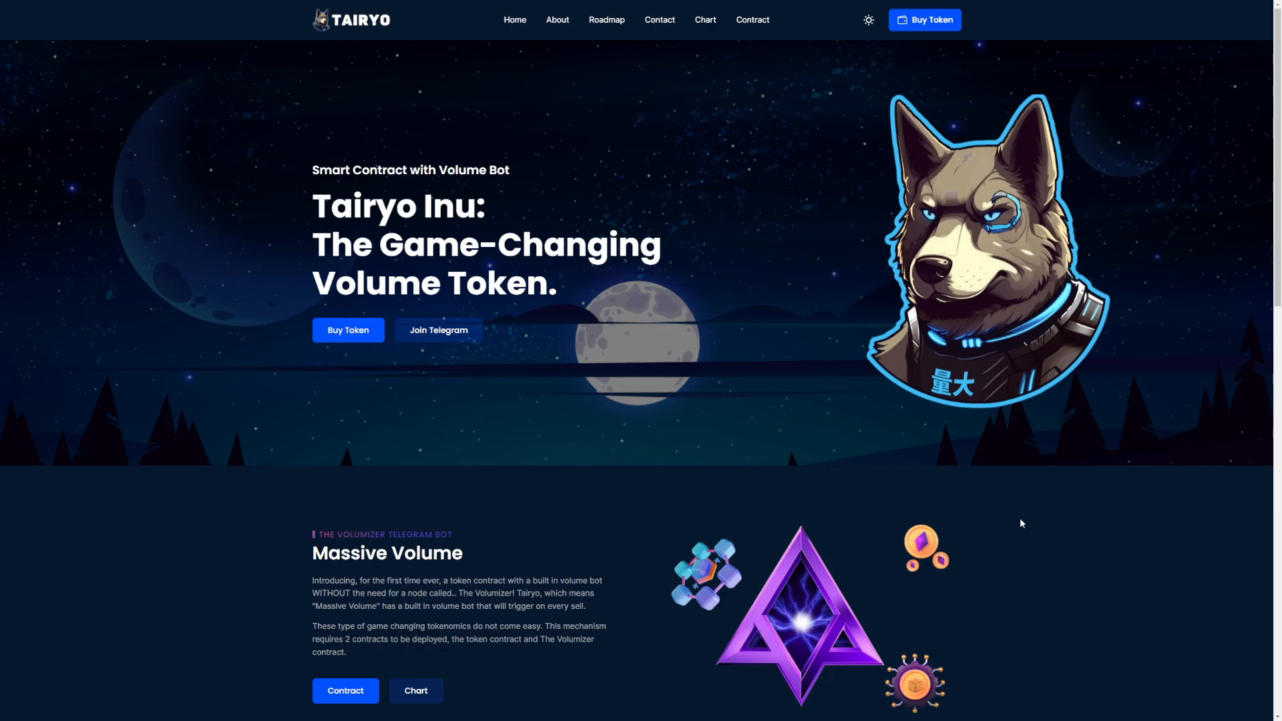
pyautogui.moveTo(415, 187)
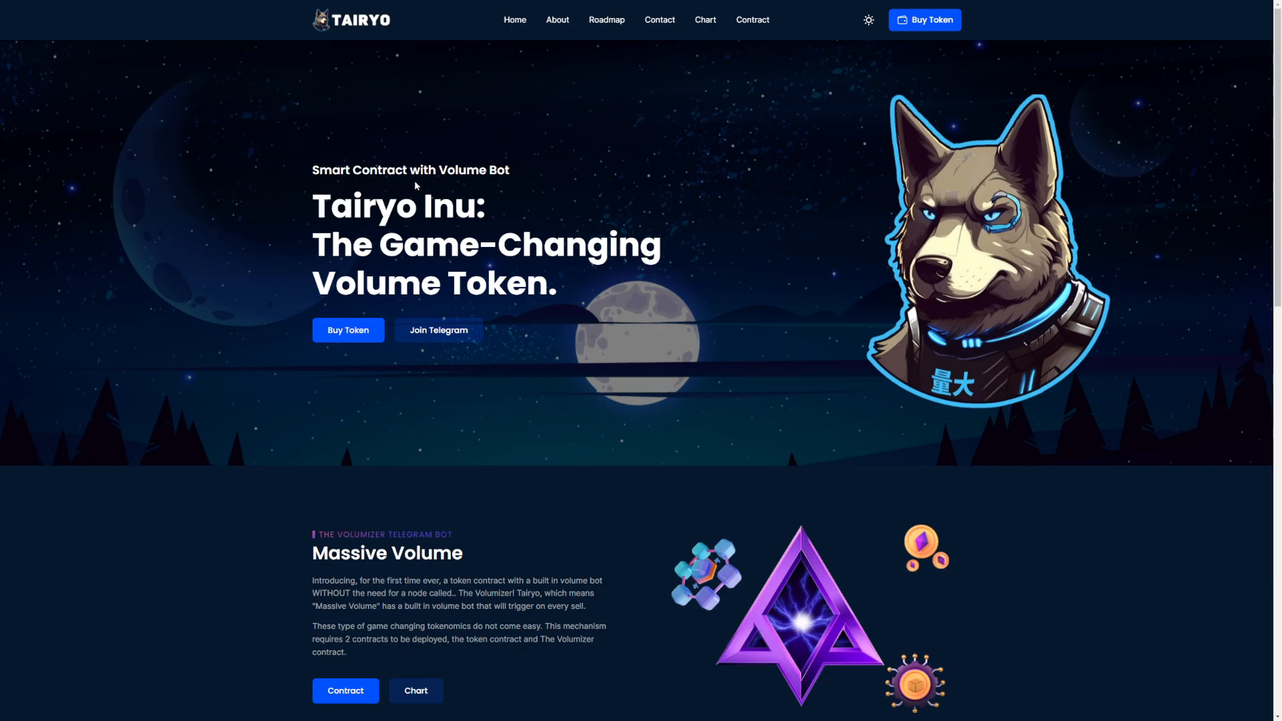
pyautogui.moveTo(417, 184)
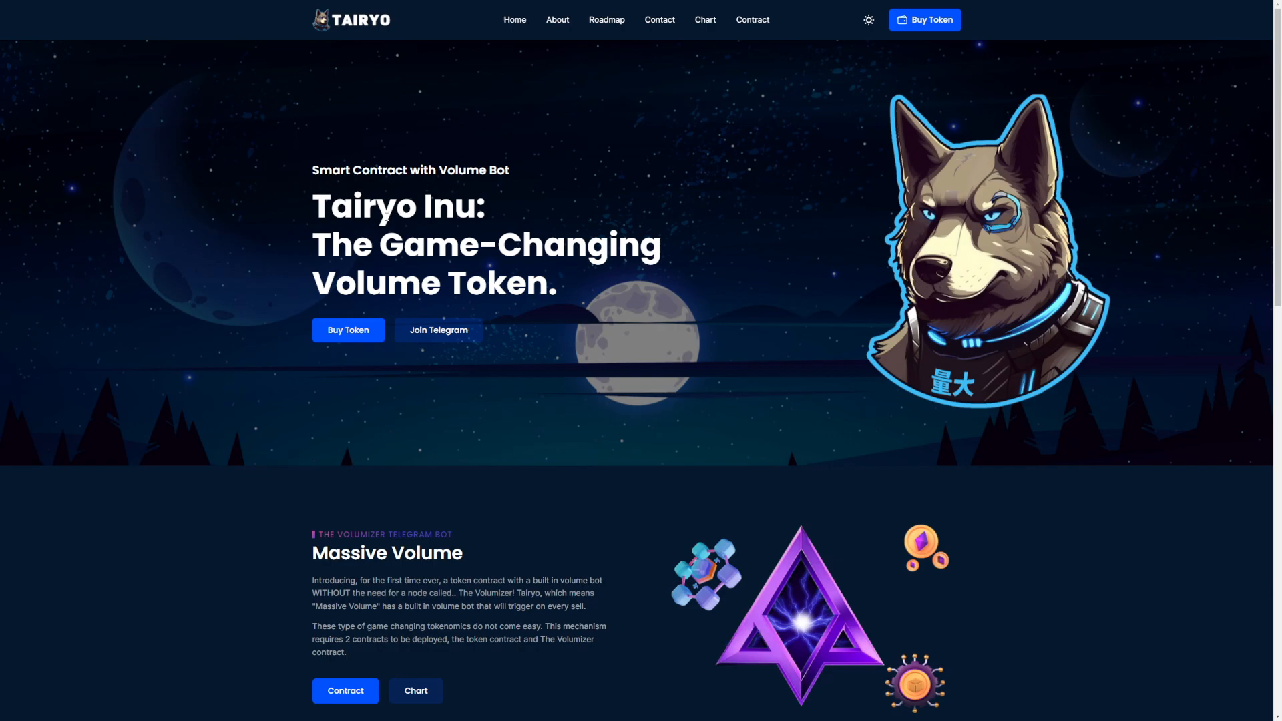
pyautogui.moveTo(279, 268)
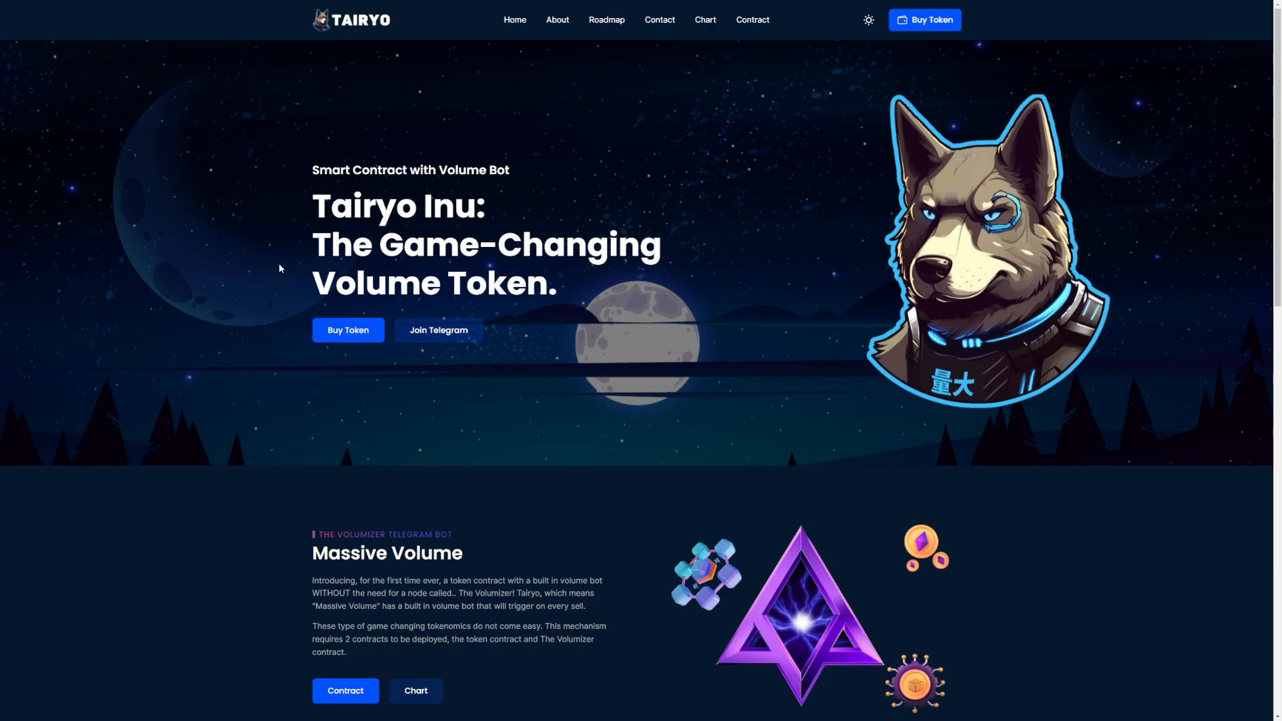
# - Scroll the homepage to the Massive Volume section describing the Volumizer bot
pyautogui.scroll(-3)
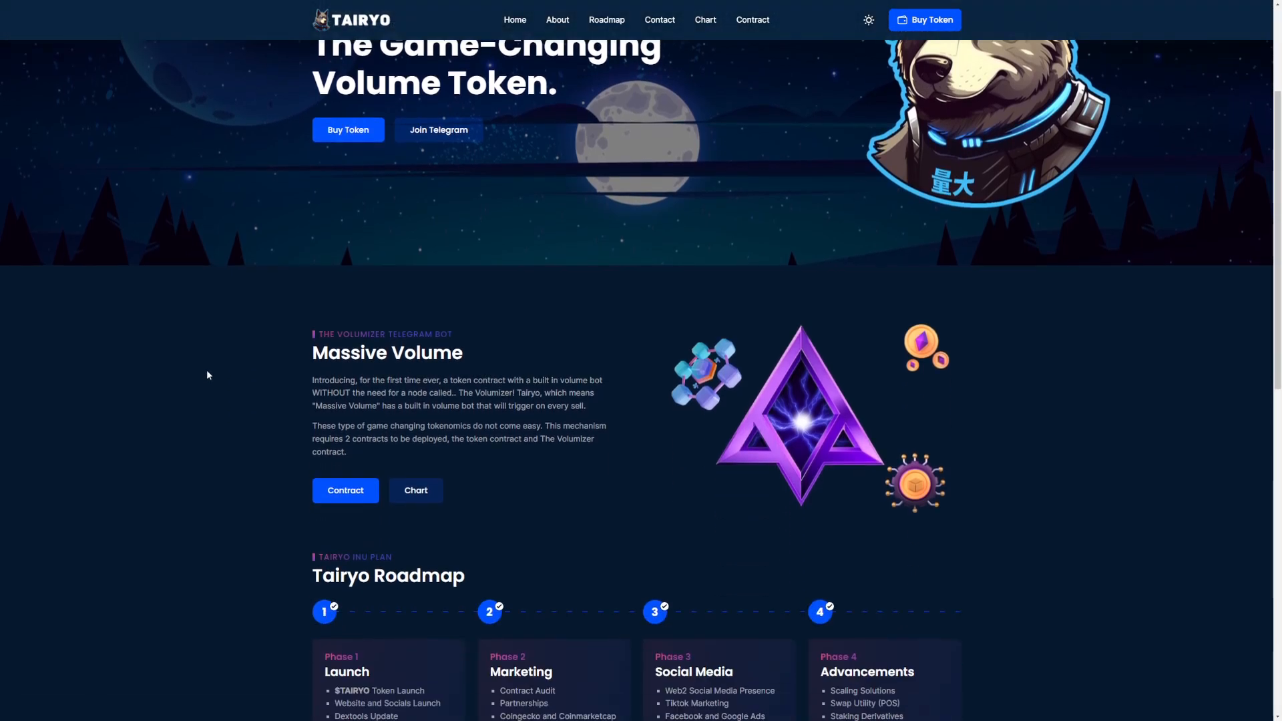
pyautogui.moveTo(507, 366)
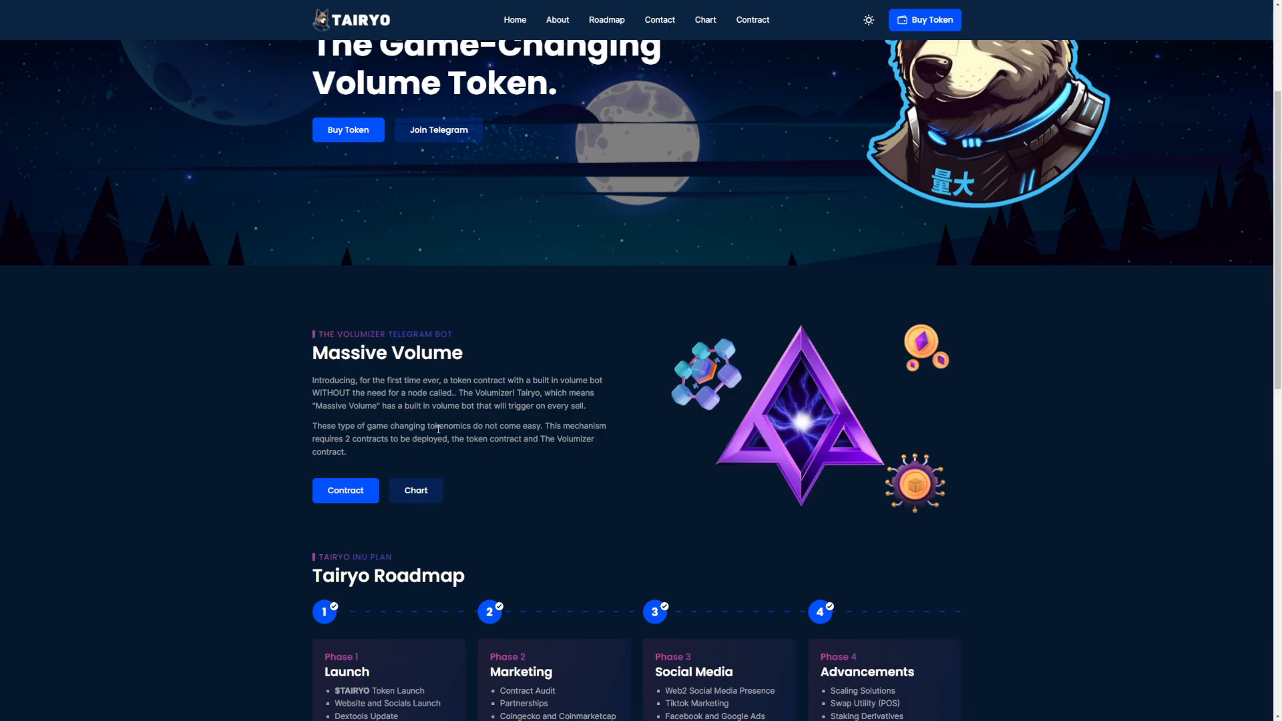
pyautogui.moveTo(487, 424)
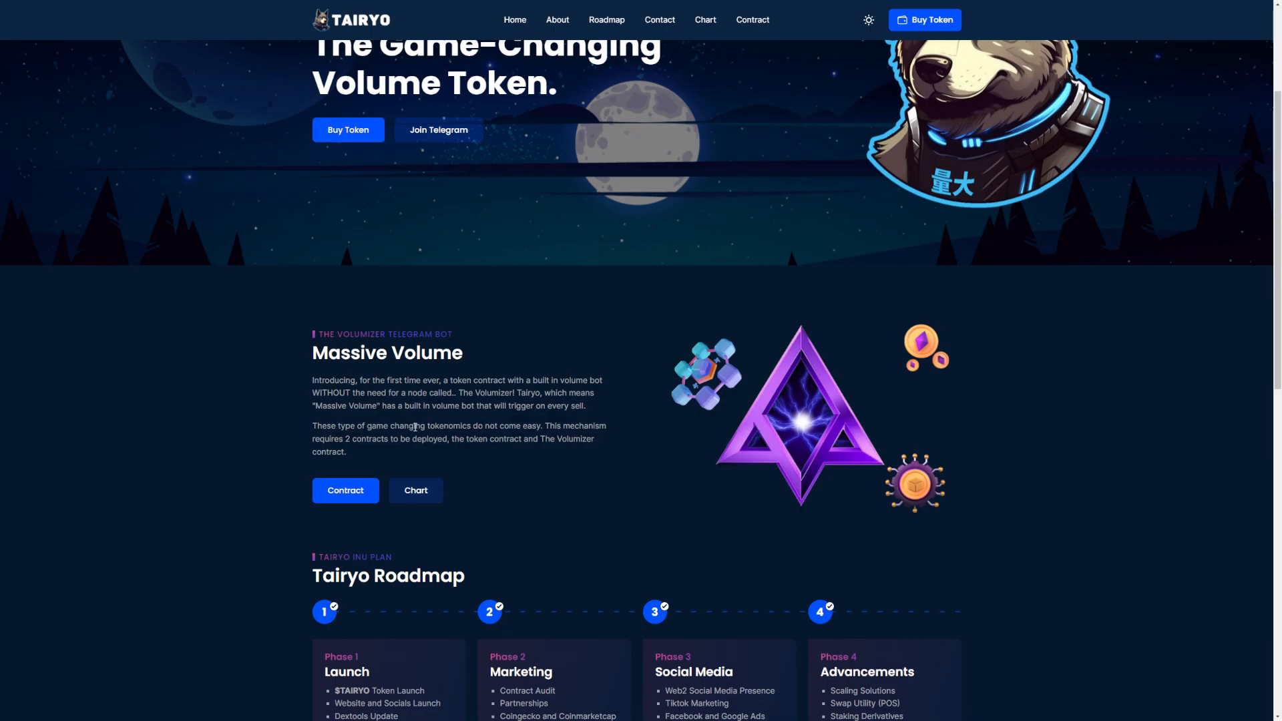
pyautogui.moveTo(442, 428)
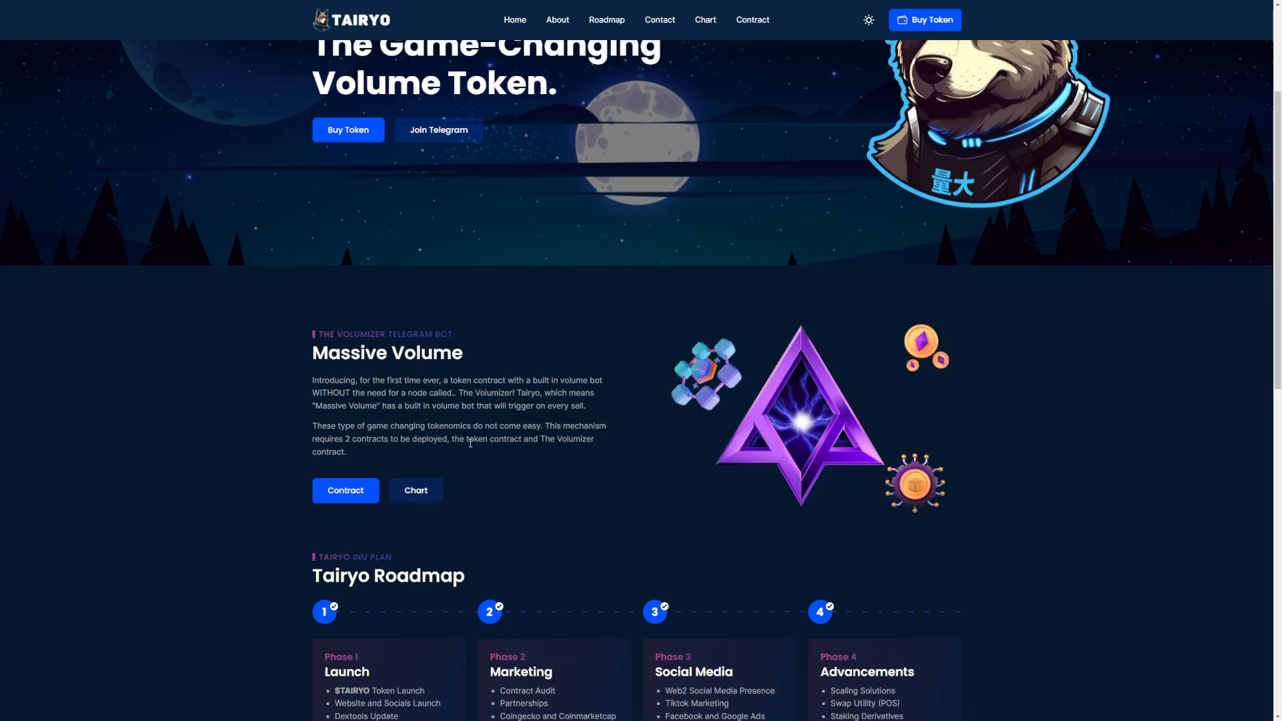
pyautogui.moveTo(397, 437)
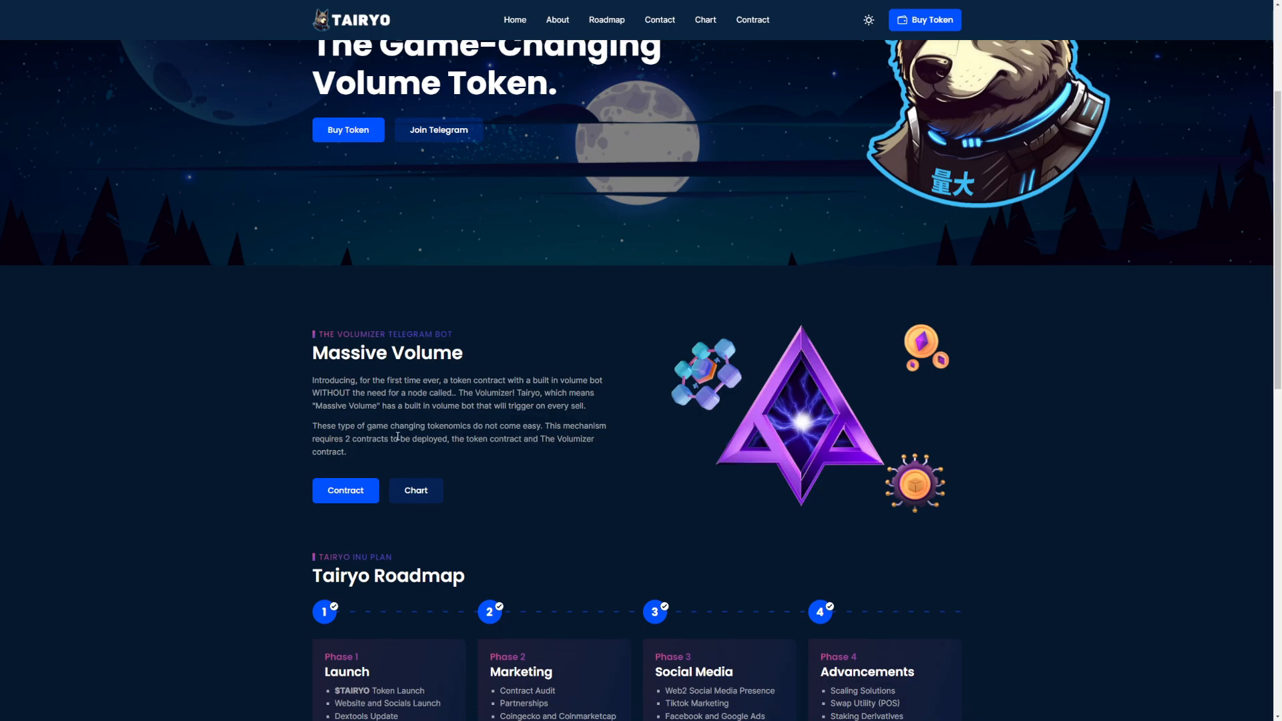
pyautogui.moveTo(466, 459)
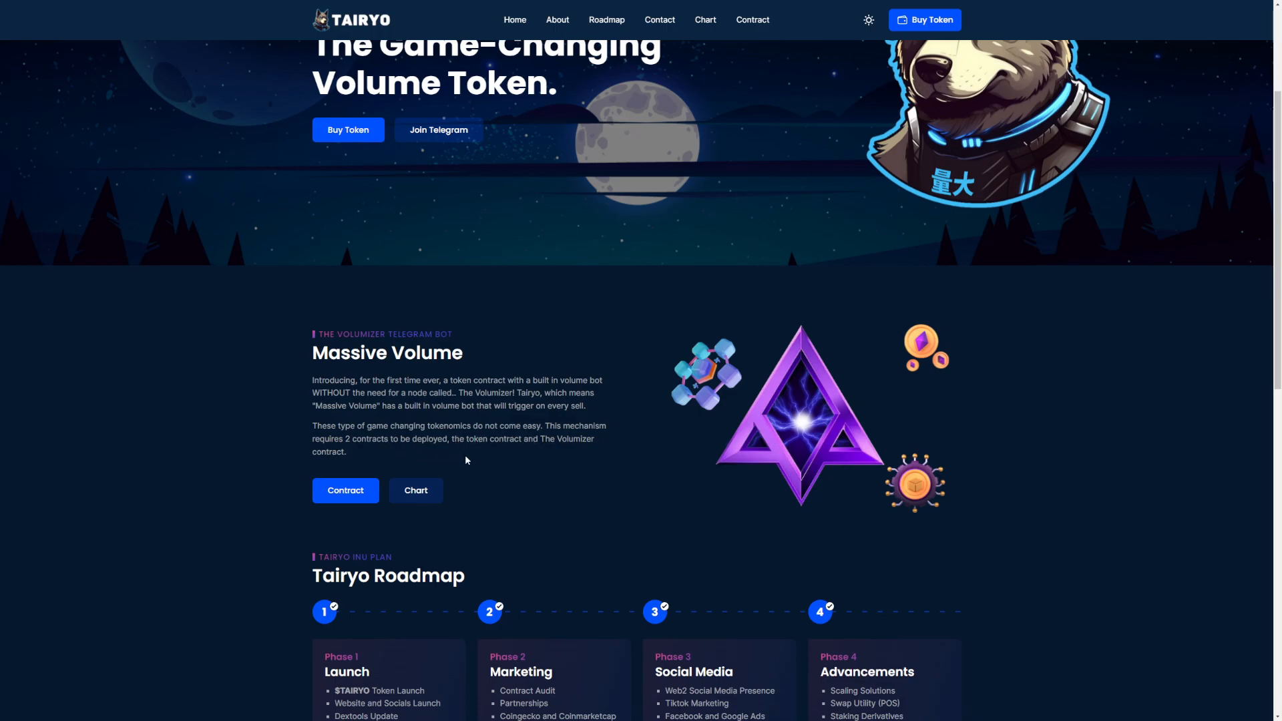
pyautogui.moveTo(504, 457)
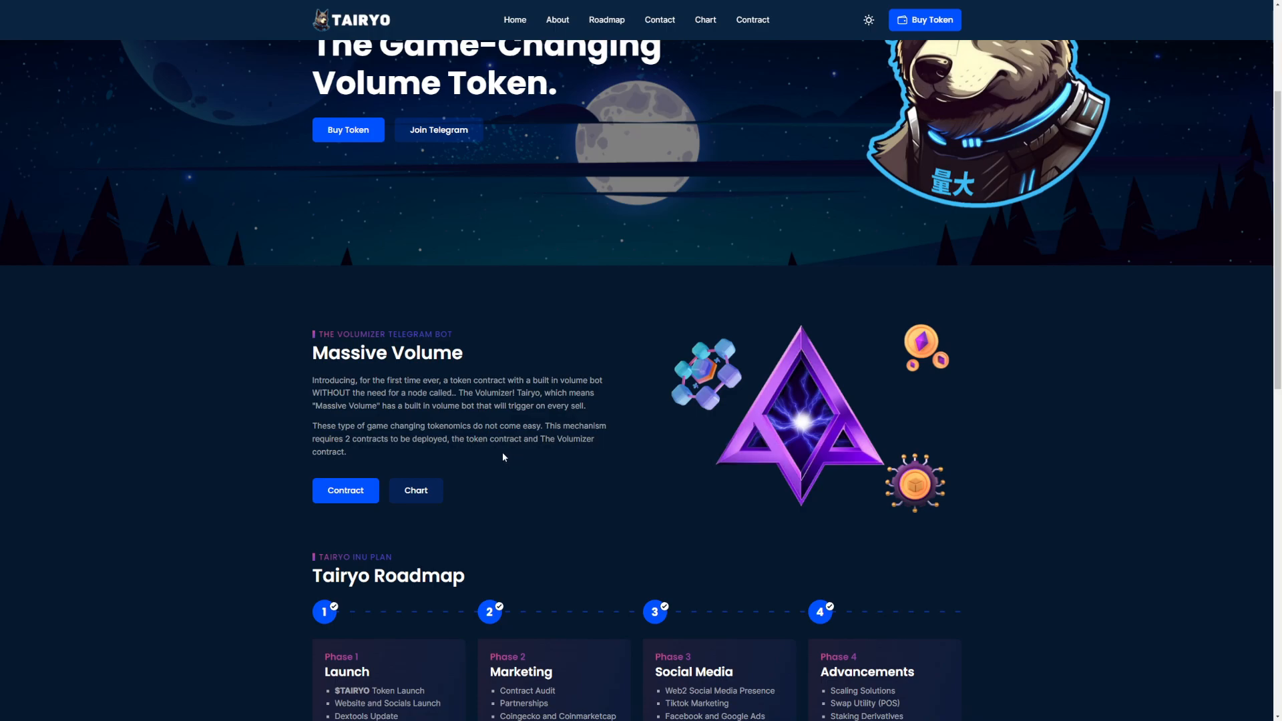
pyautogui.scroll(-3)
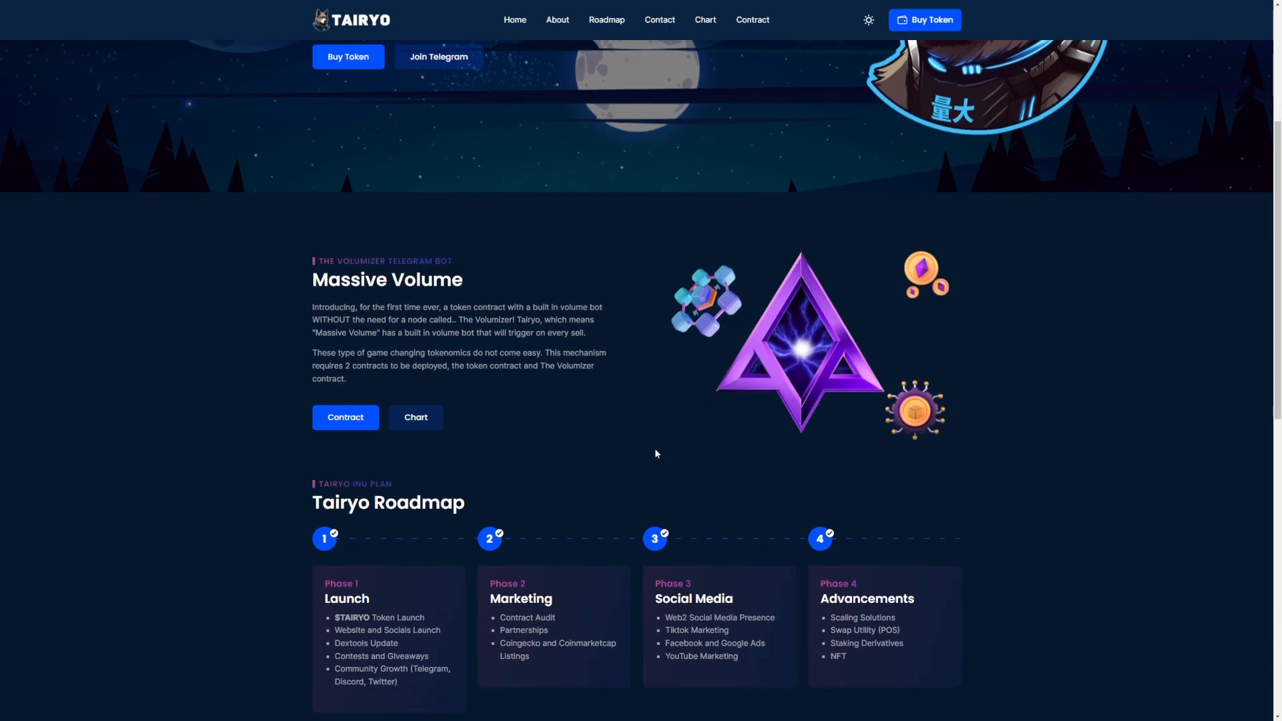
# - Scroll down until all four Tairyo Roadmap phase cards are fully visible
pyautogui.scroll(-3)
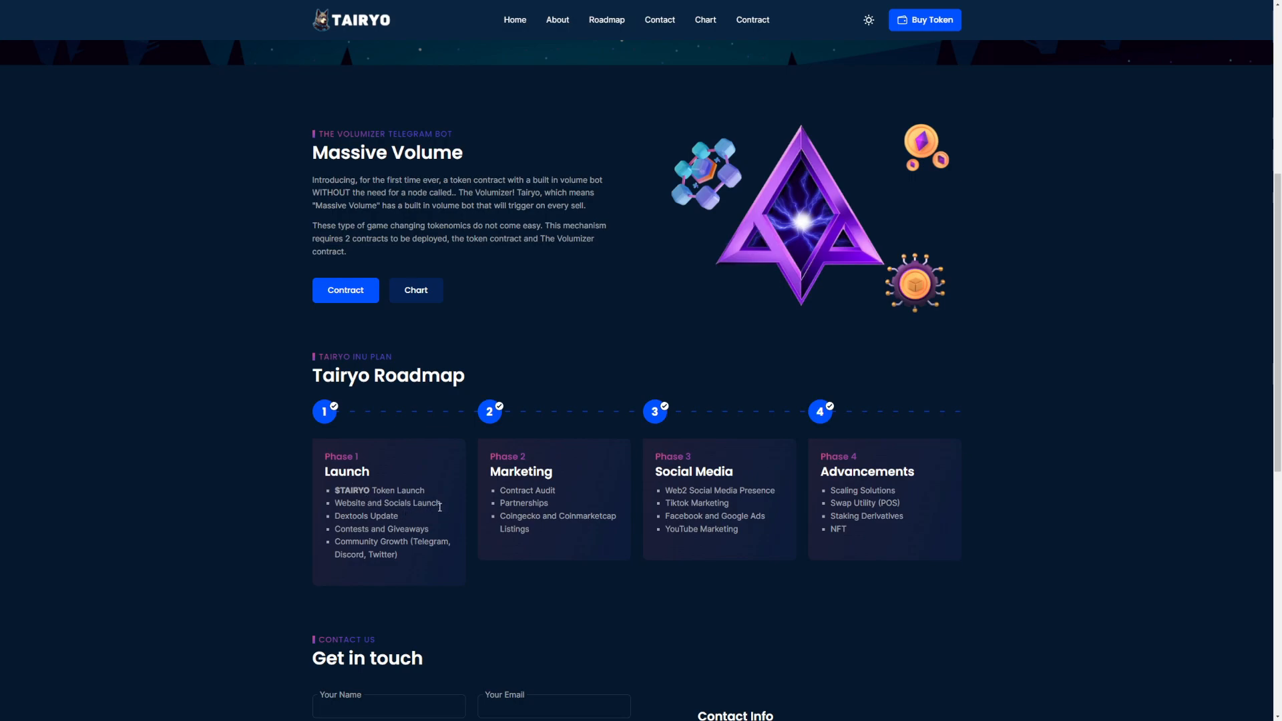
pyautogui.moveTo(419, 519)
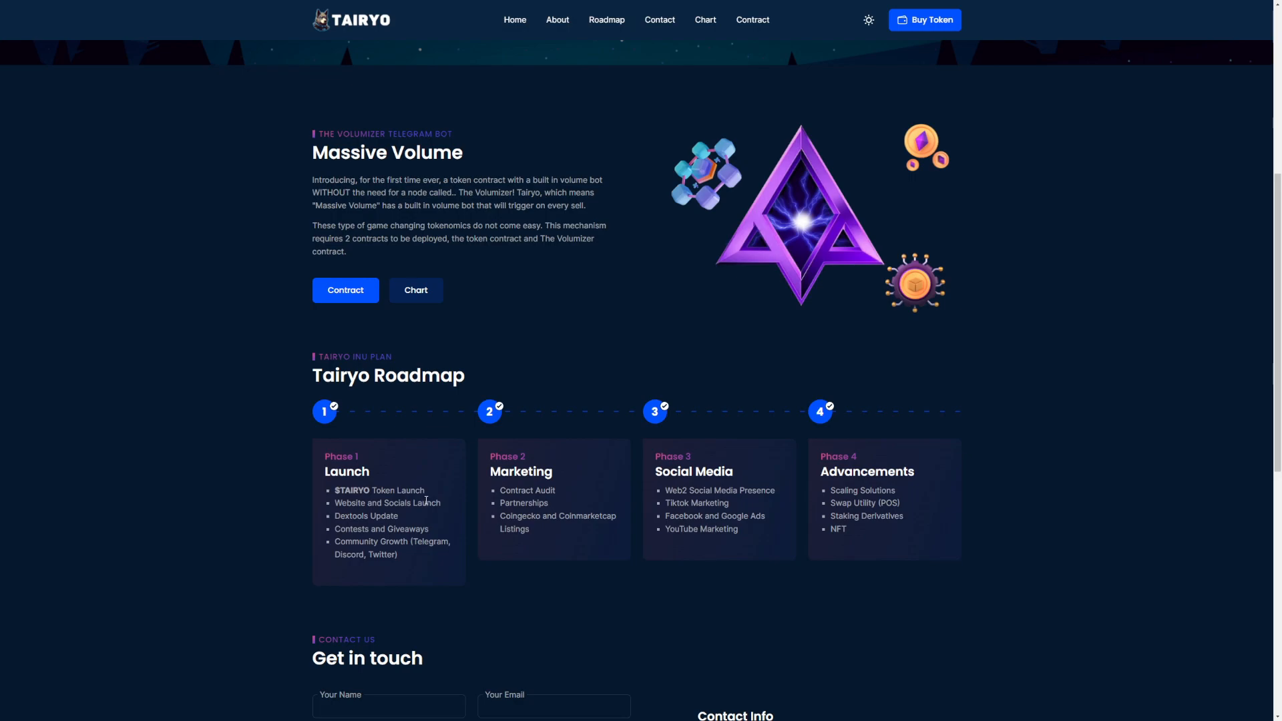
pyautogui.moveTo(465, 498)
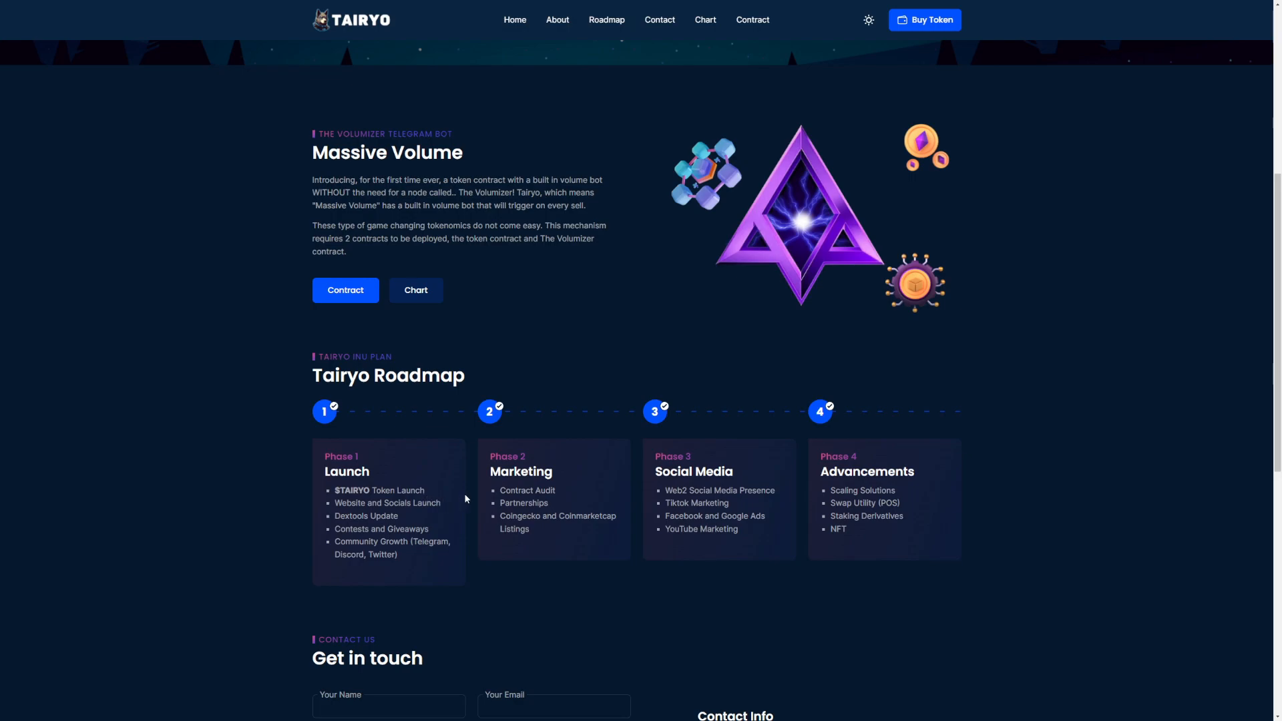
pyautogui.moveTo(548, 501)
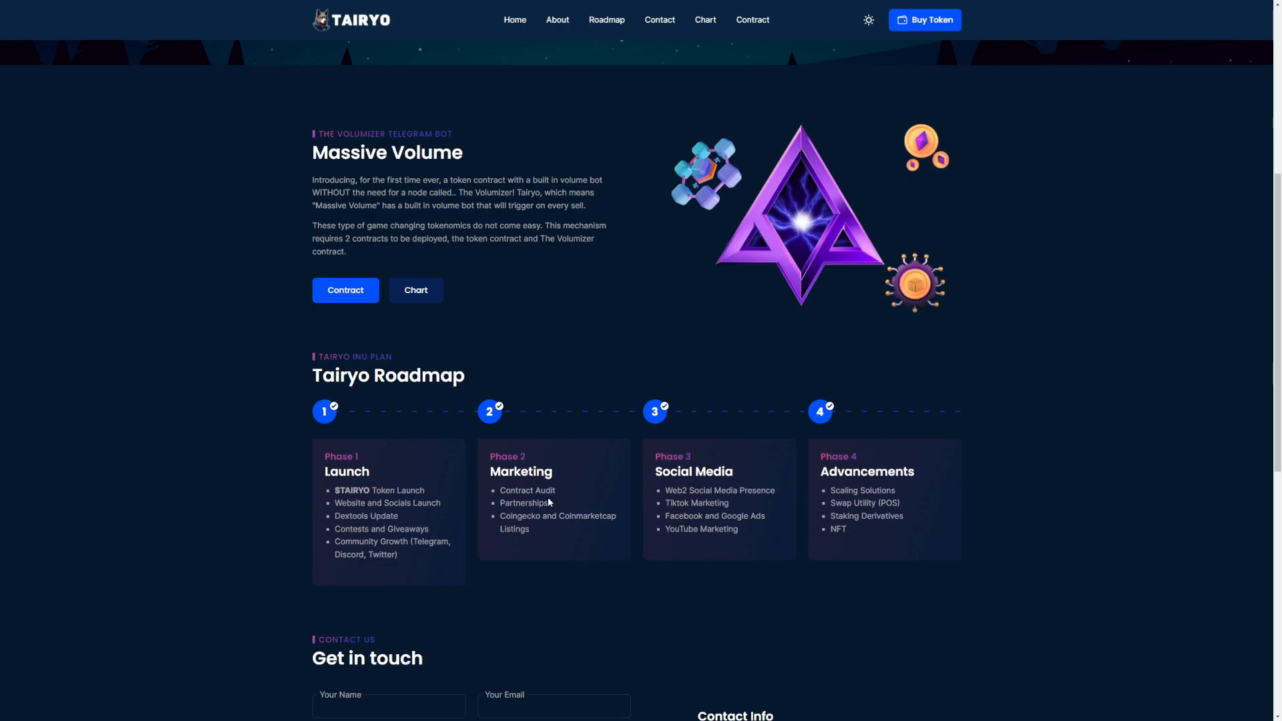
pyautogui.moveTo(504, 546)
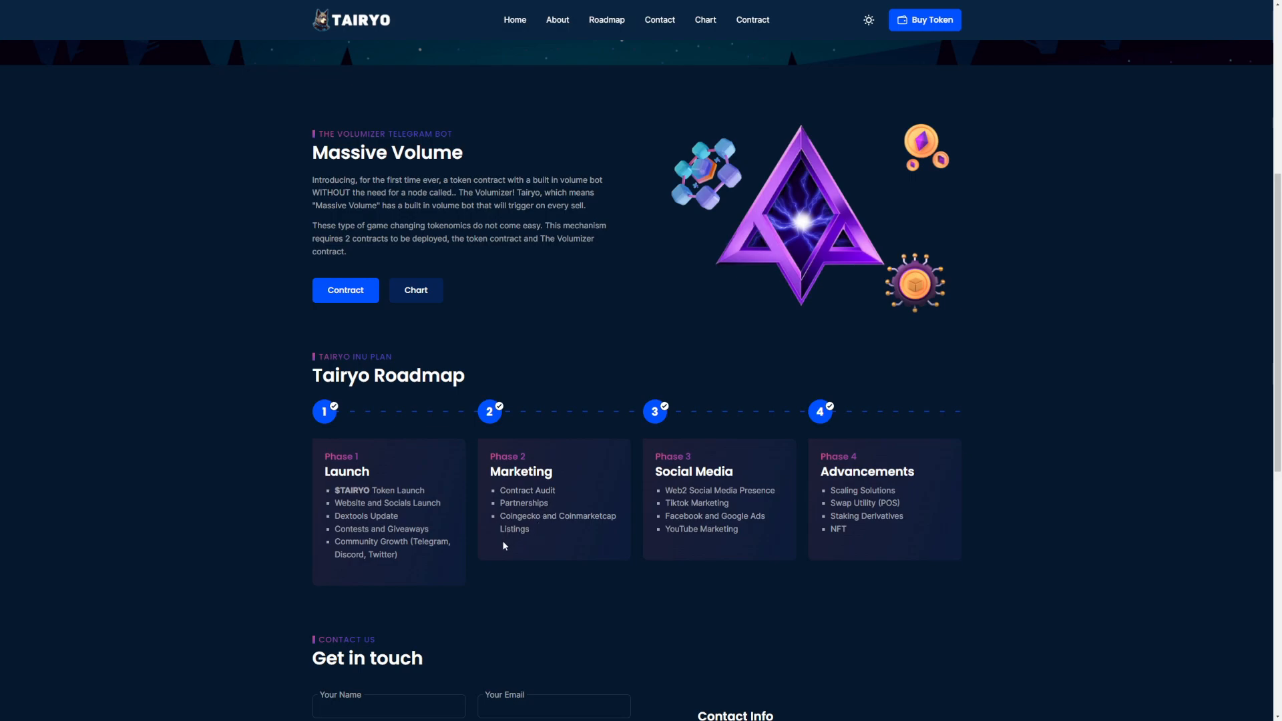
pyautogui.moveTo(579, 541)
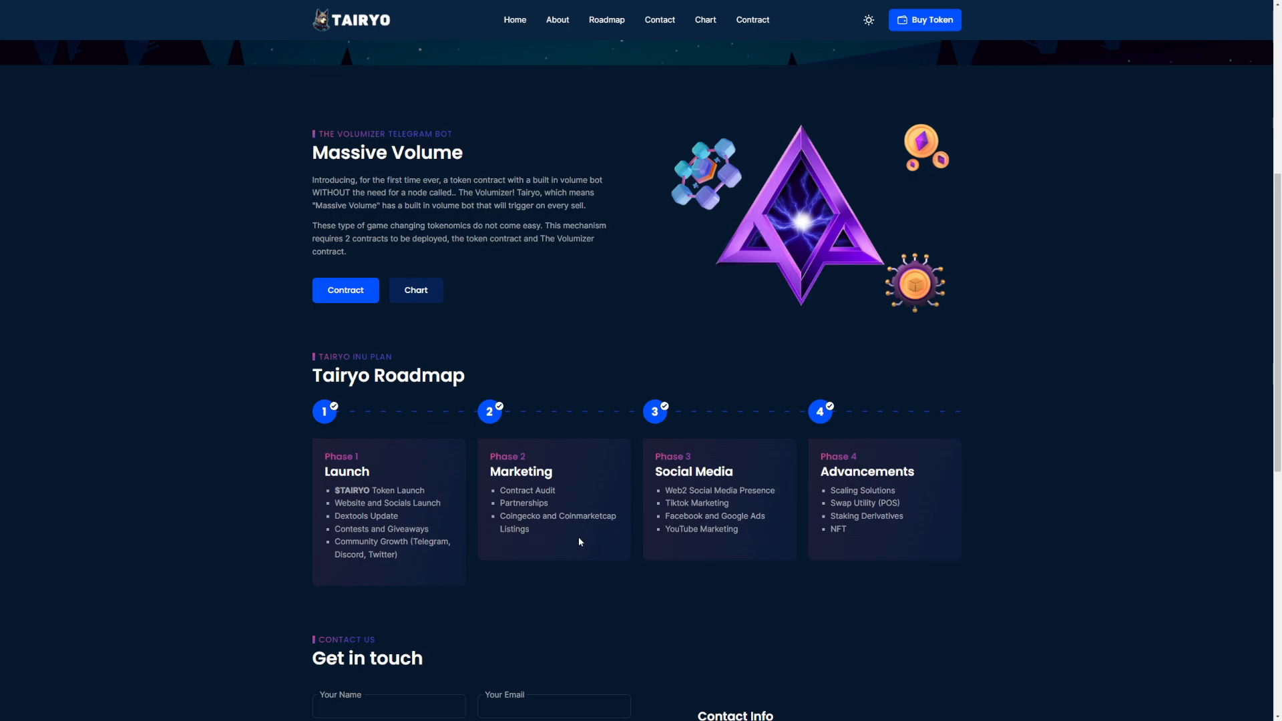
pyautogui.moveTo(704, 527)
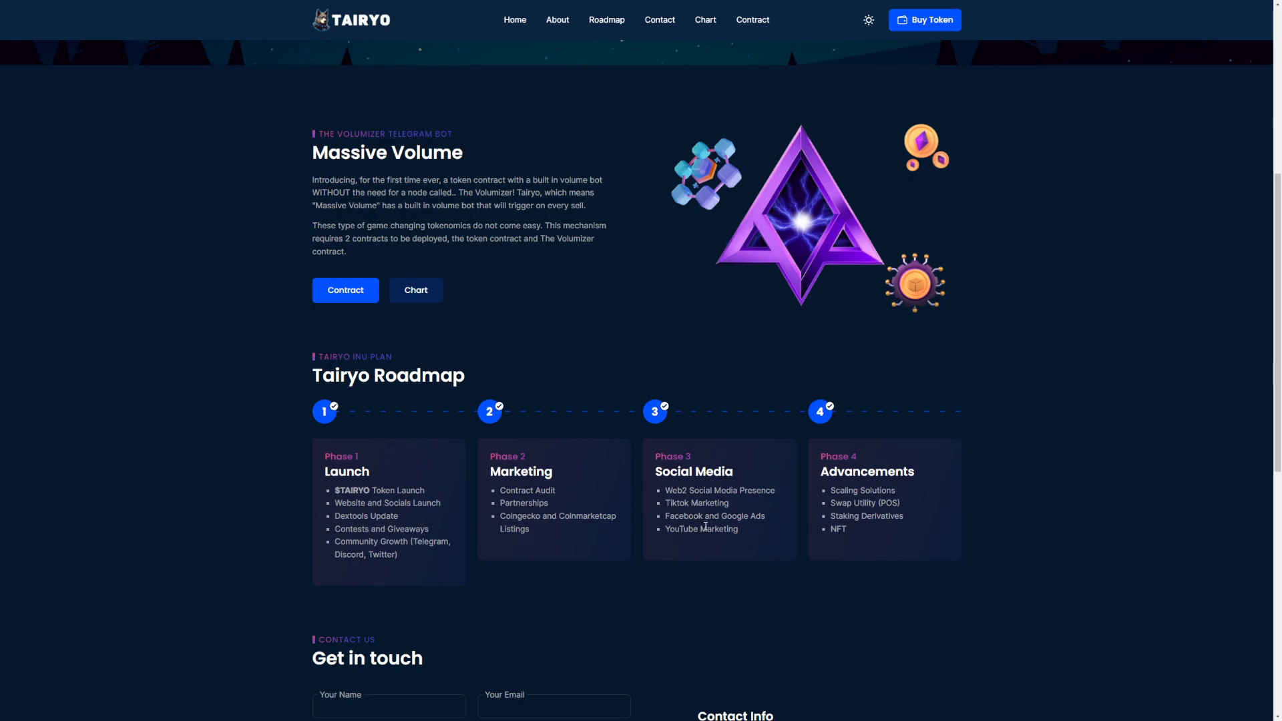
pyautogui.moveTo(766, 545)
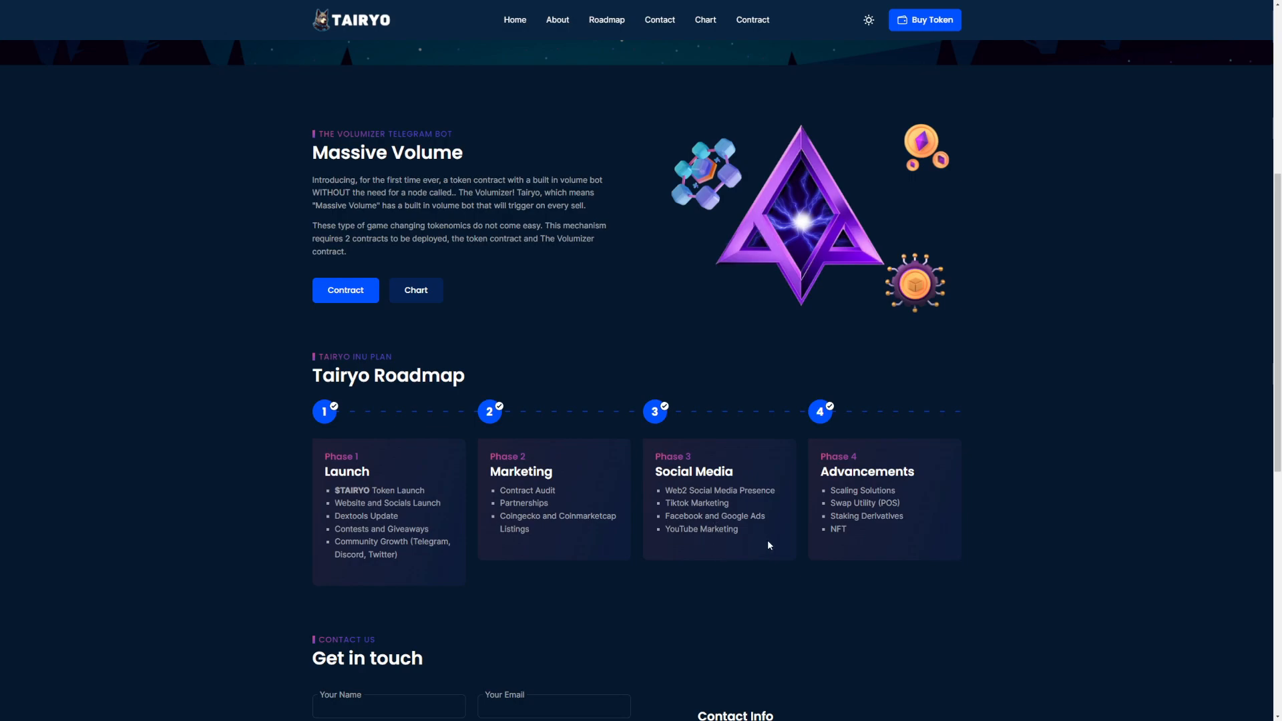
pyautogui.moveTo(867, 515)
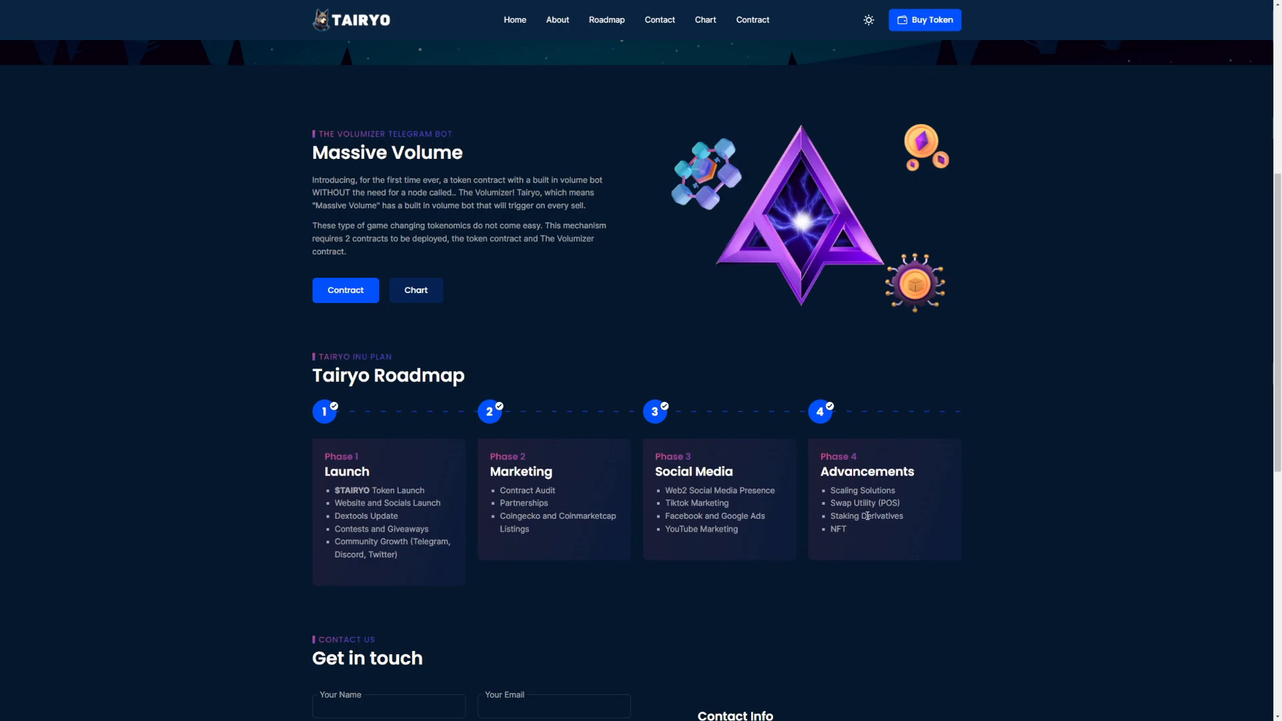
pyautogui.moveTo(870, 531)
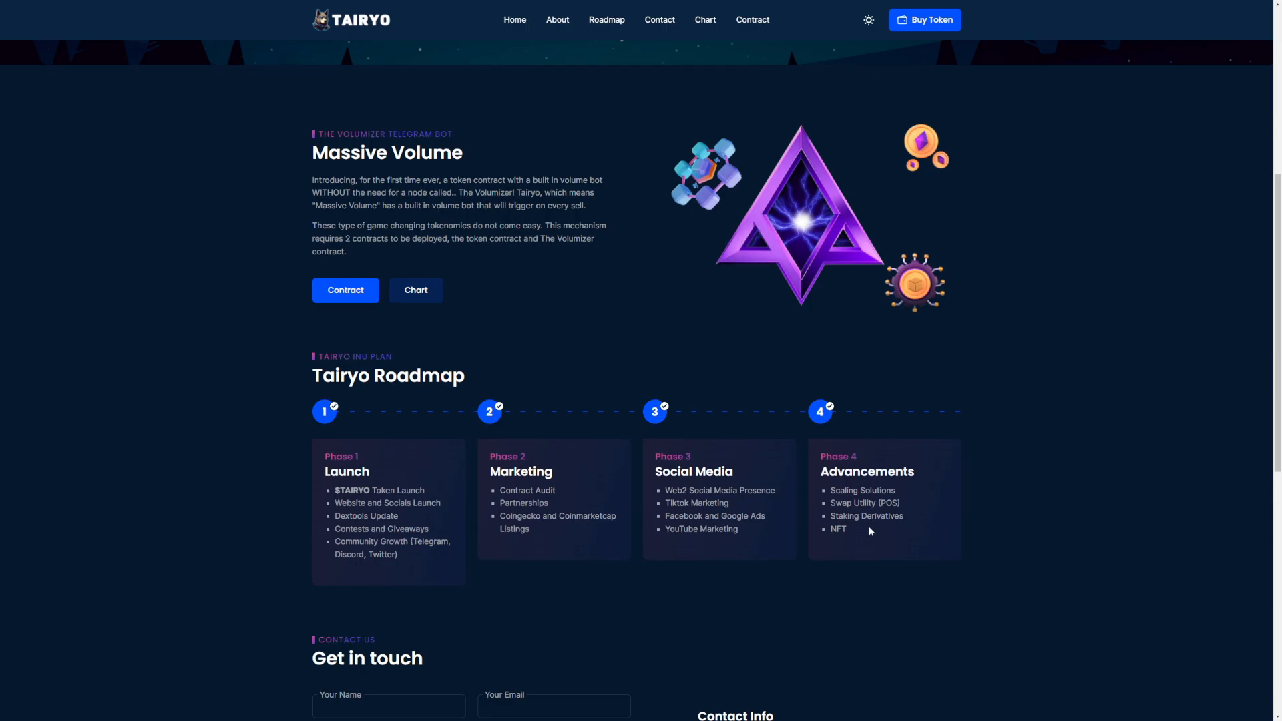
pyautogui.moveTo(789, 516)
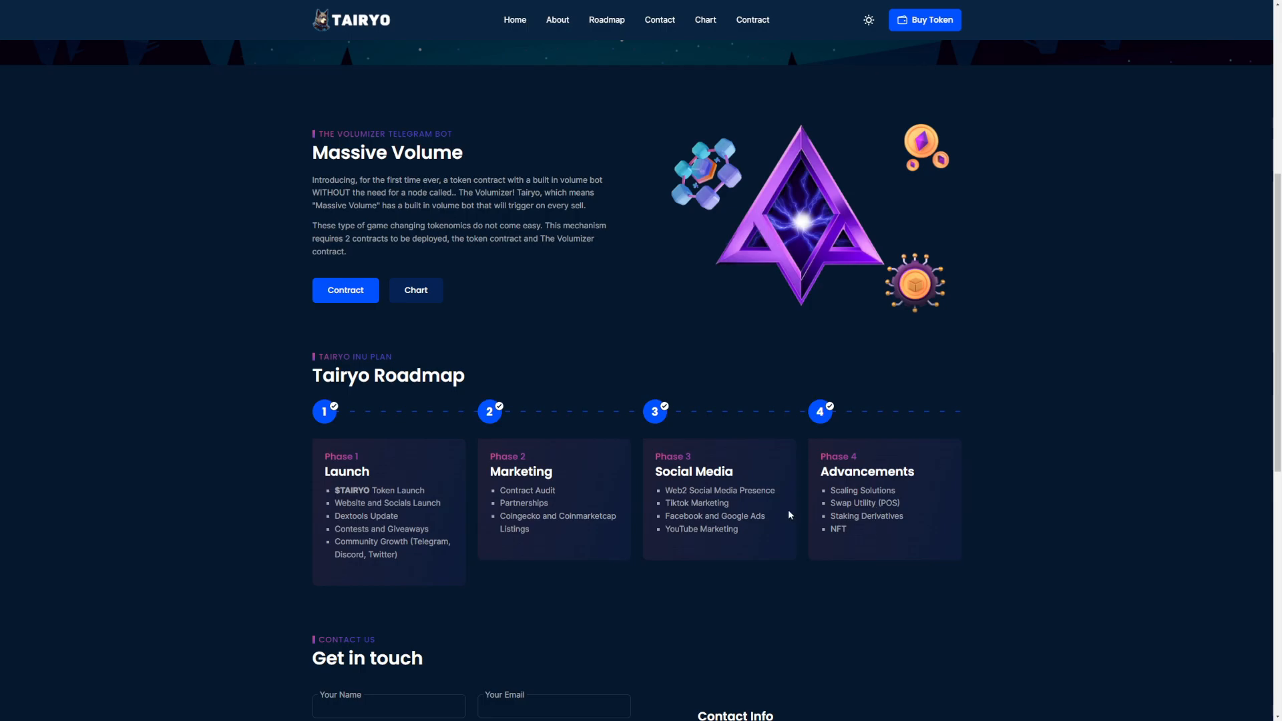
pyautogui.scroll(-3)
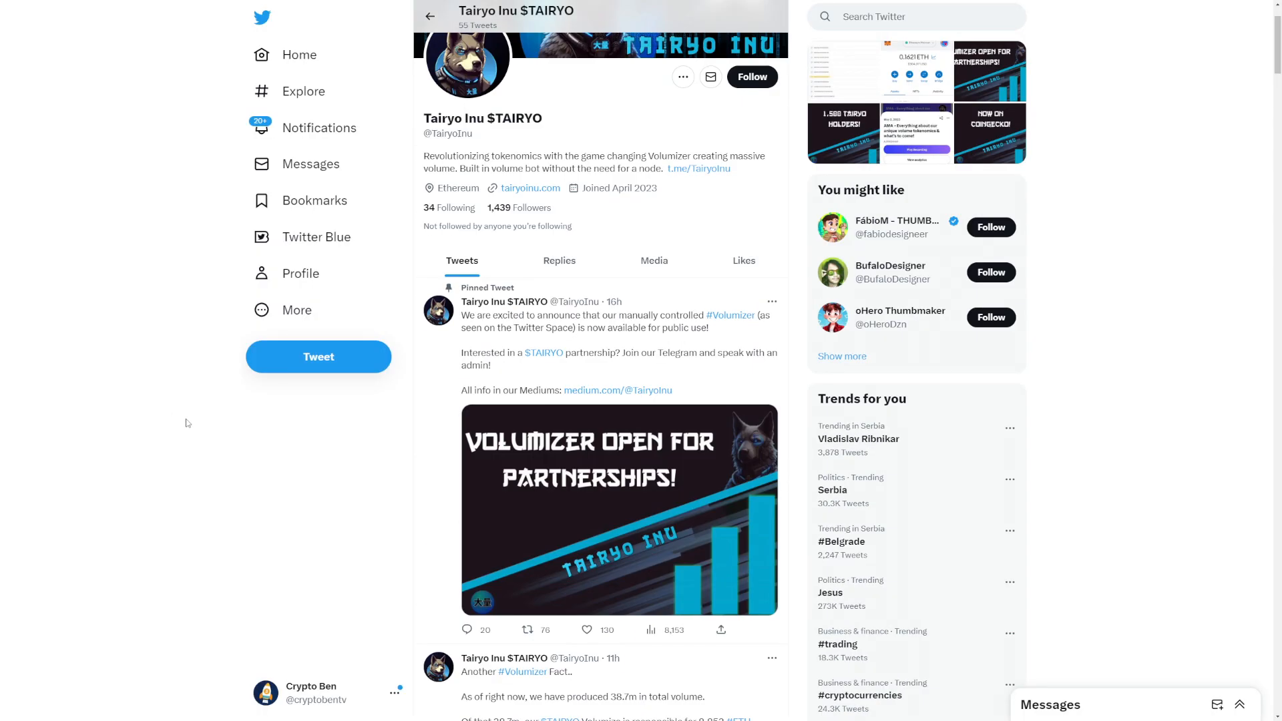
pyautogui.moveTo(552, 338)
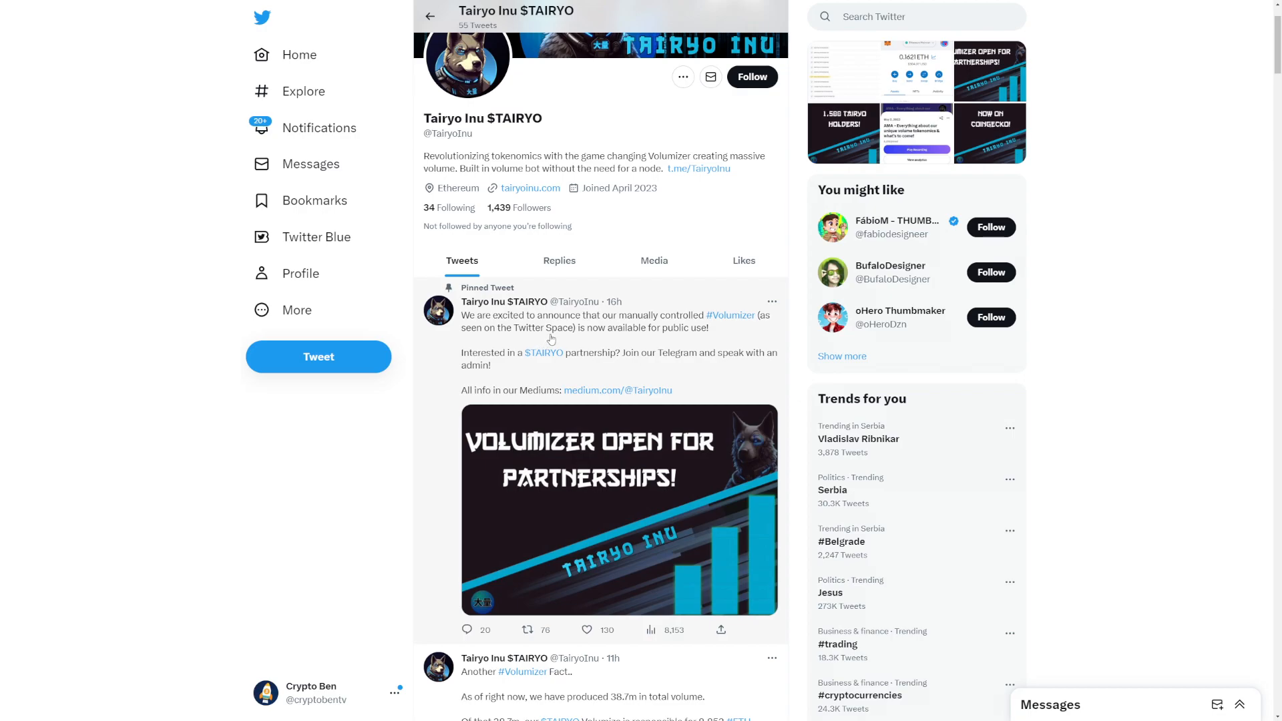
pyautogui.moveTo(551, 353)
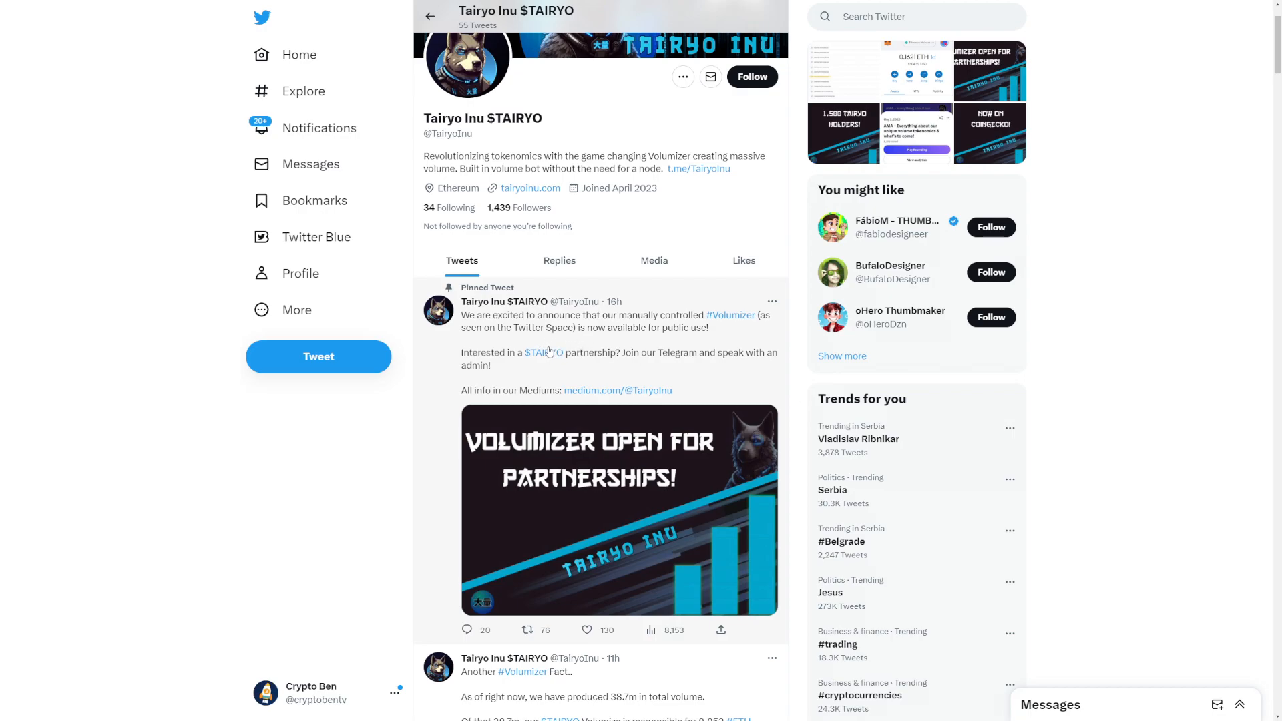
pyautogui.moveTo(592, 347)
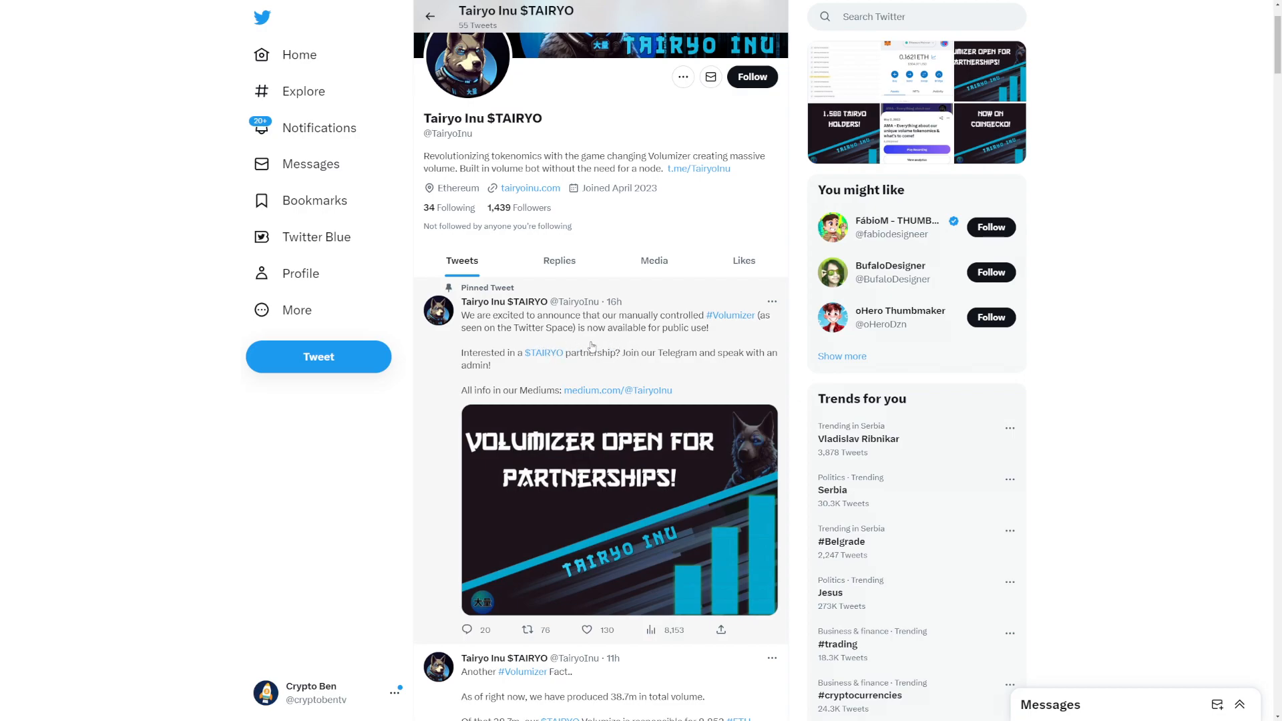
pyautogui.moveTo(607, 366)
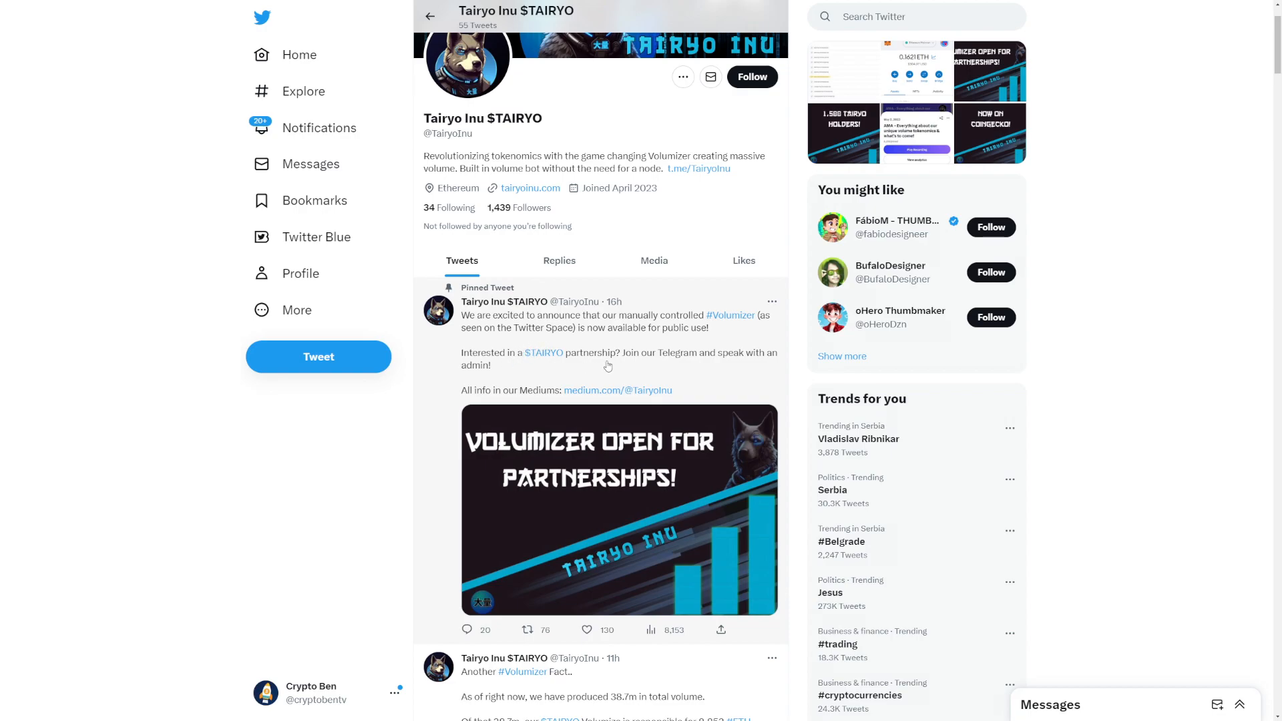
# - Scroll slightly past the pinned Volumizer partnership tweet on the $TAIRYO profile
pyautogui.scroll(-3)
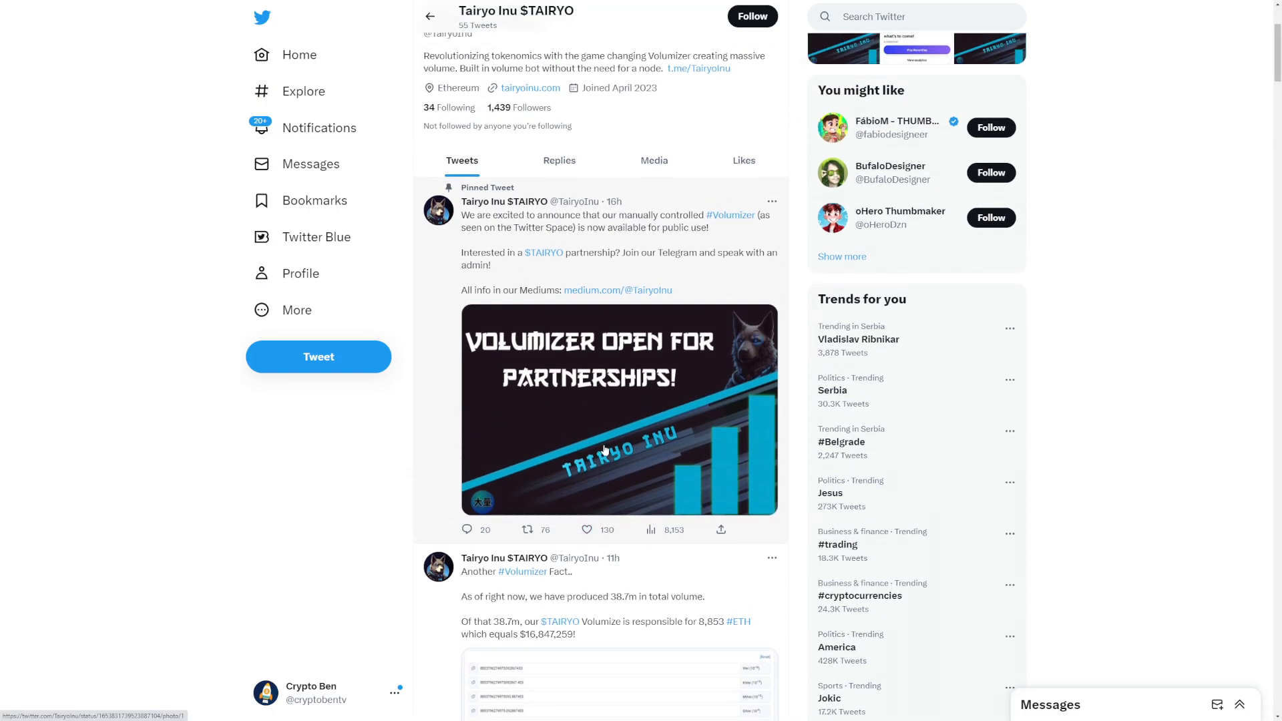
# - Scroll the timeline to the tweet reporting 38.7m total Volumizer volume and its screenshot
pyautogui.scroll(-3)
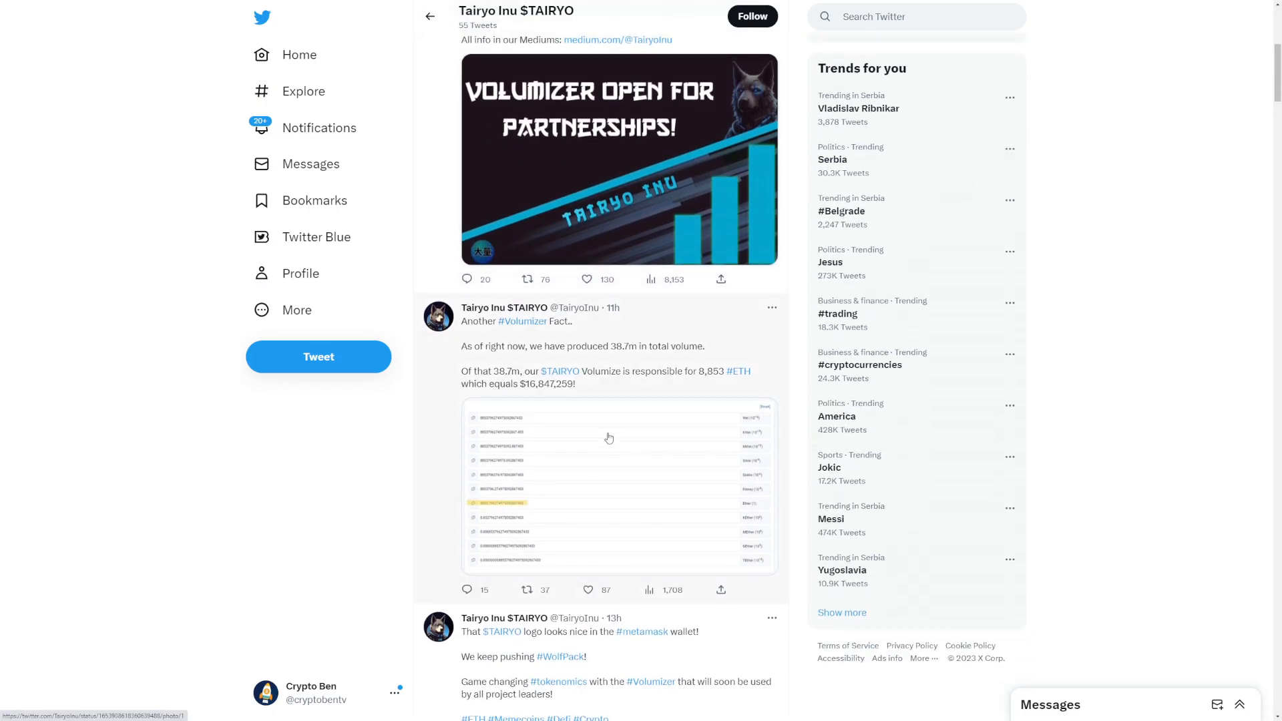
pyautogui.moveTo(526, 338)
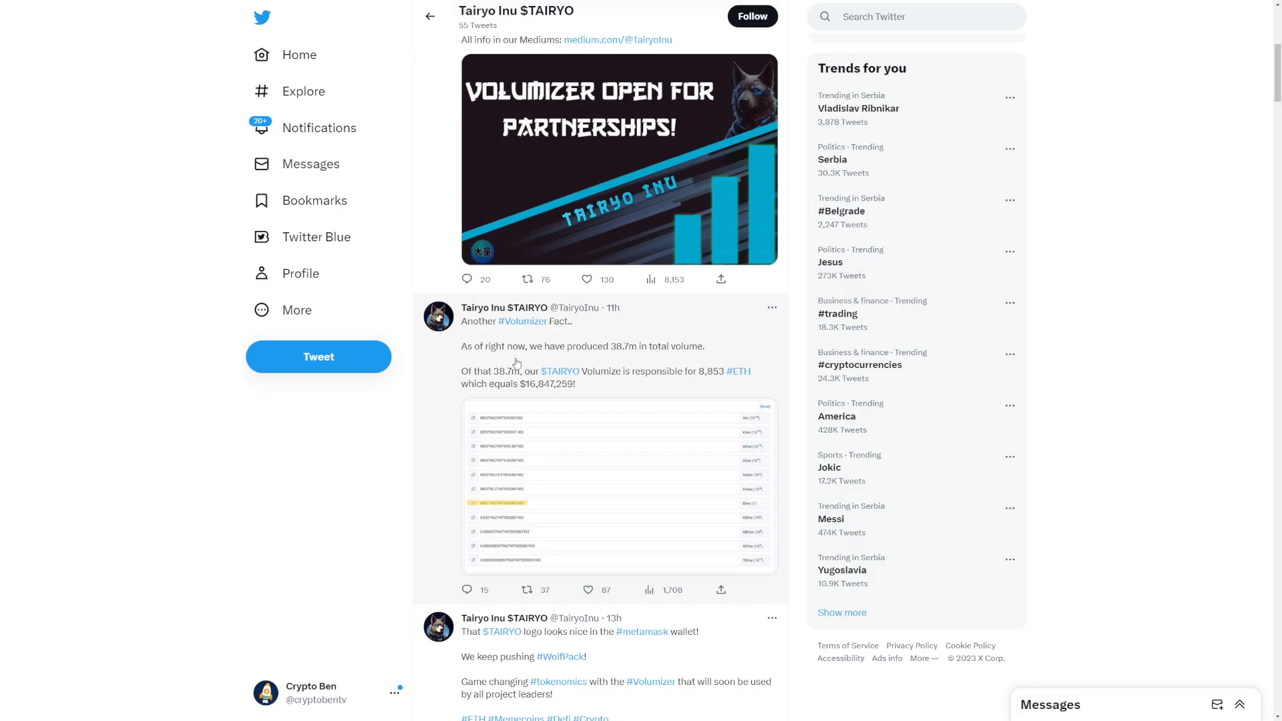
pyautogui.moveTo(633, 369)
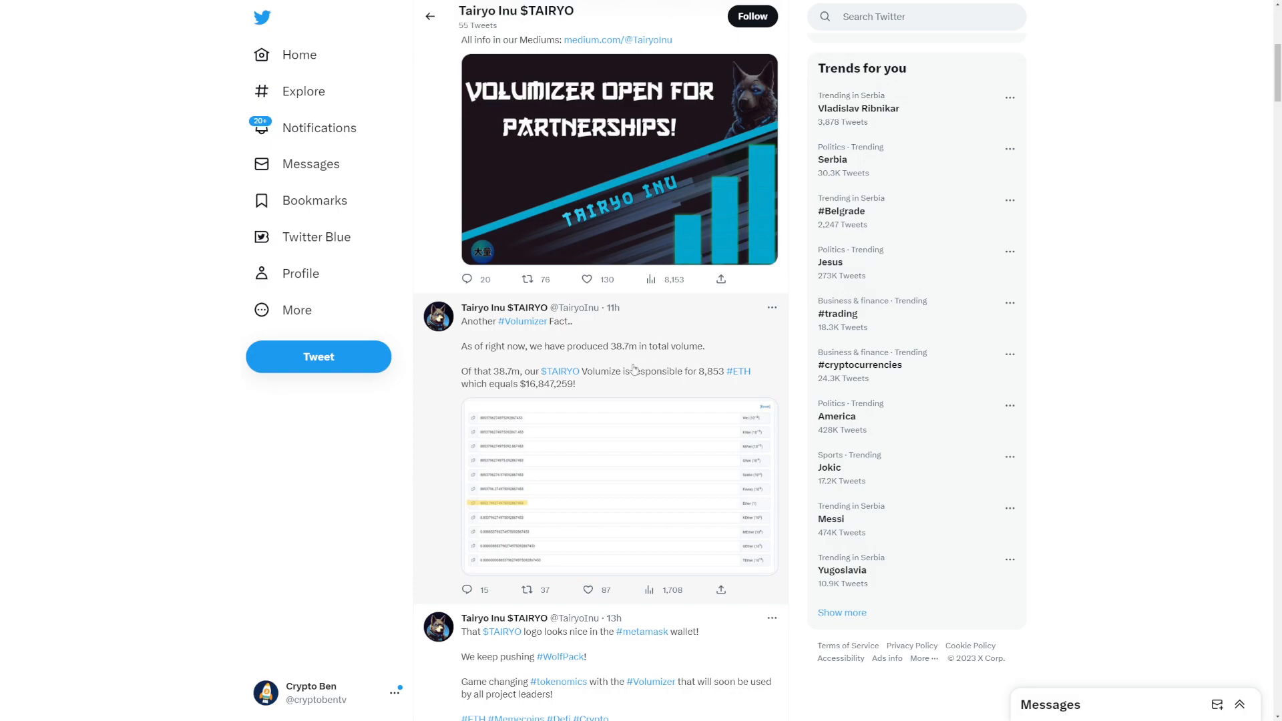
pyautogui.moveTo(501, 389)
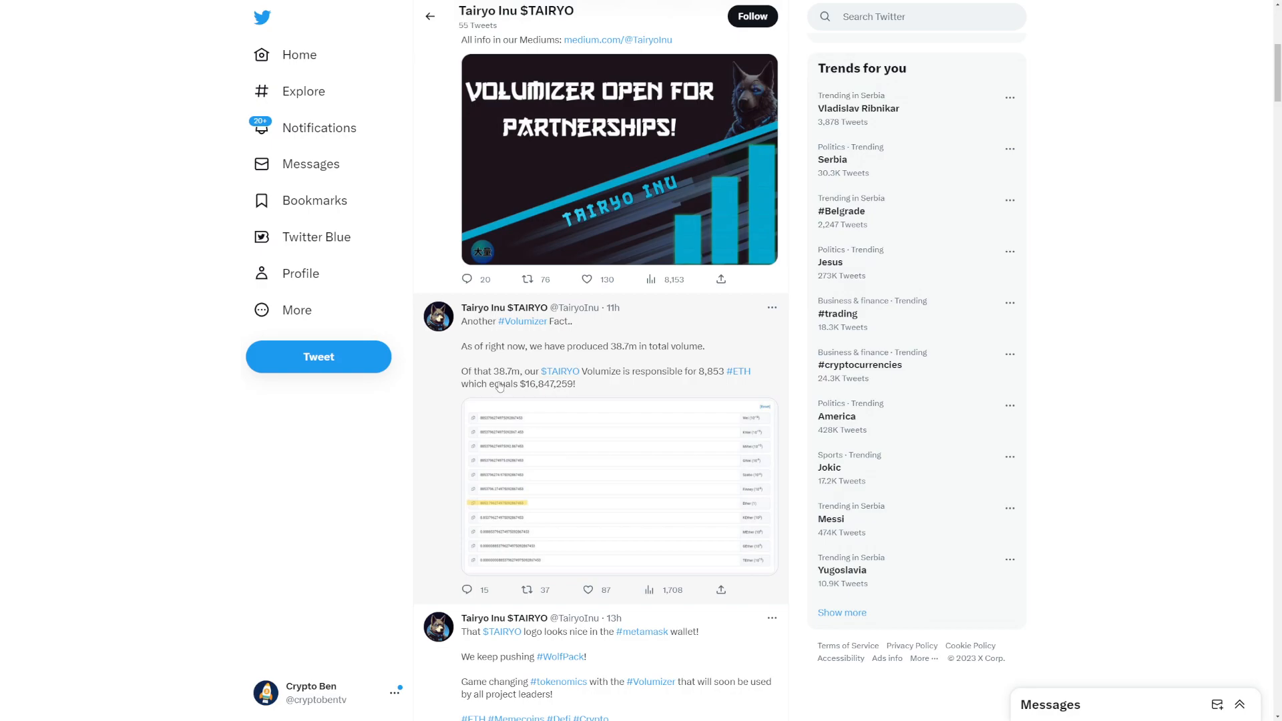
pyautogui.moveTo(497, 388)
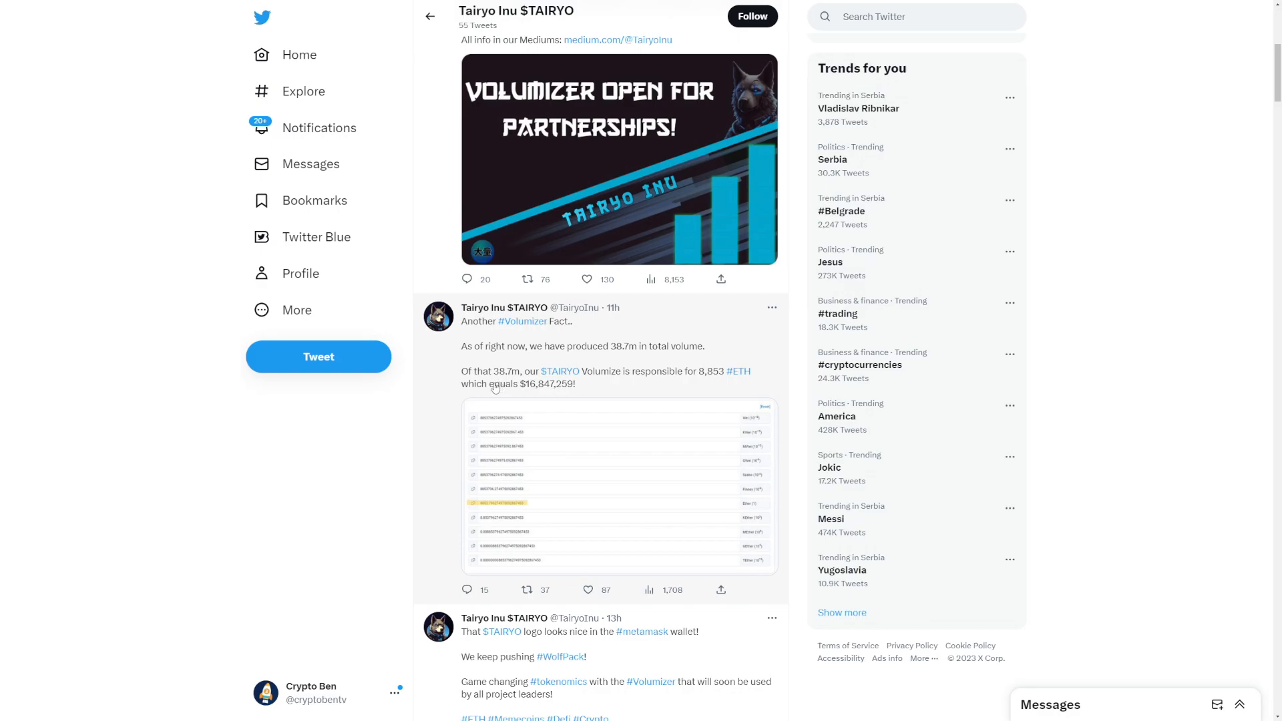
pyautogui.moveTo(450, 407)
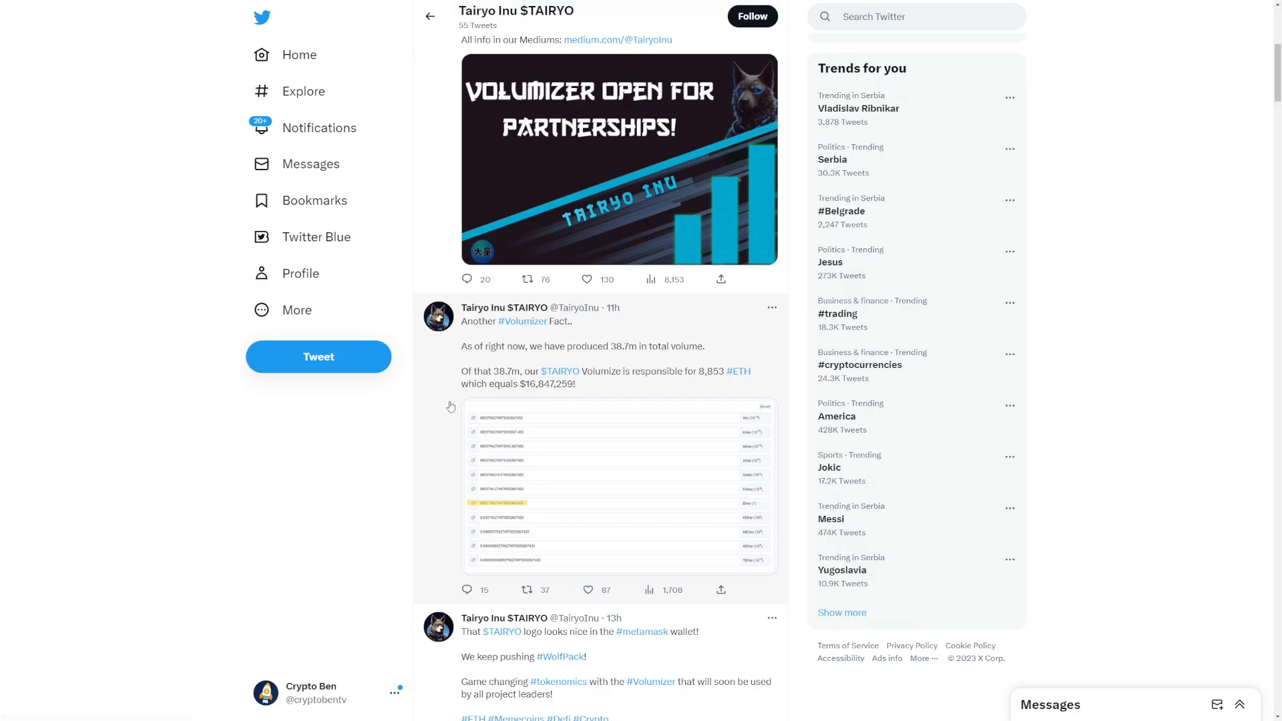
pyautogui.scroll(-3)
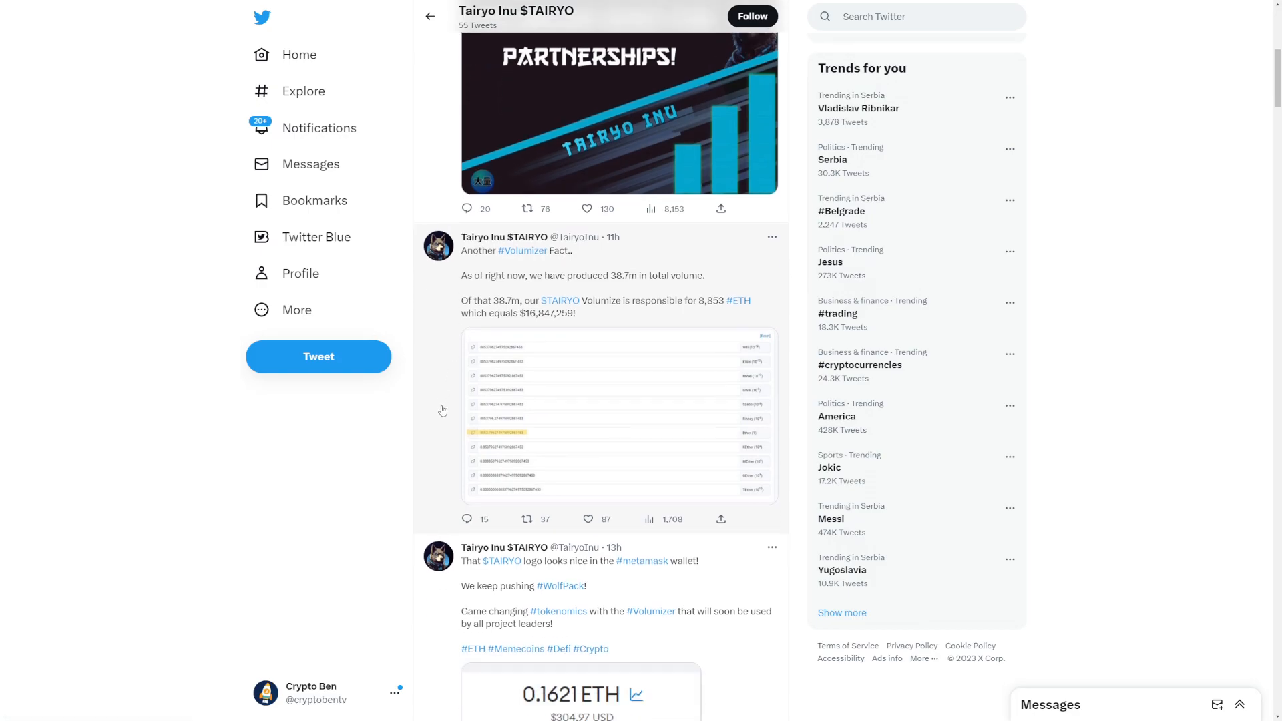
# - Scroll to the 'Exactly what the #Volumizer can do!' tweet quoting Rush Hour
pyautogui.scroll(-3)
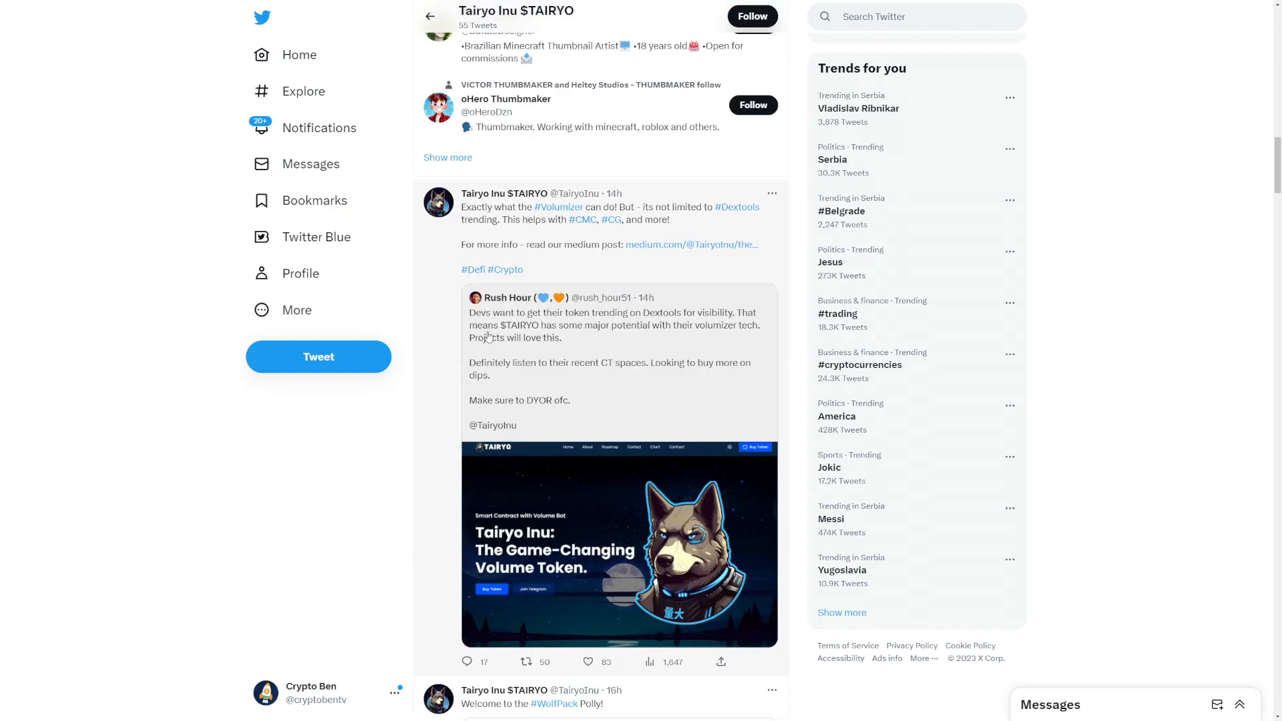
pyautogui.moveTo(621, 335)
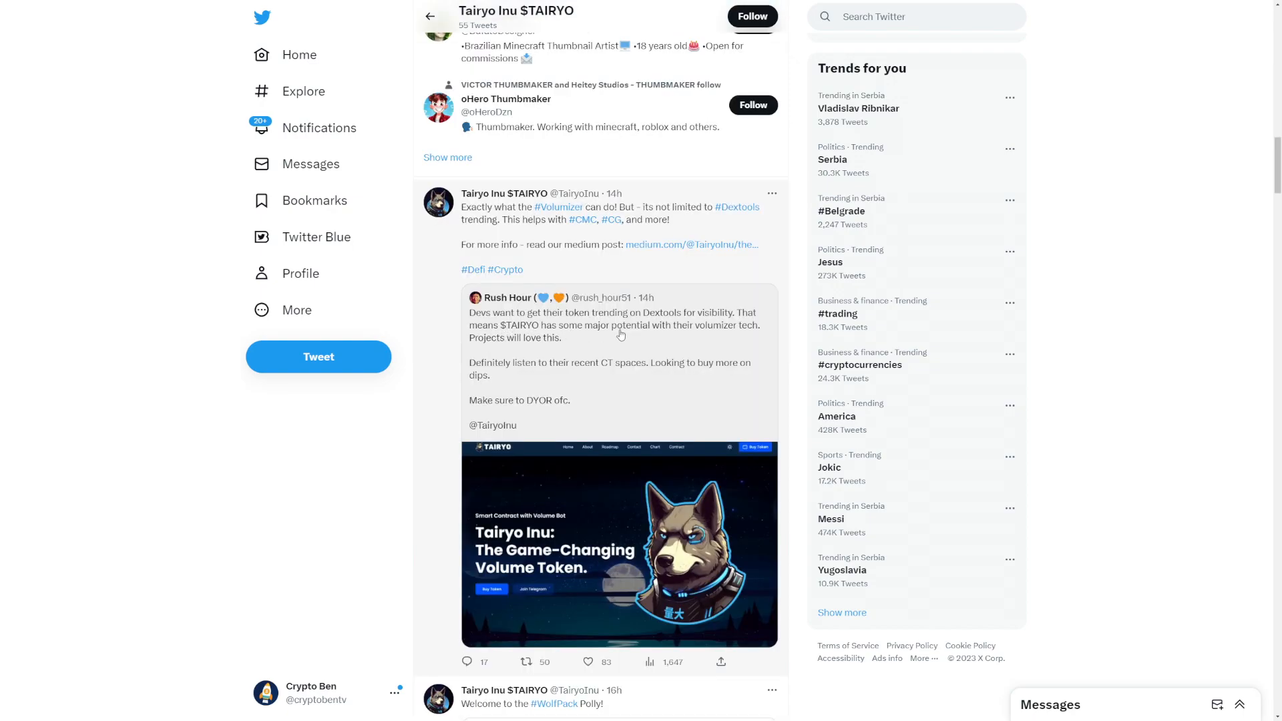
pyautogui.moveTo(632, 337)
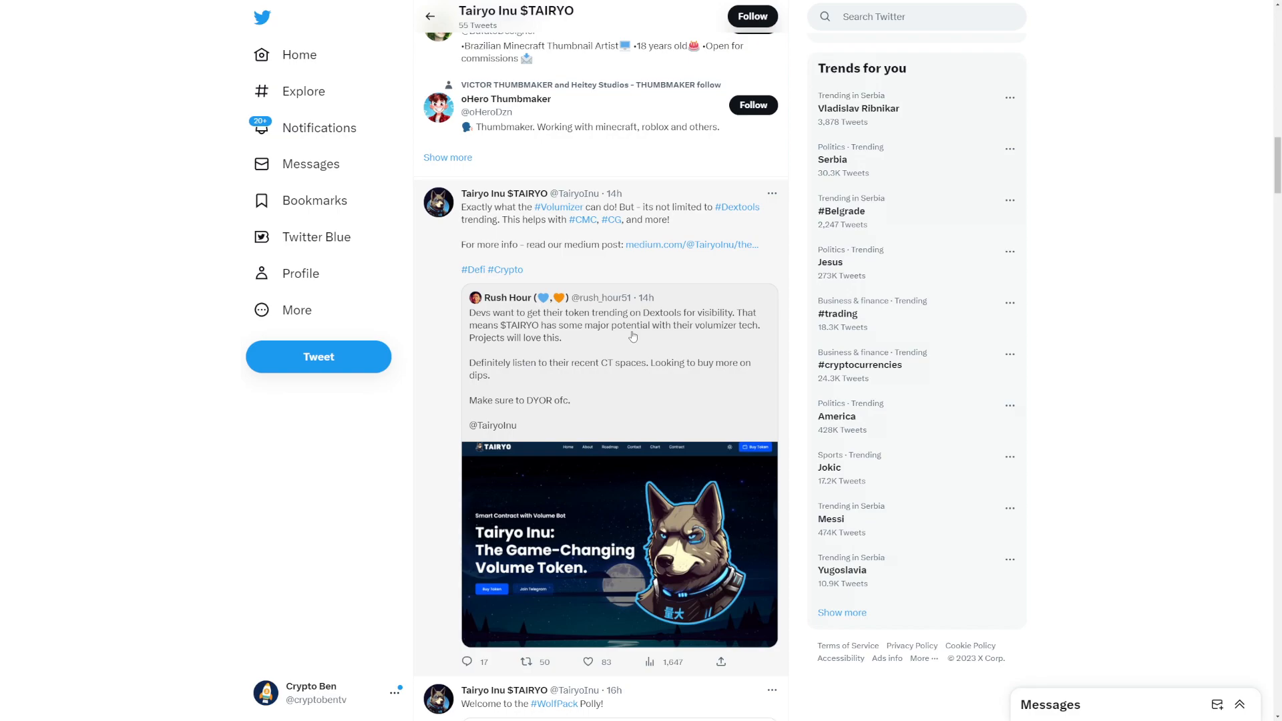
pyautogui.moveTo(614, 347)
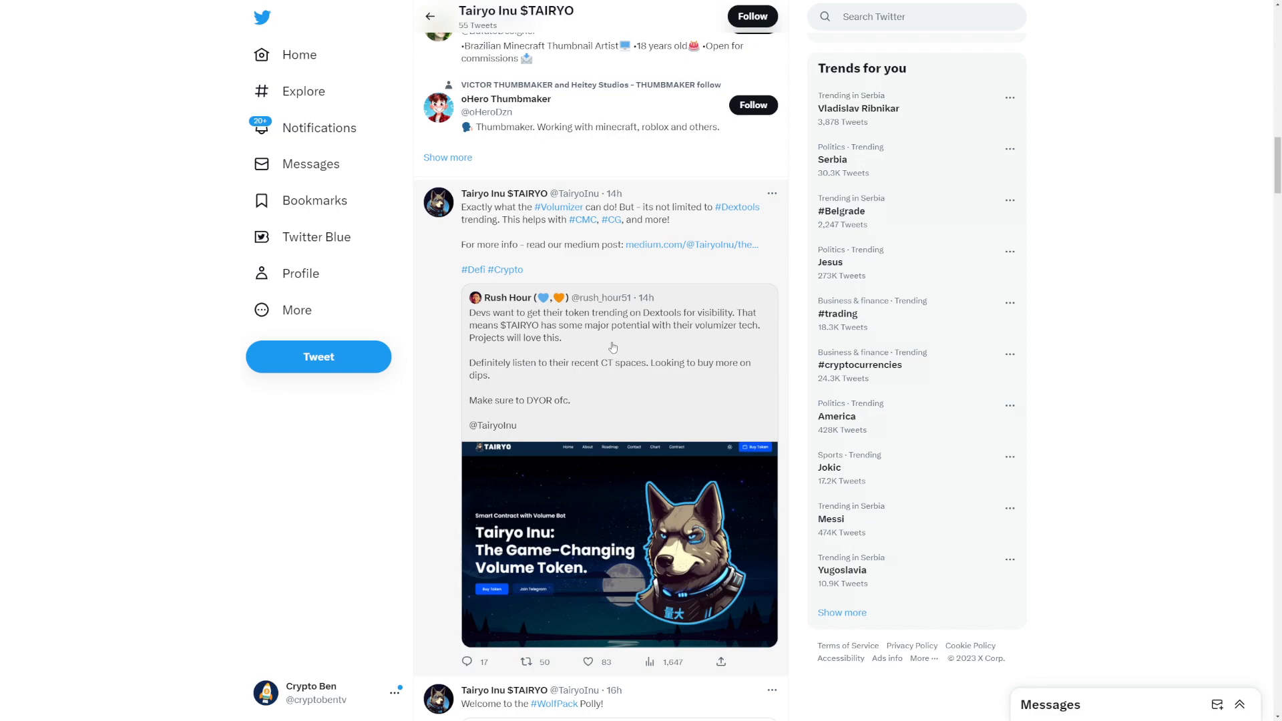
pyautogui.moveTo(595, 348)
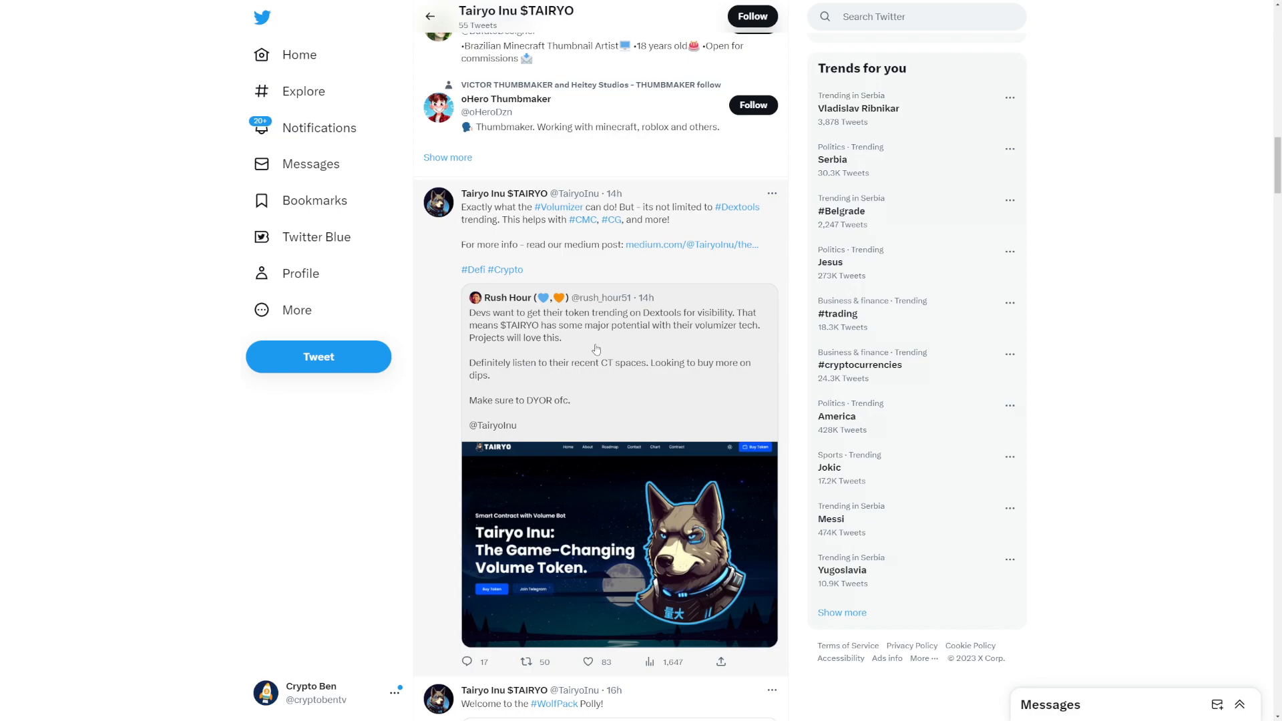
pyautogui.moveTo(531, 358)
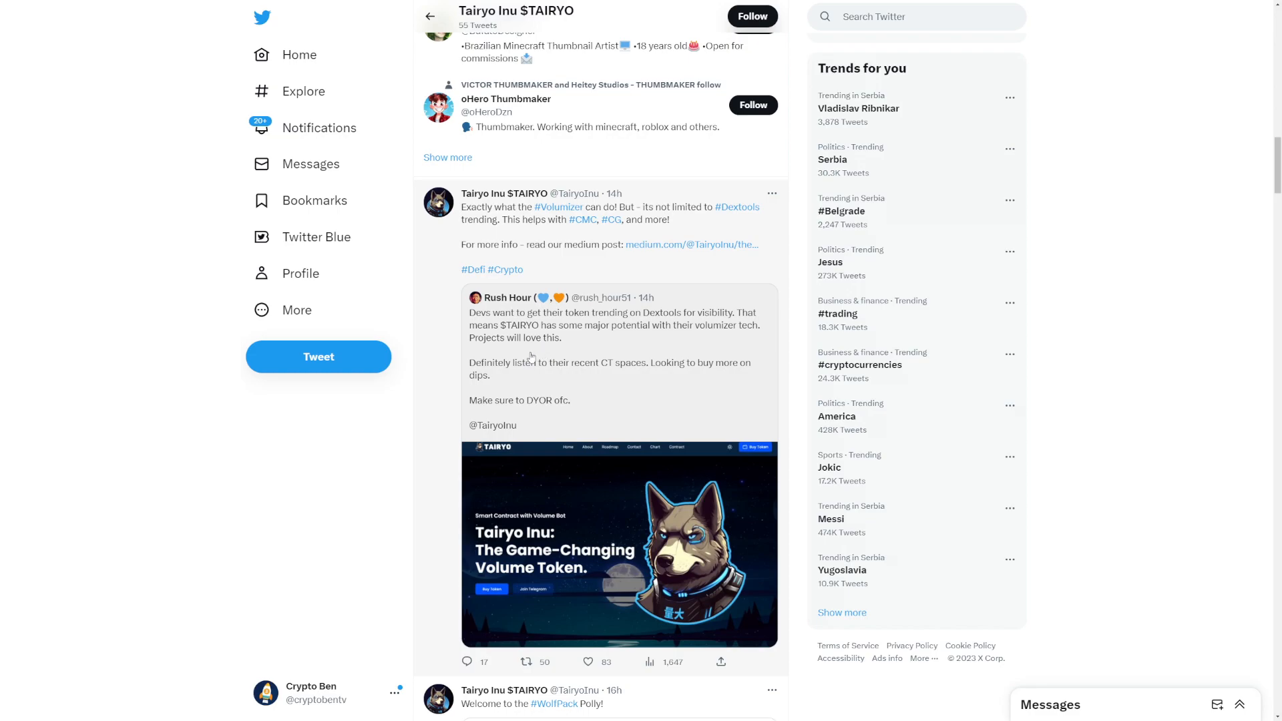
pyautogui.moveTo(591, 382)
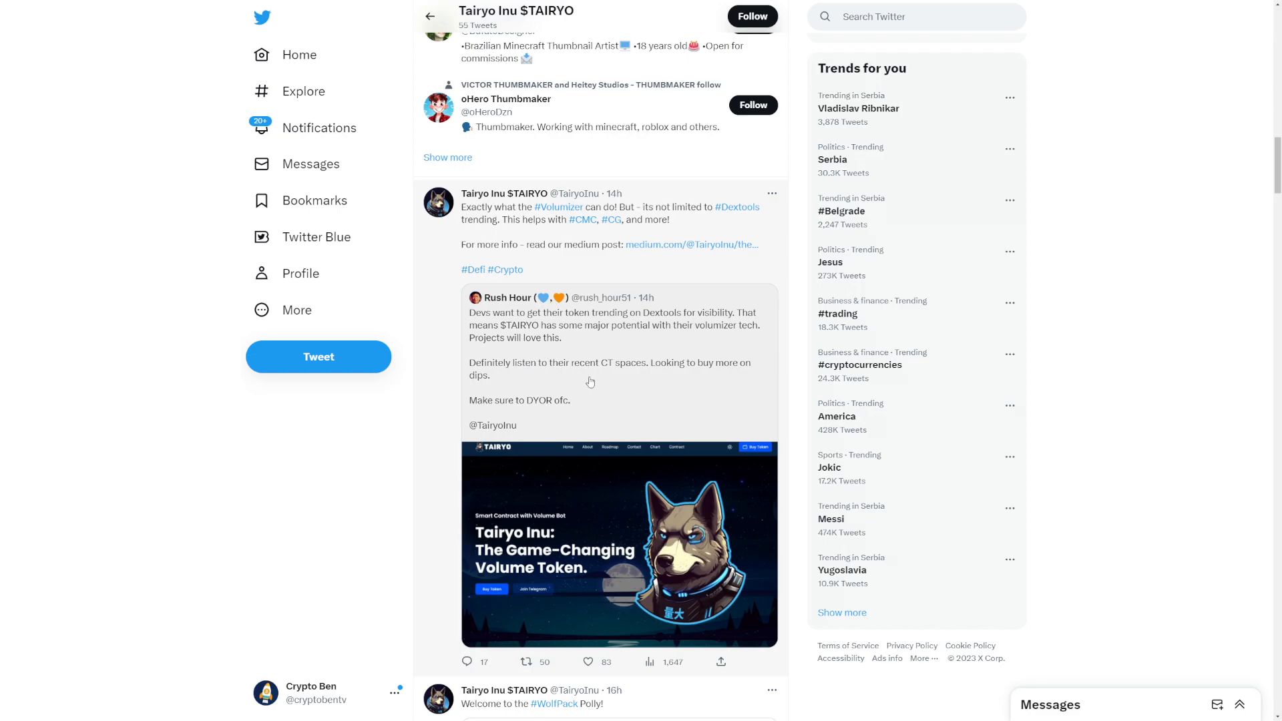
pyautogui.moveTo(654, 382)
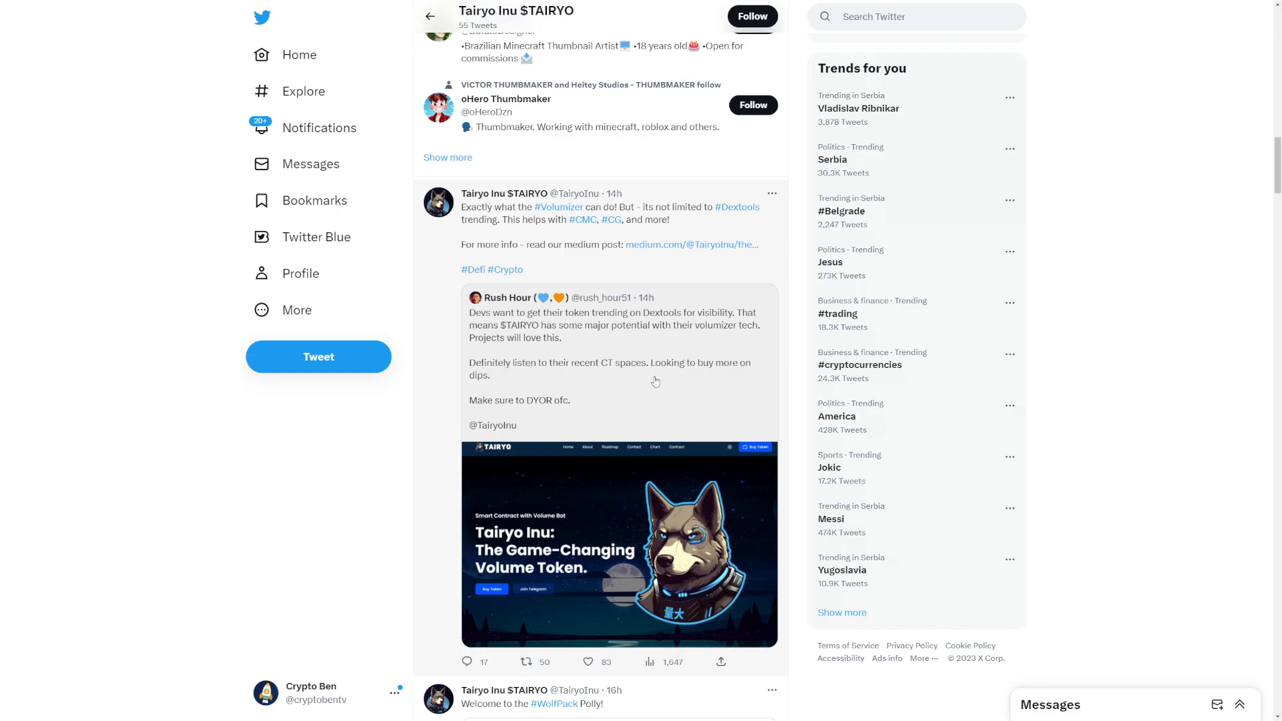
pyautogui.moveTo(673, 383)
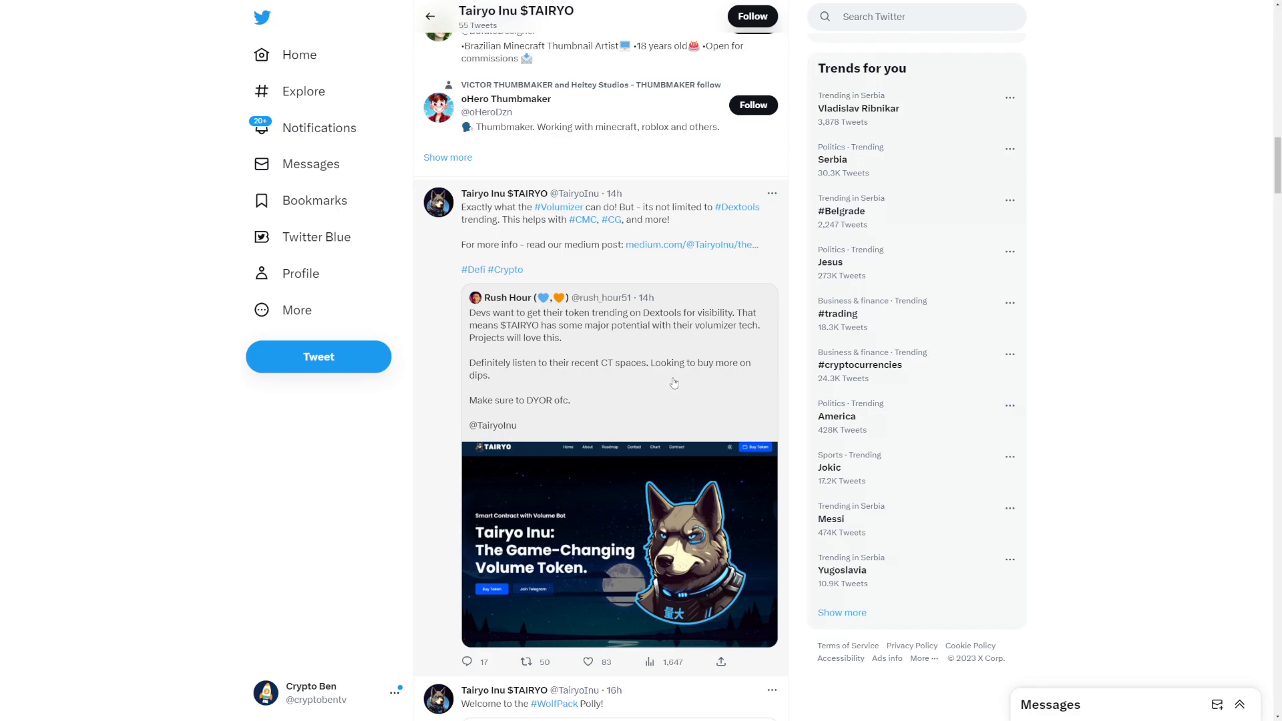
pyautogui.moveTo(627, 389)
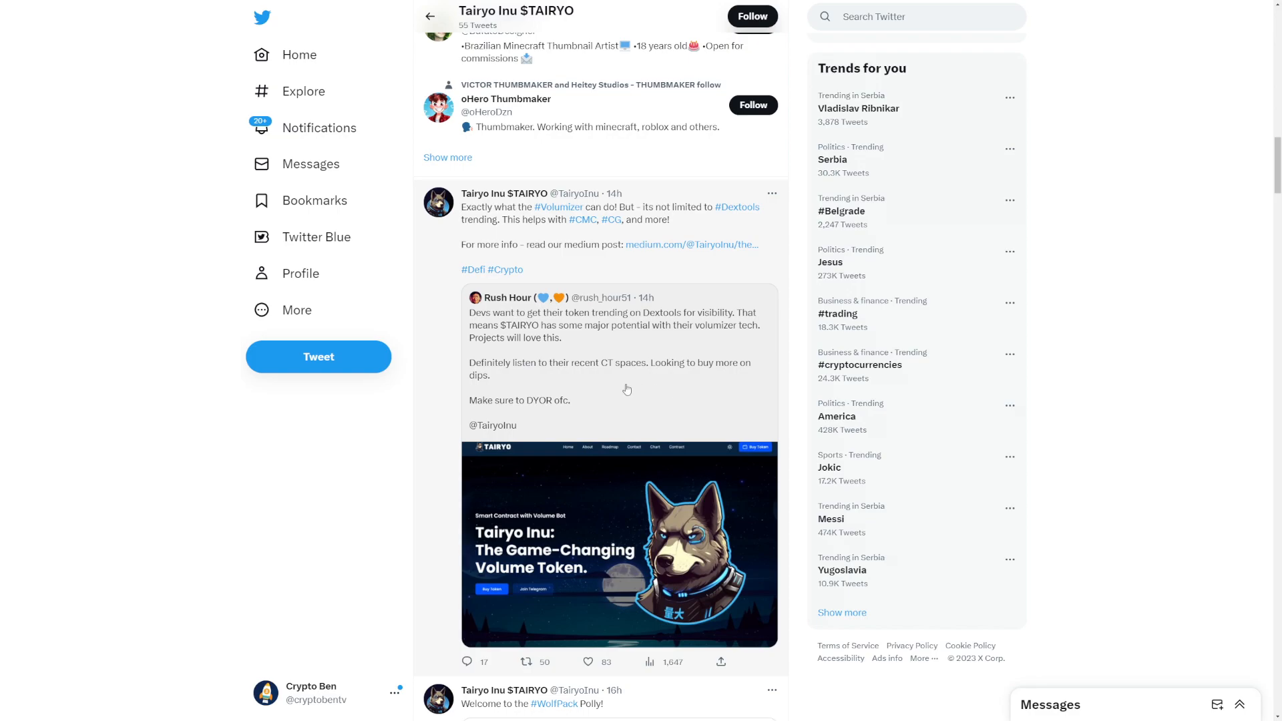
pyautogui.moveTo(646, 372)
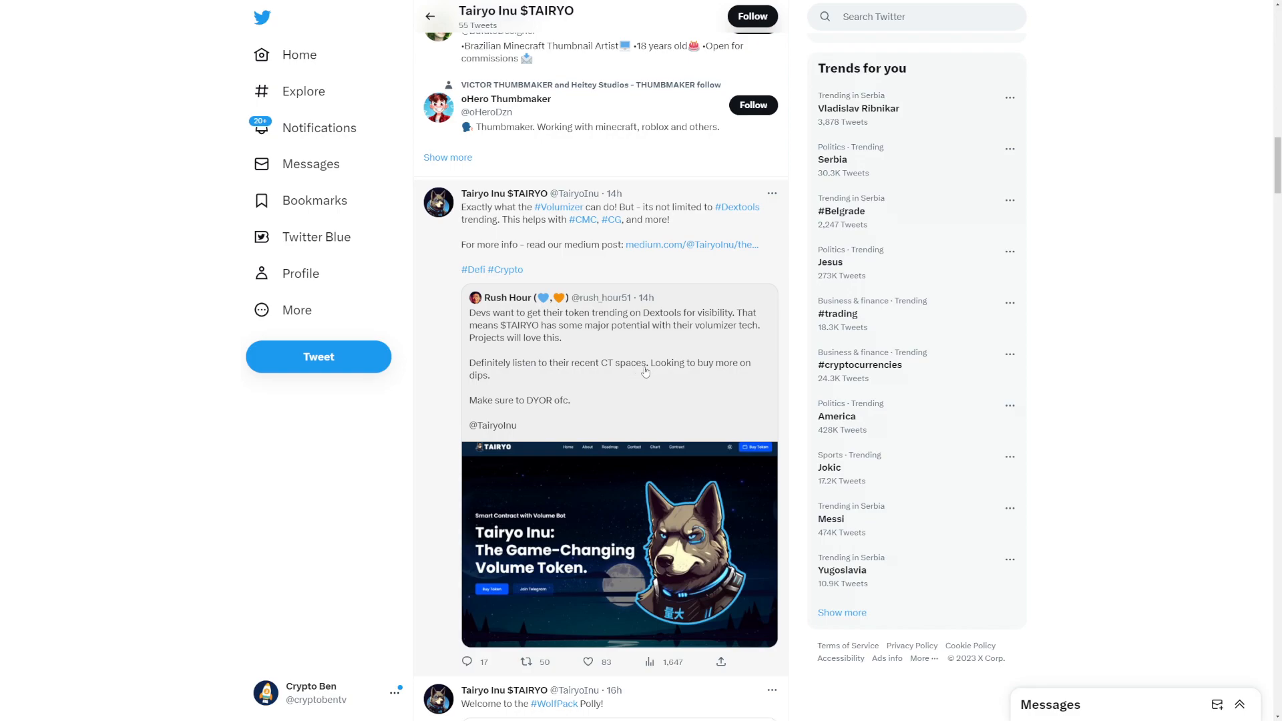
pyautogui.moveTo(658, 222)
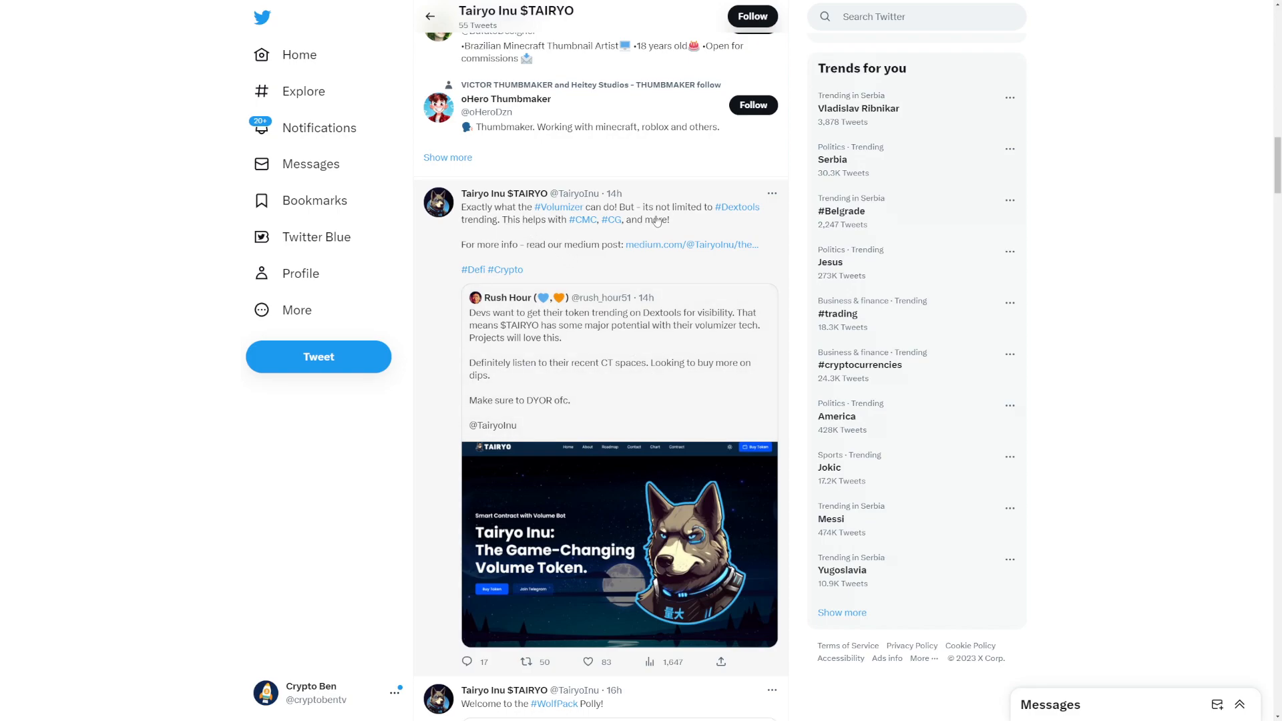
pyautogui.moveTo(533, 234)
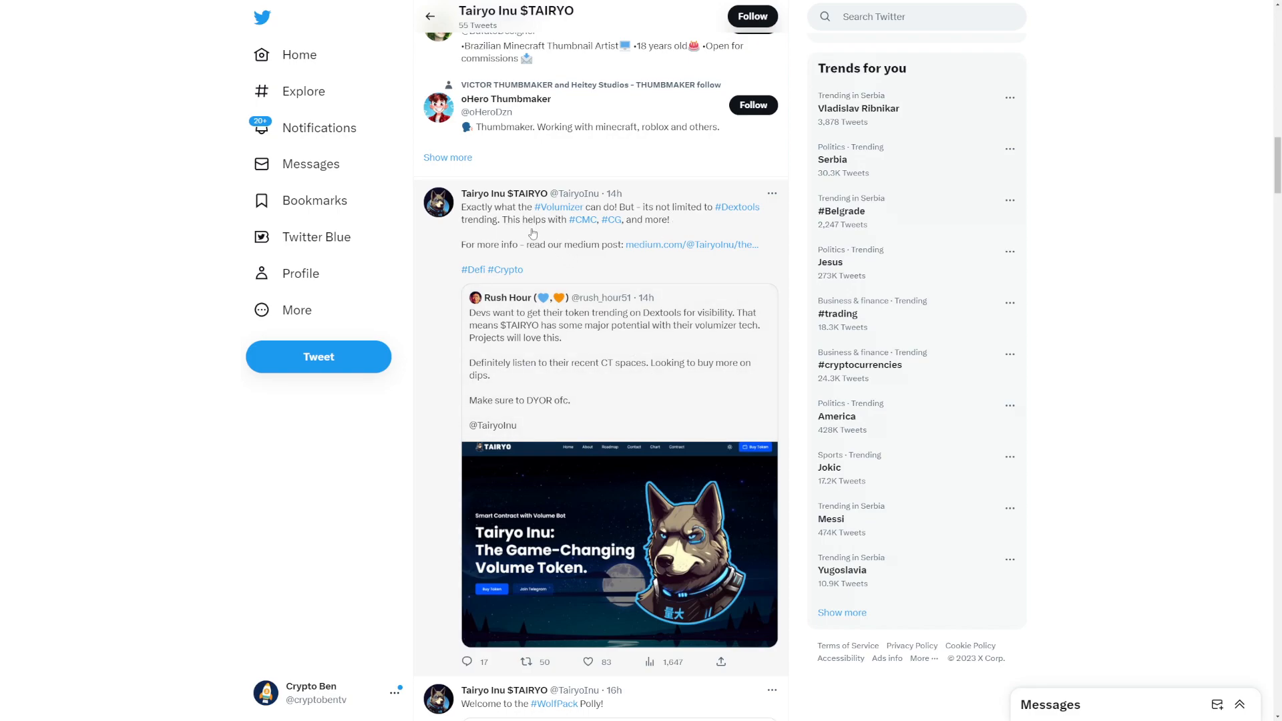
pyautogui.moveTo(586, 238)
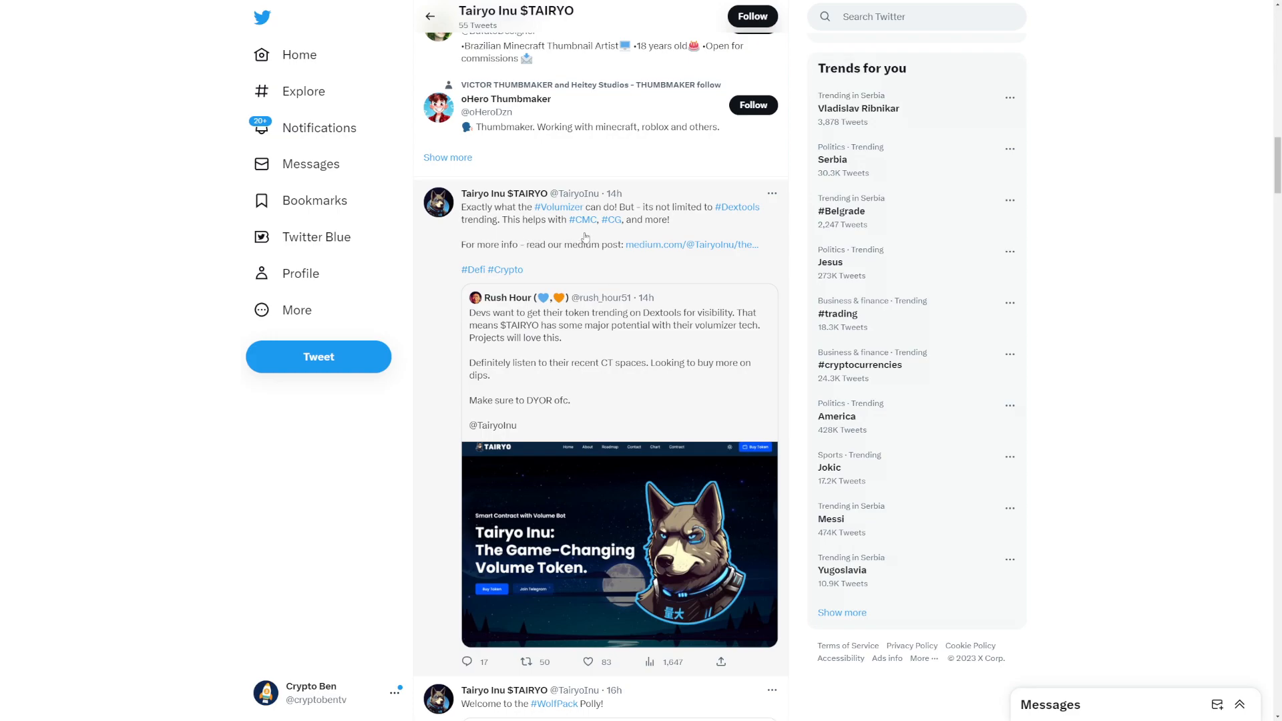
pyautogui.moveTo(530, 249)
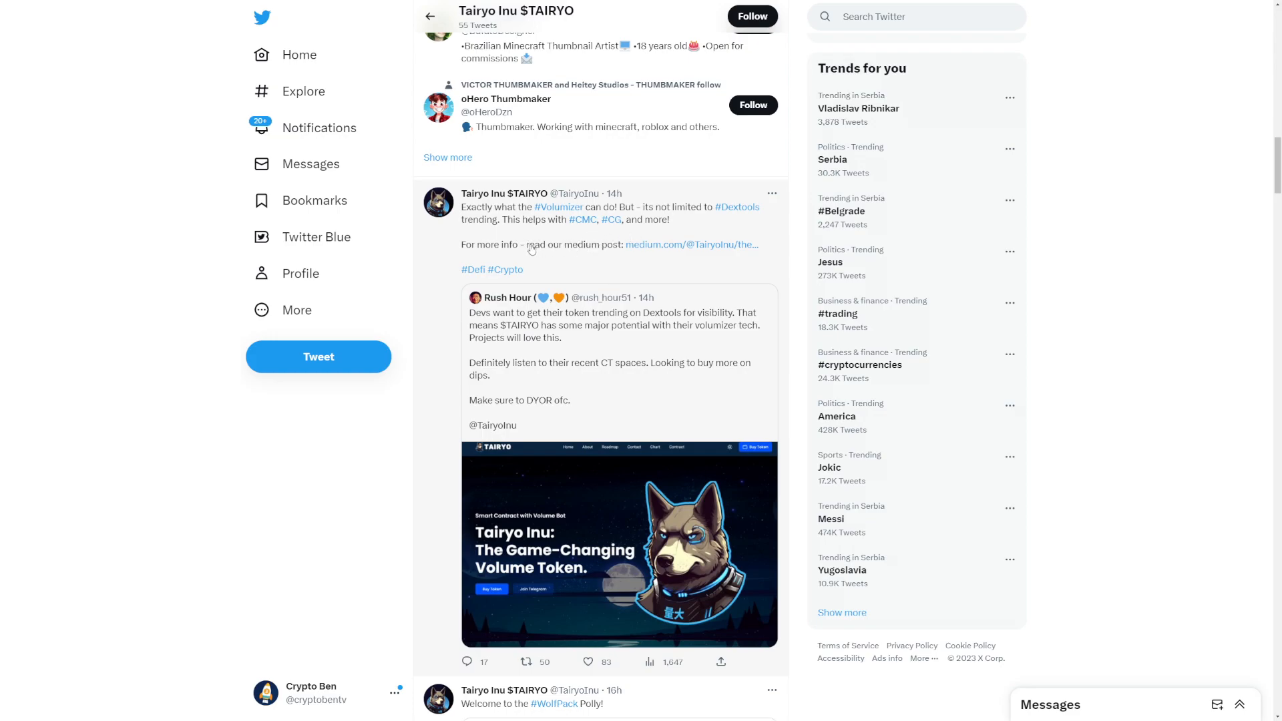
# - Follow the tweet's medium.com link and reach the article's How It Works section
pyautogui.click(691, 245)
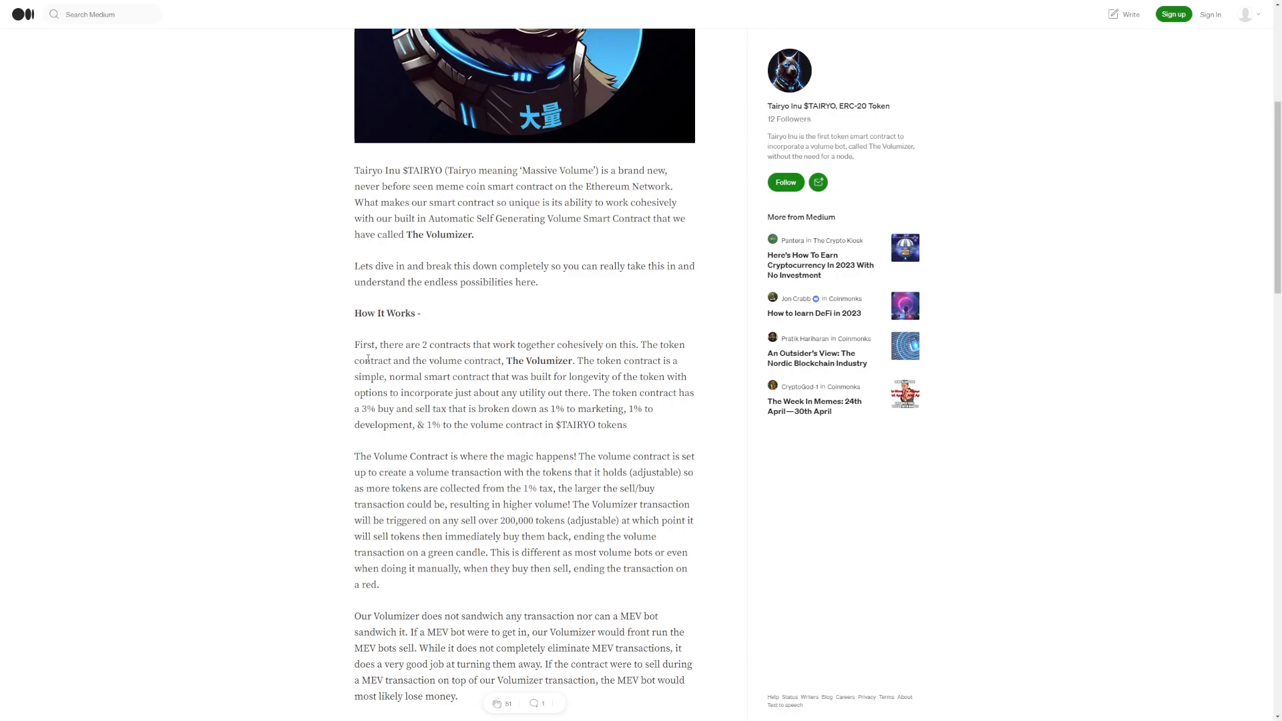
pyautogui.moveTo(318, 366)
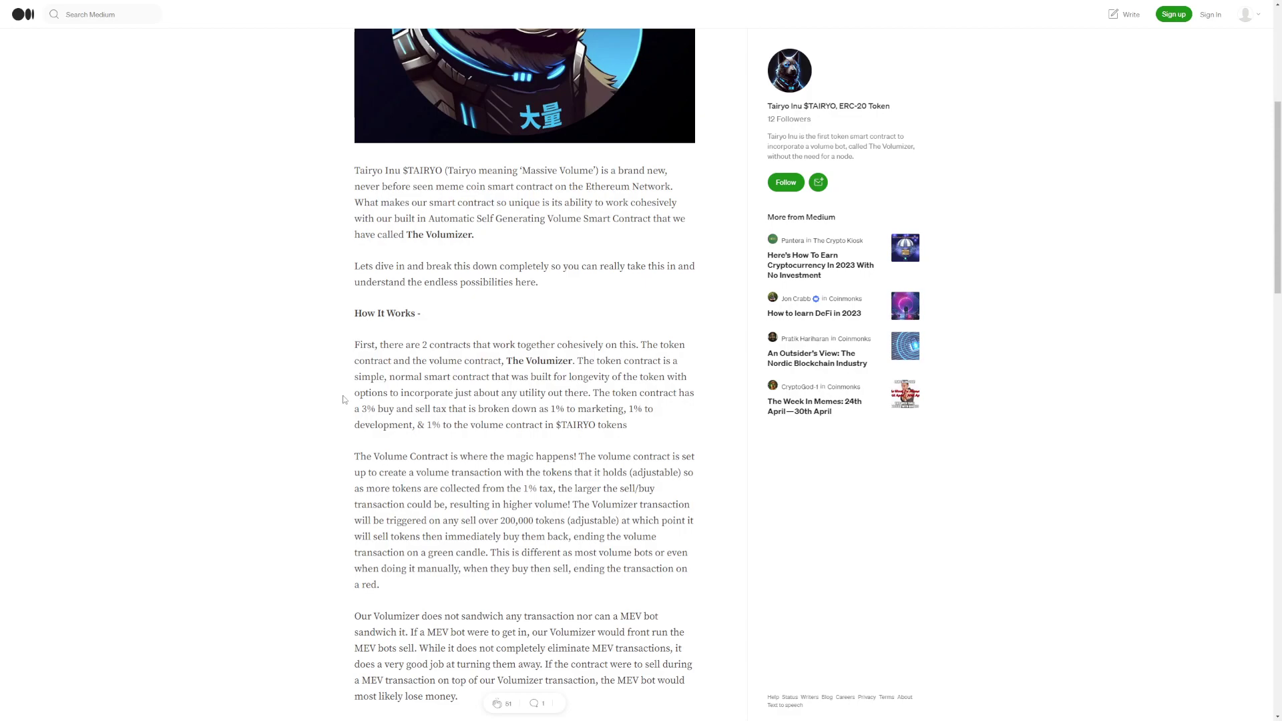
pyautogui.moveTo(348, 417)
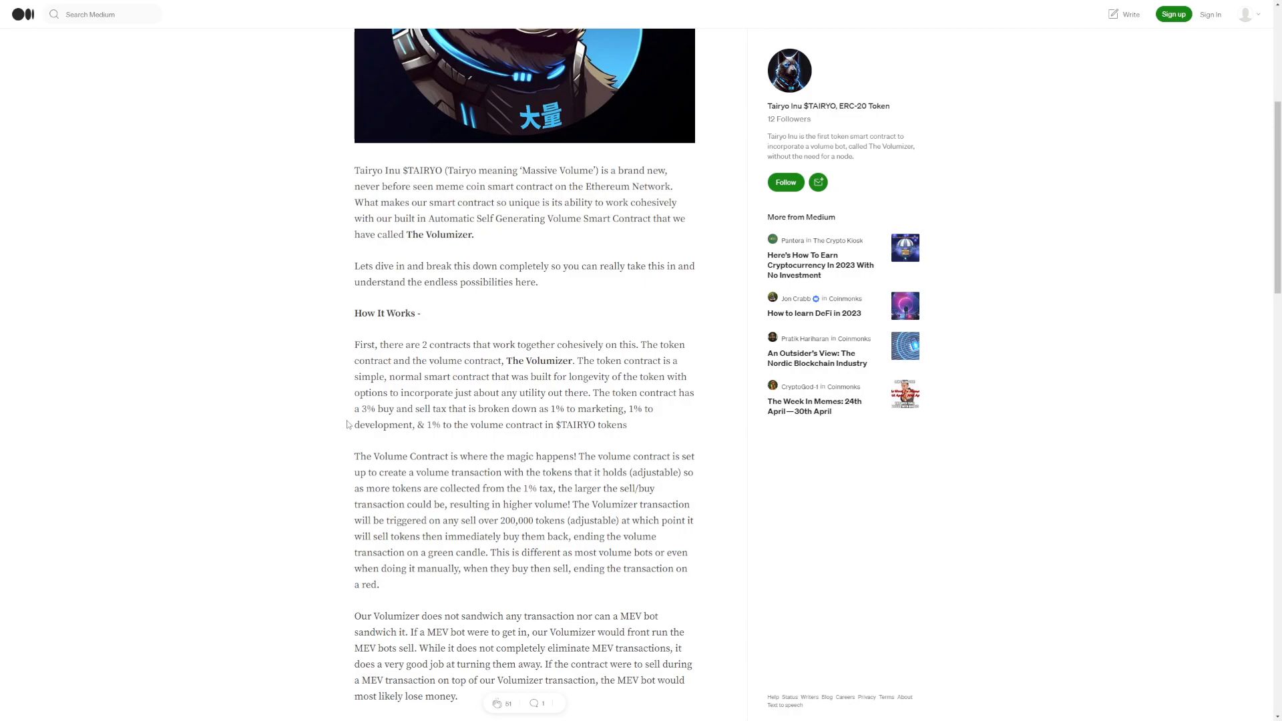
pyautogui.moveTo(349, 430)
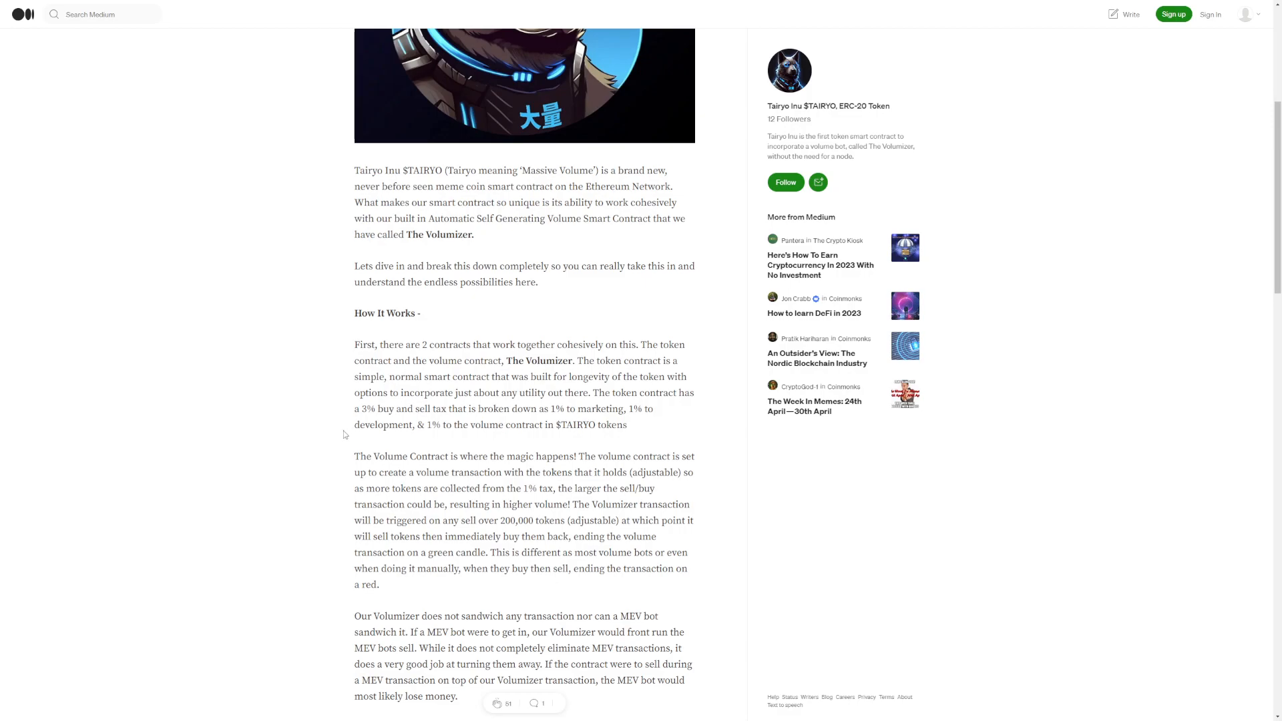
pyautogui.moveTo(343, 446)
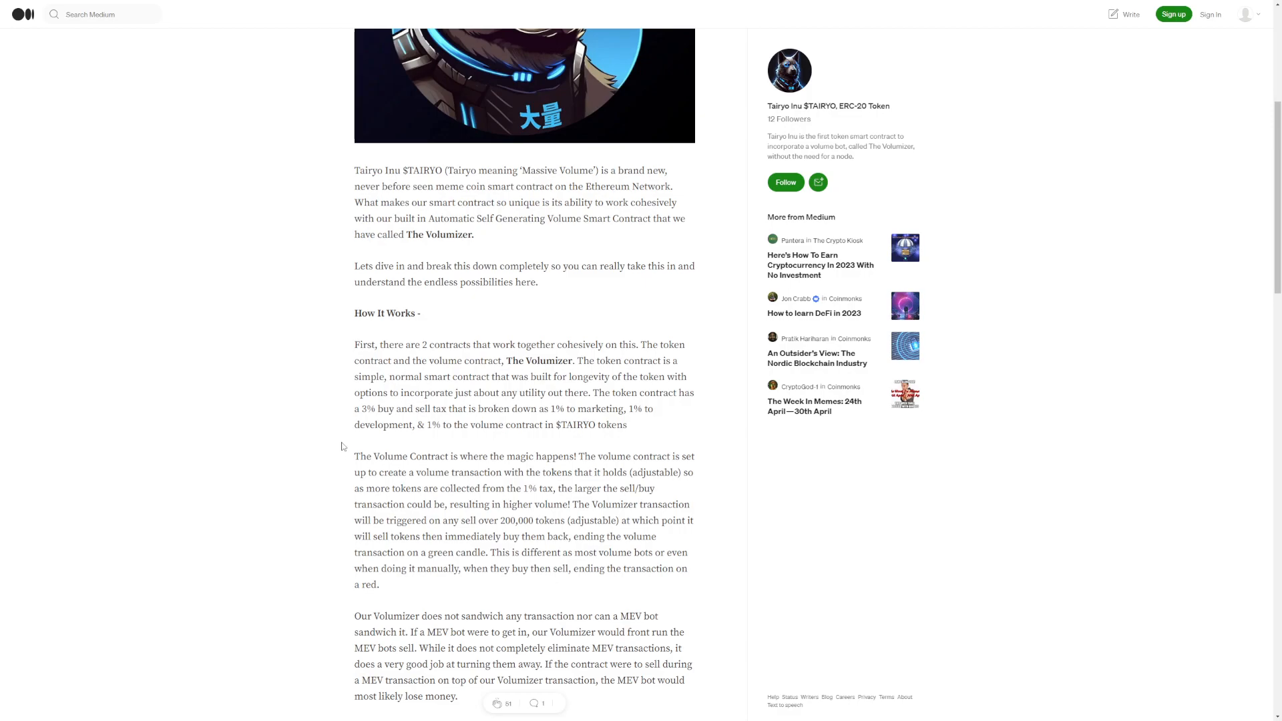
pyautogui.scroll(-3)
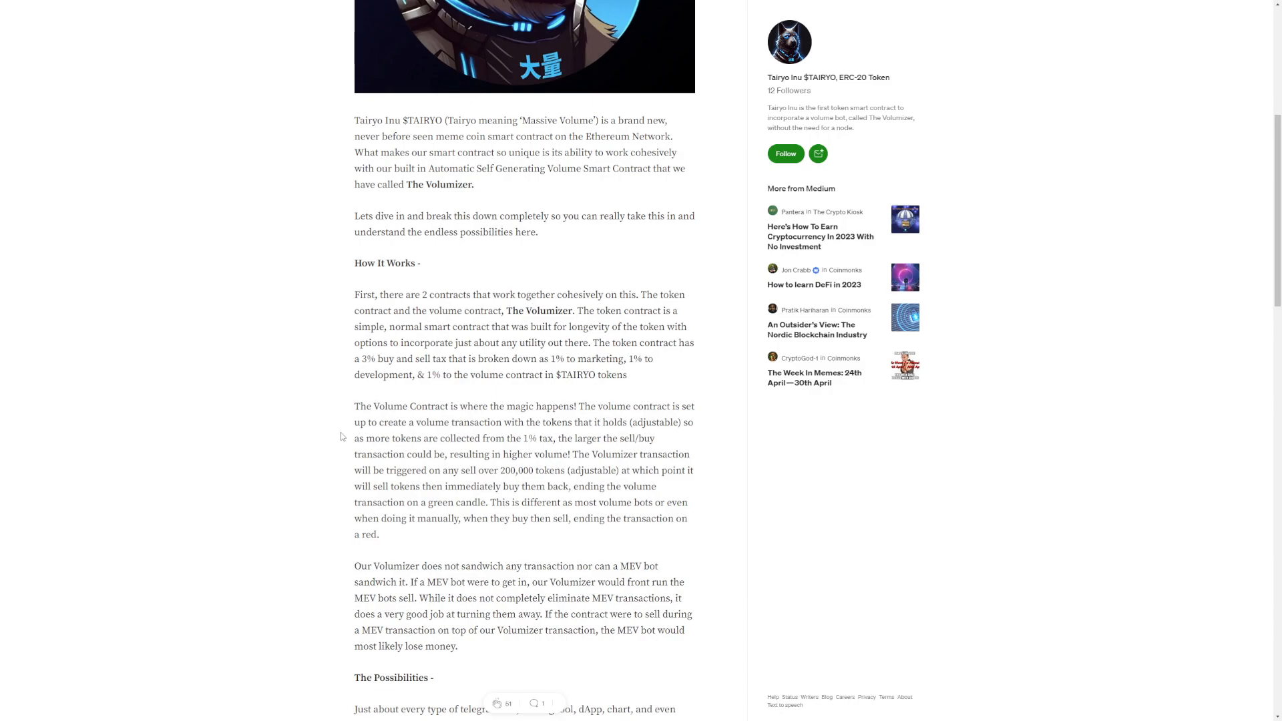
pyautogui.moveTo(337, 439)
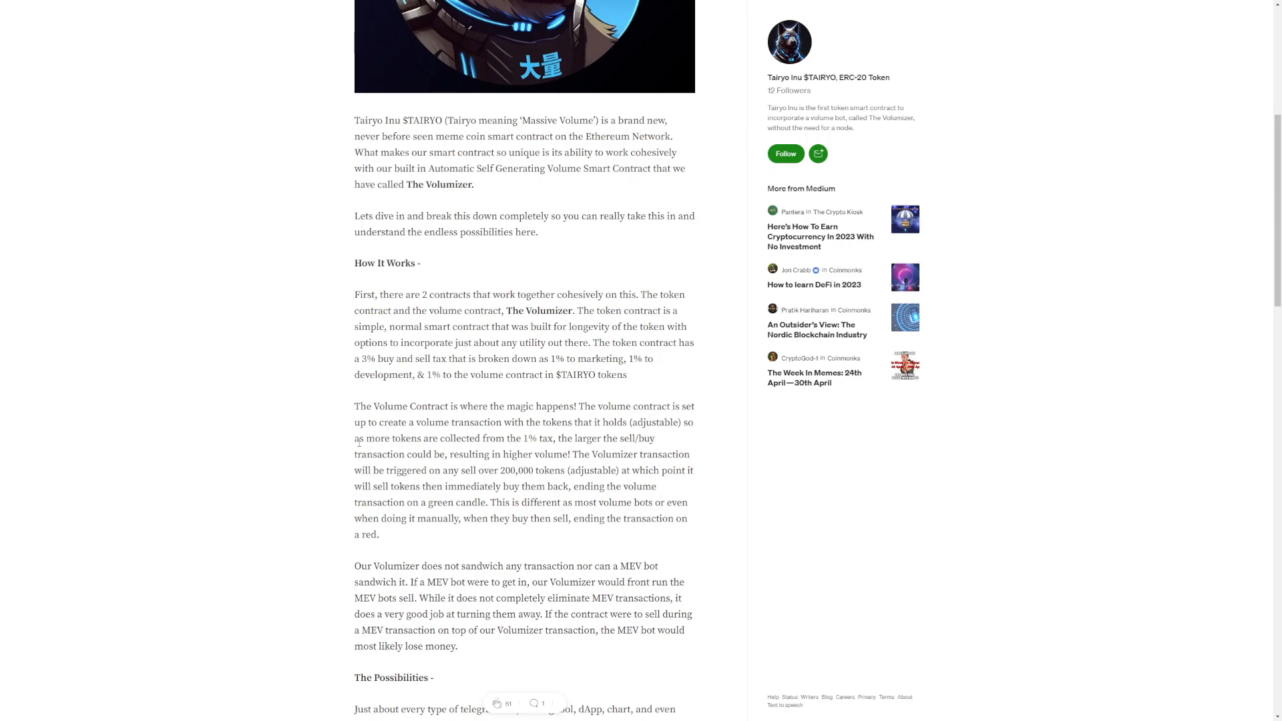
pyautogui.moveTo(336, 448)
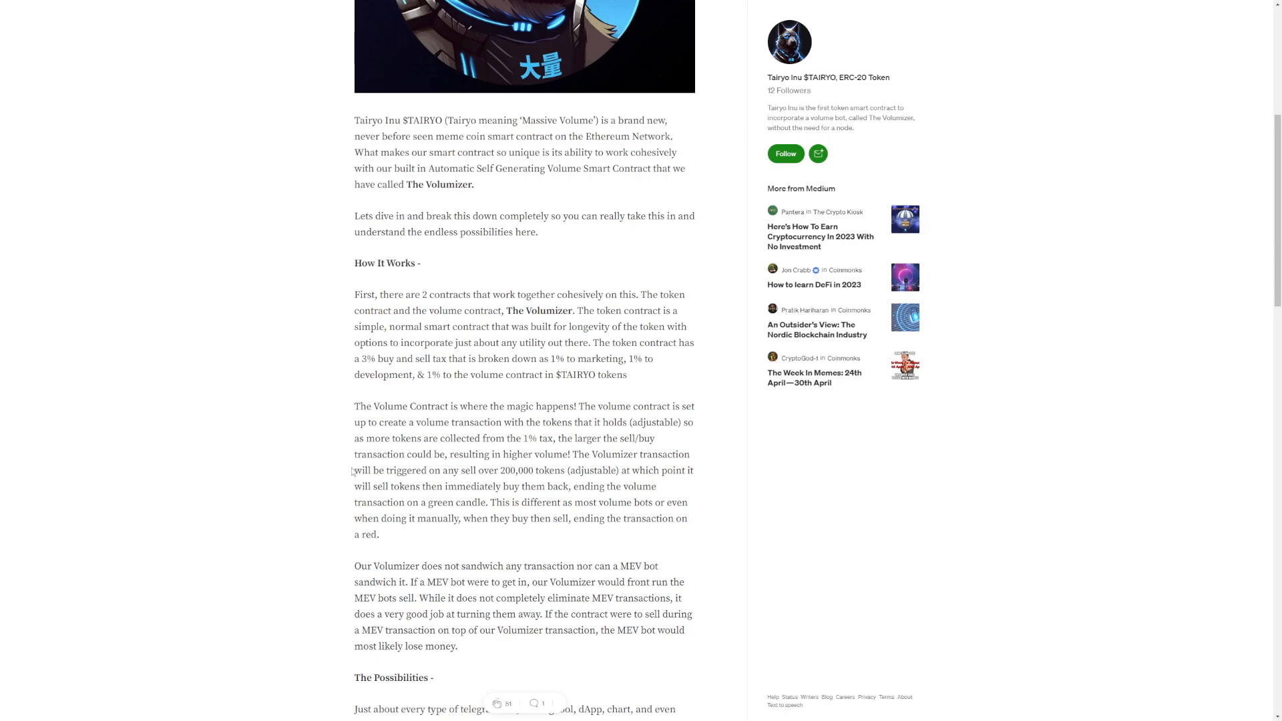
pyautogui.moveTo(332, 469)
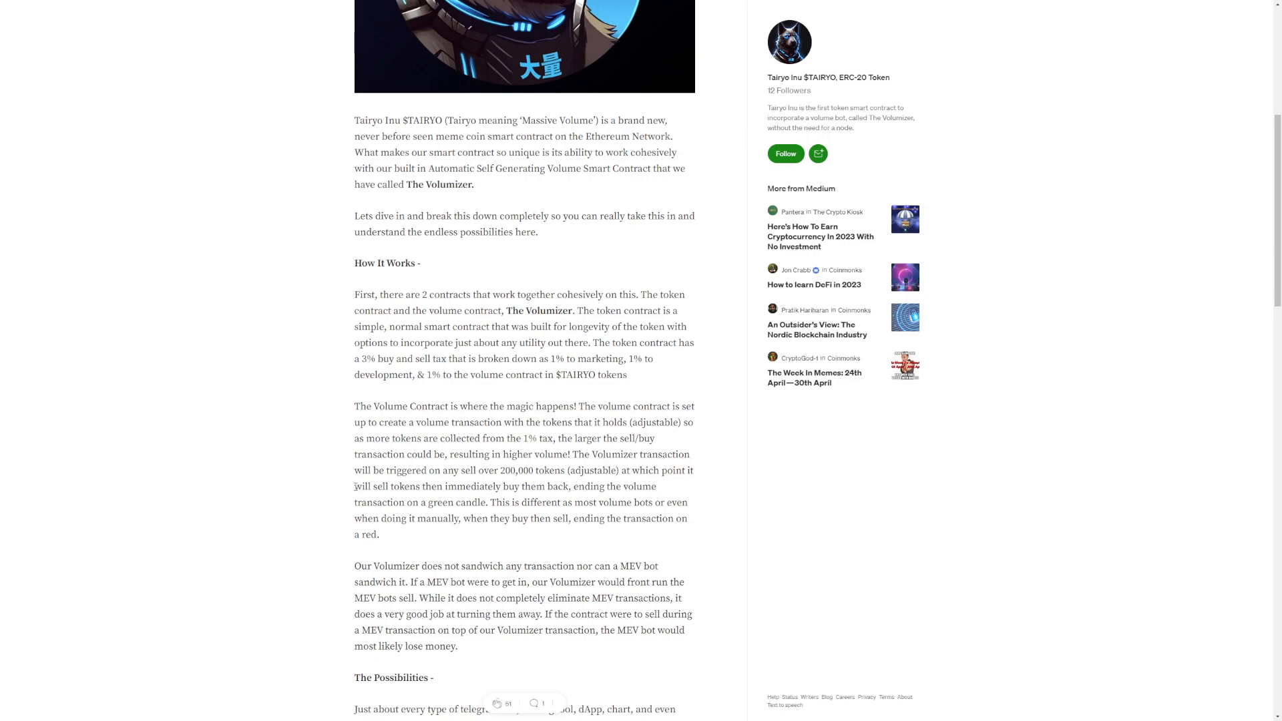
pyautogui.moveTo(344, 483)
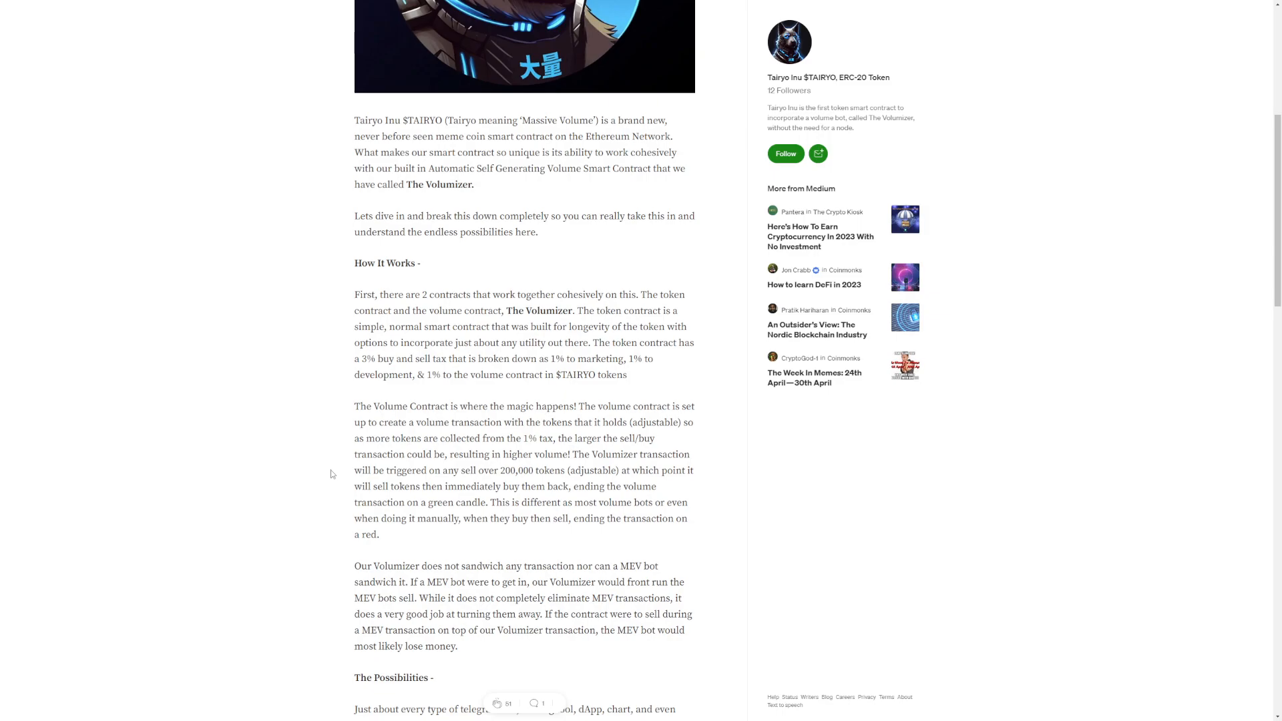
# - Read down through the Volume Contract section into The Possibilities on MEV deterrence and trader volume
pyautogui.scroll(-3)
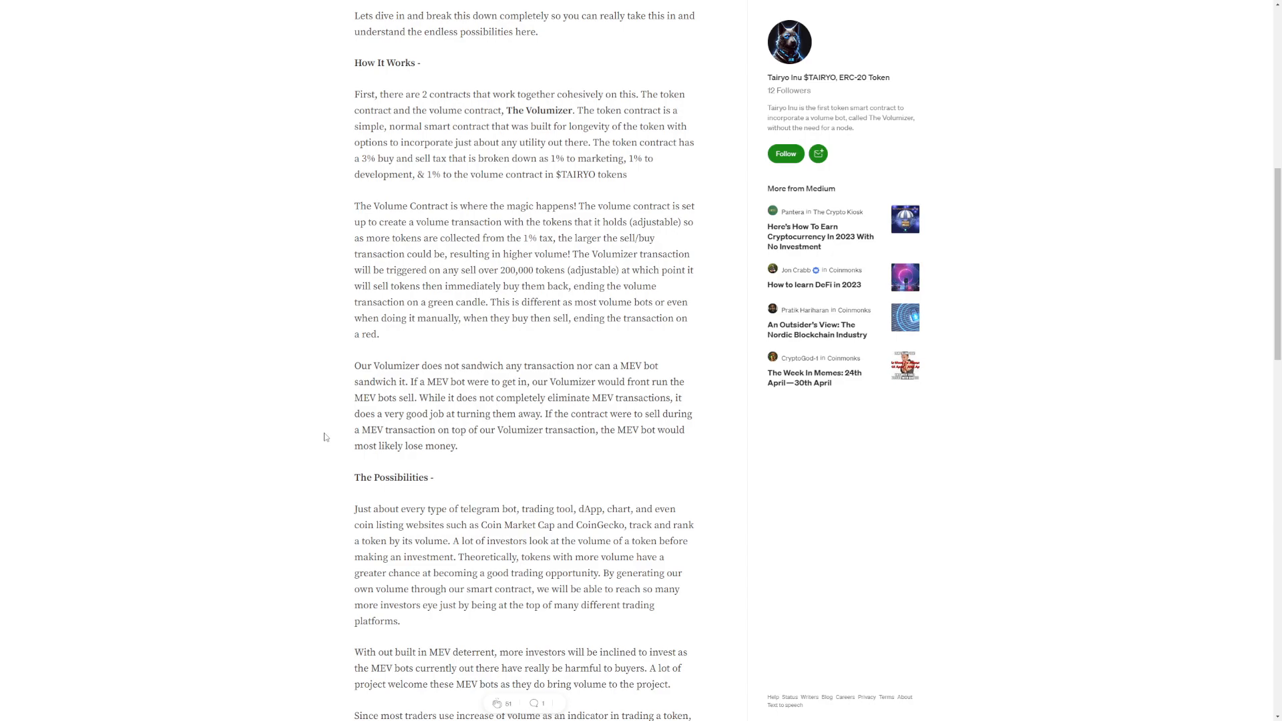
pyautogui.scroll(-3)
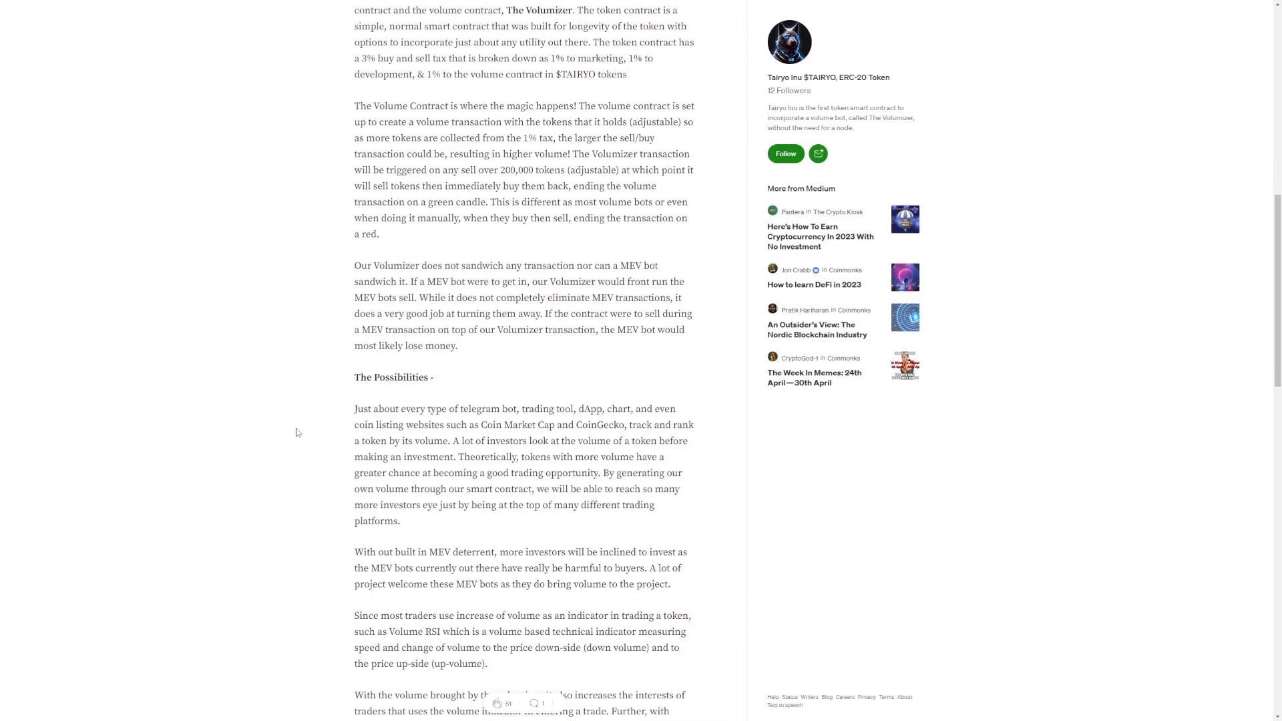
pyautogui.scroll(-3)
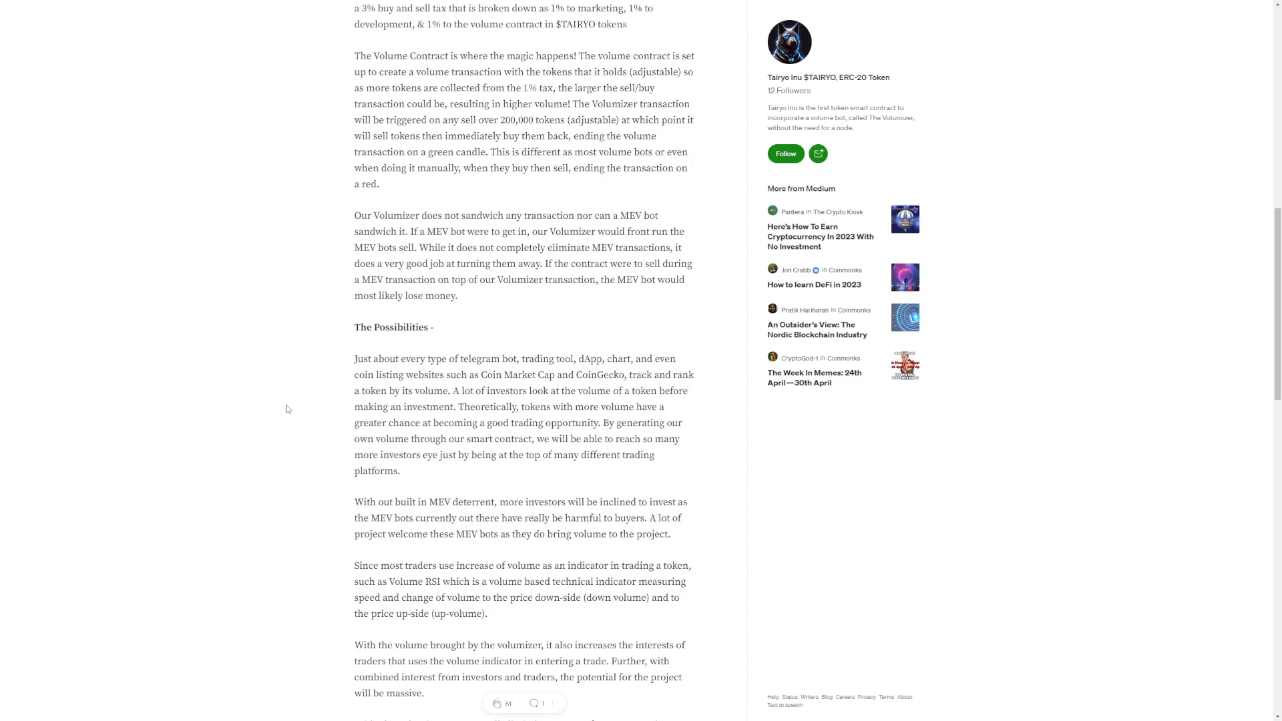
pyautogui.moveTo(318, 423)
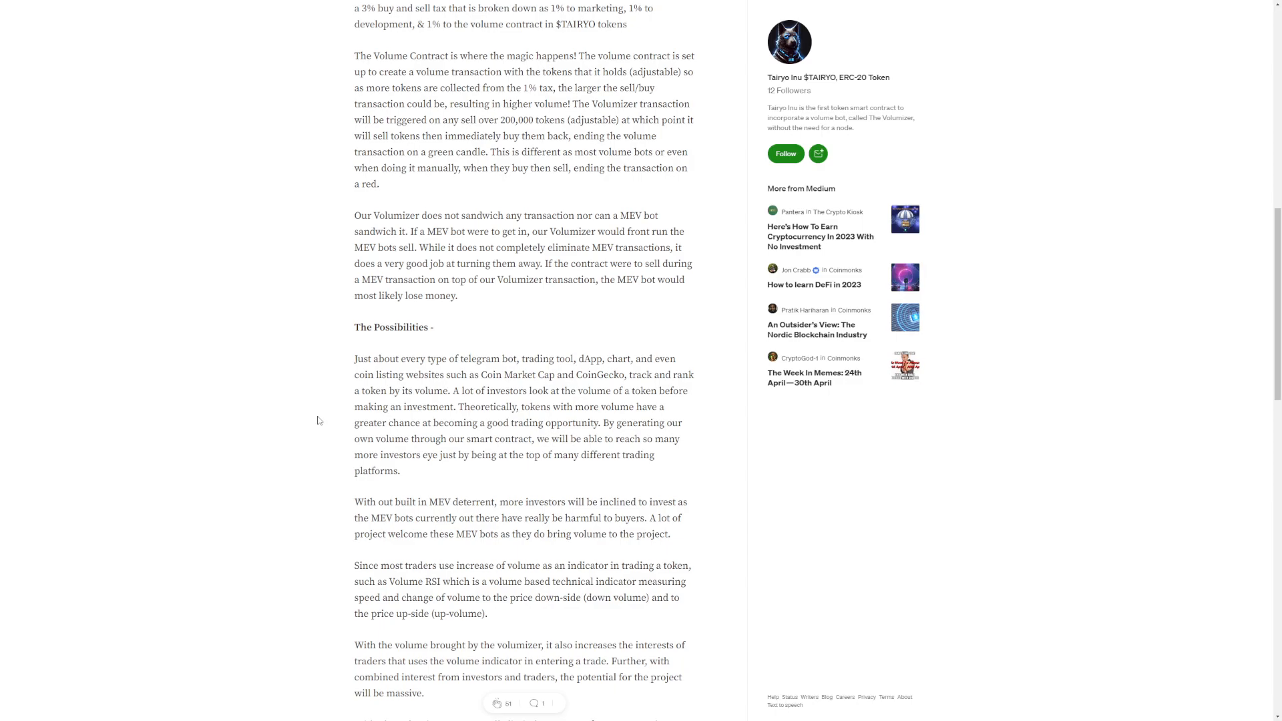
pyautogui.moveTo(326, 435)
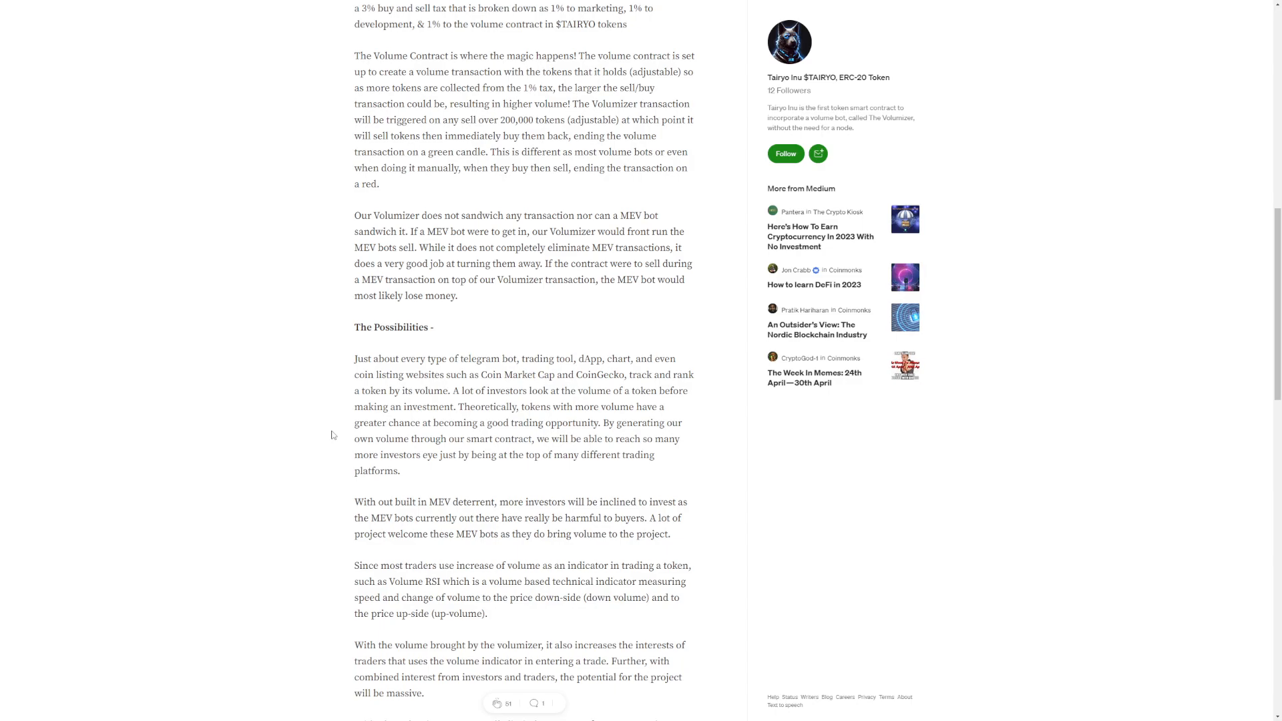
pyautogui.moveTo(326, 447)
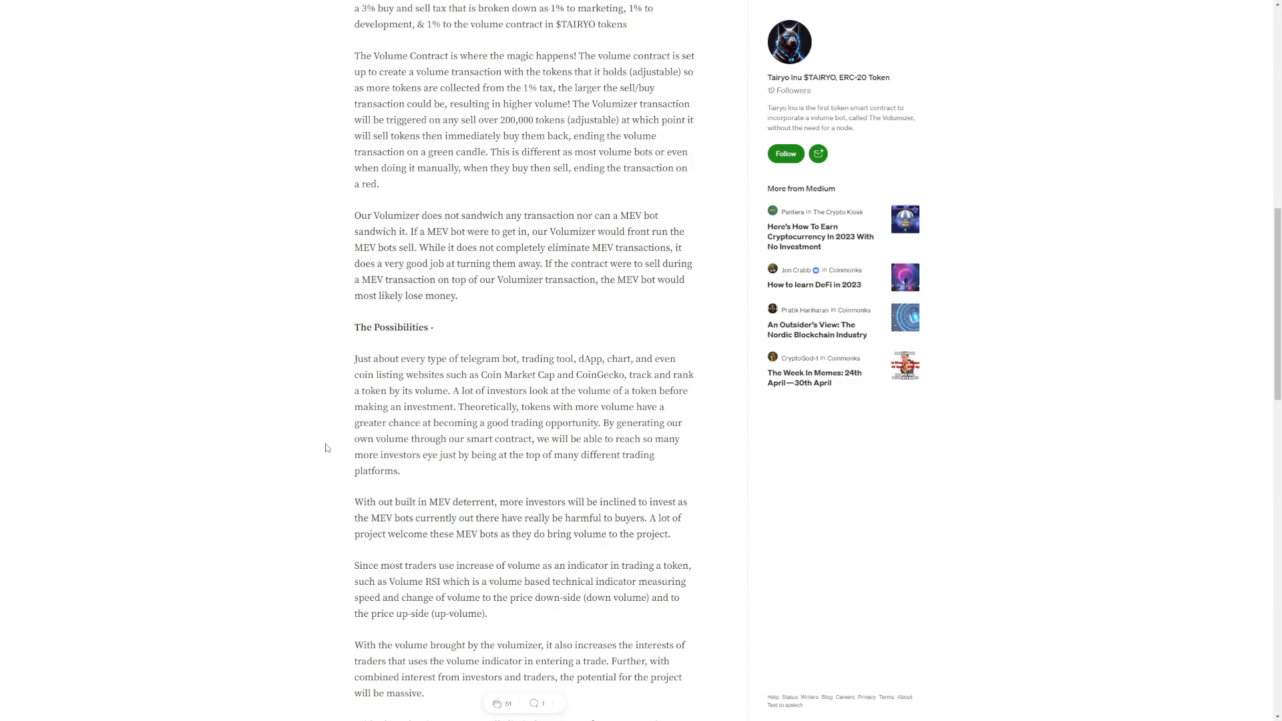
pyautogui.scroll(-3)
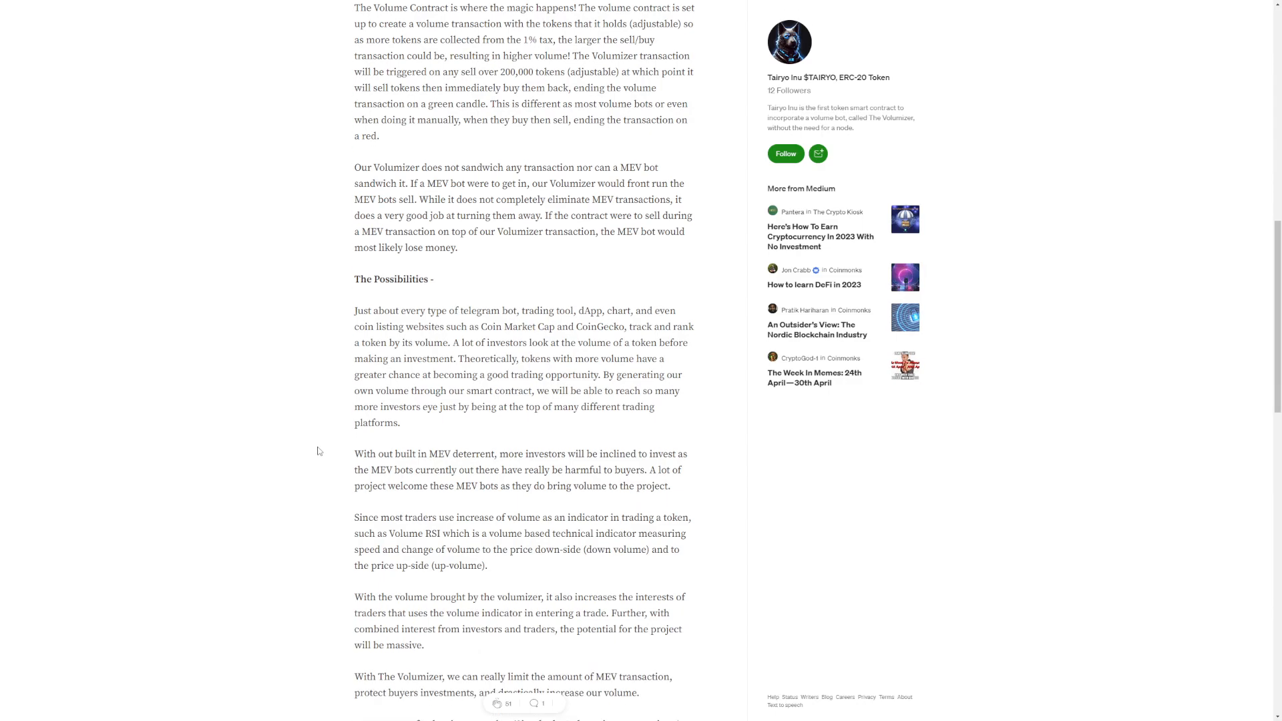
# - Read the 'Volumizer as Free Marketing' section, then return to the Tairyo Inu landing page
pyautogui.scroll(-3)
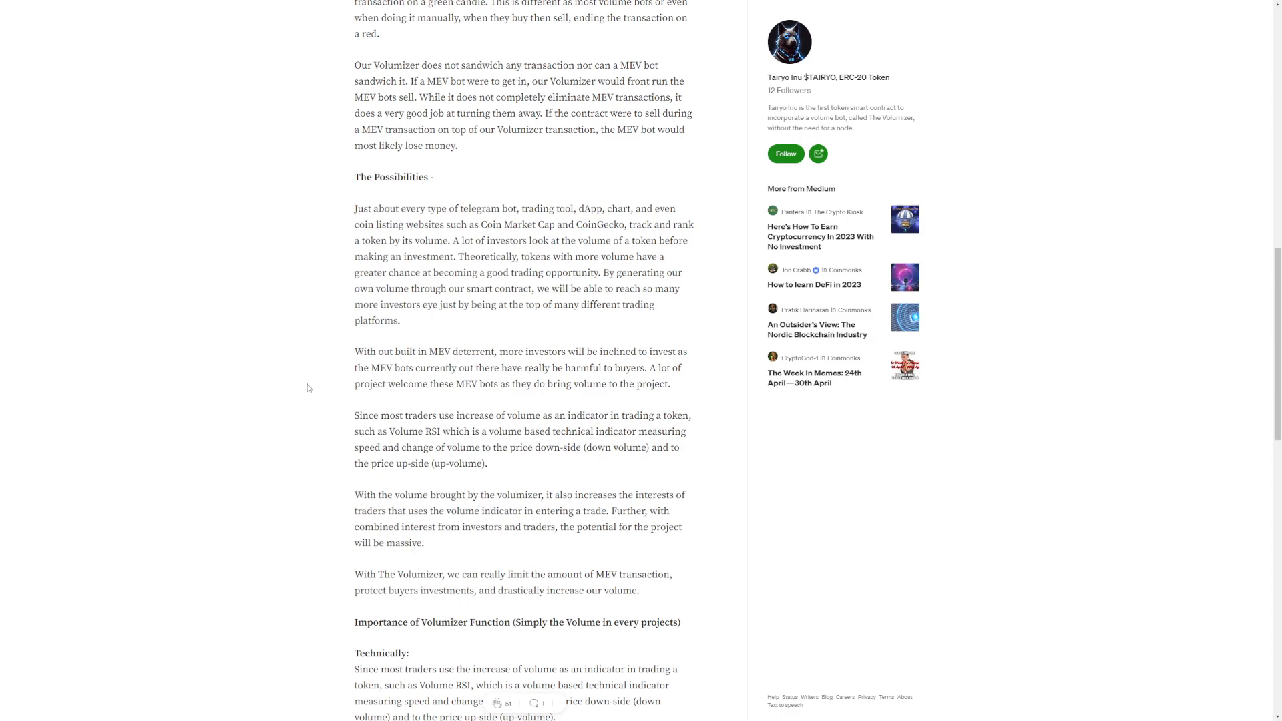
pyautogui.moveTo(315, 381)
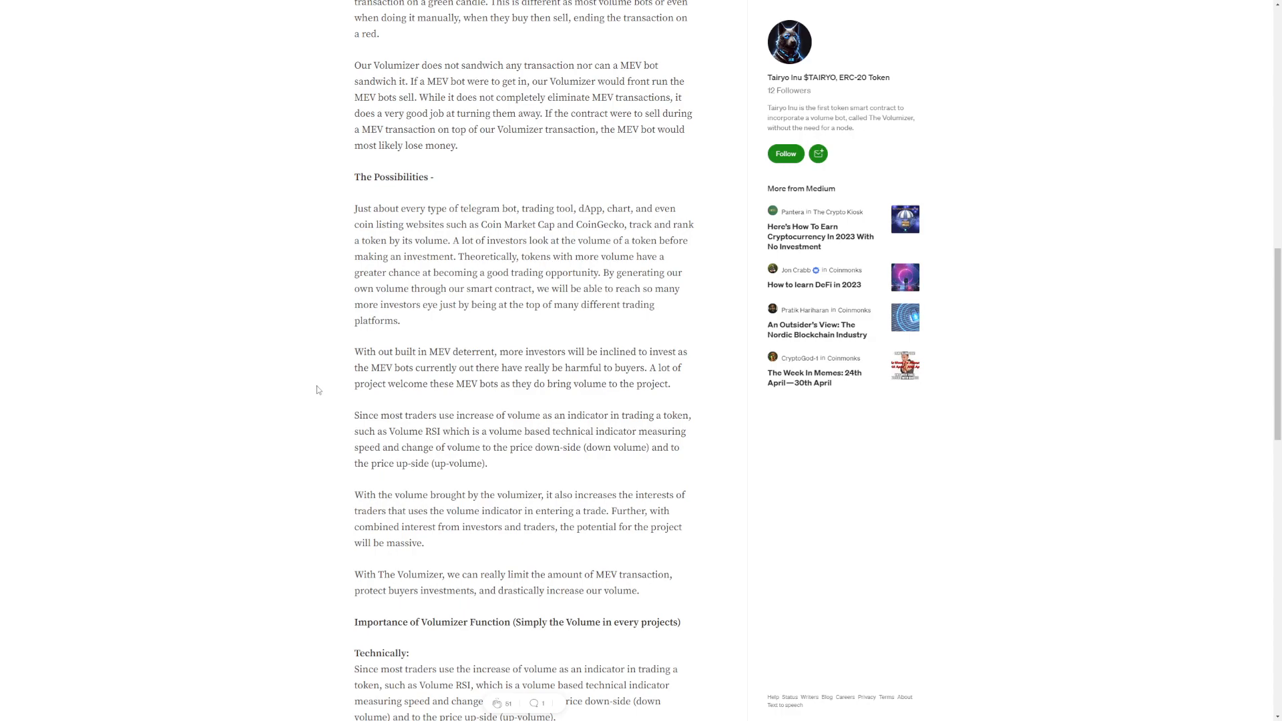
pyautogui.moveTo(316, 391)
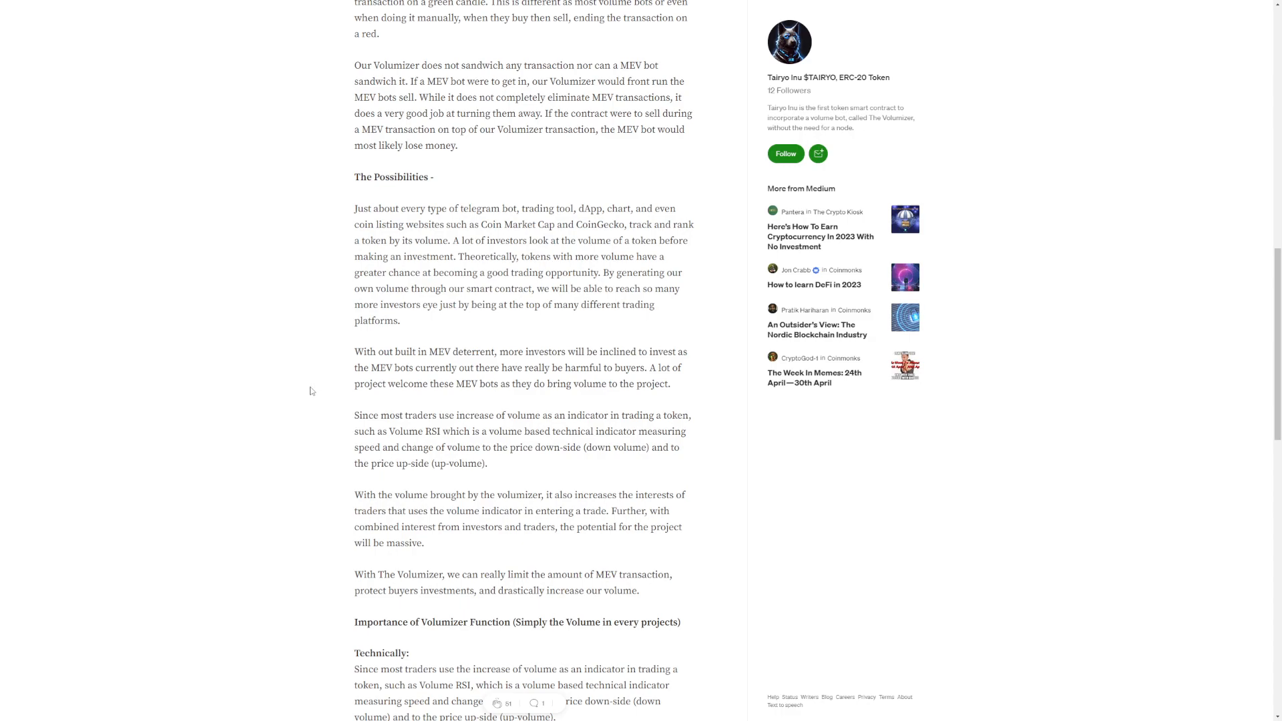
pyautogui.moveTo(308, 391)
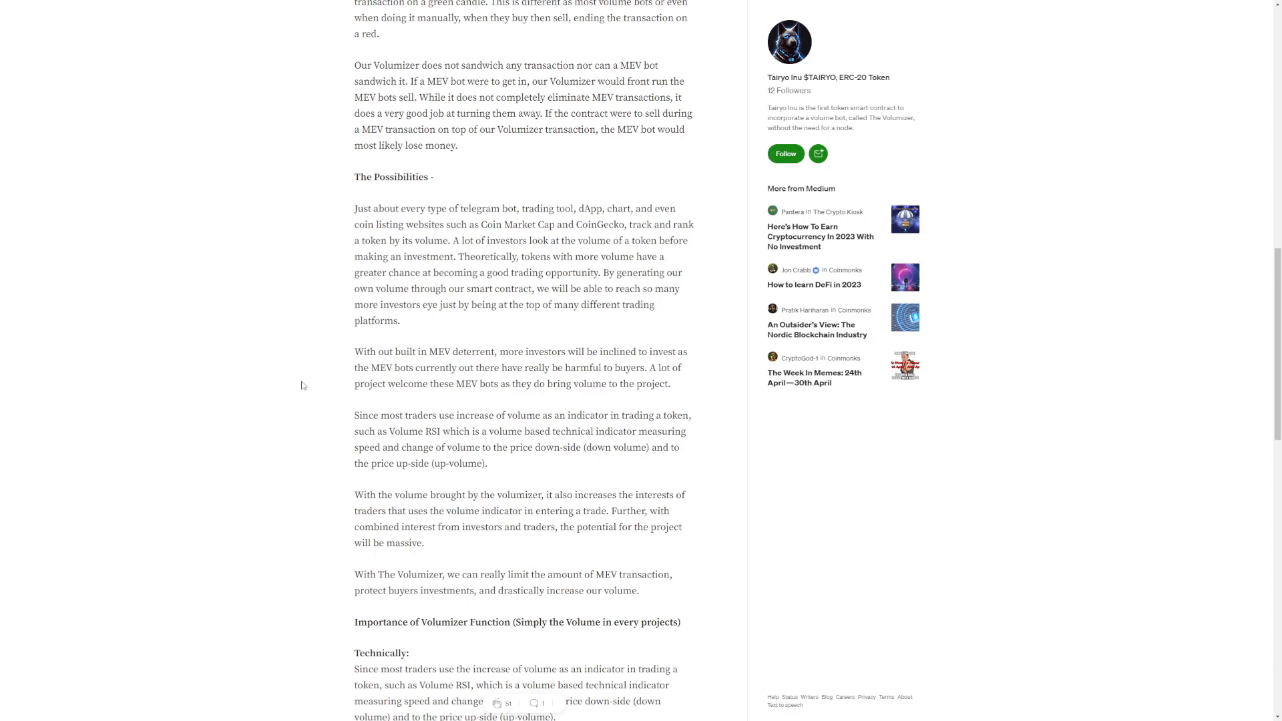
pyautogui.moveTo(314, 379)
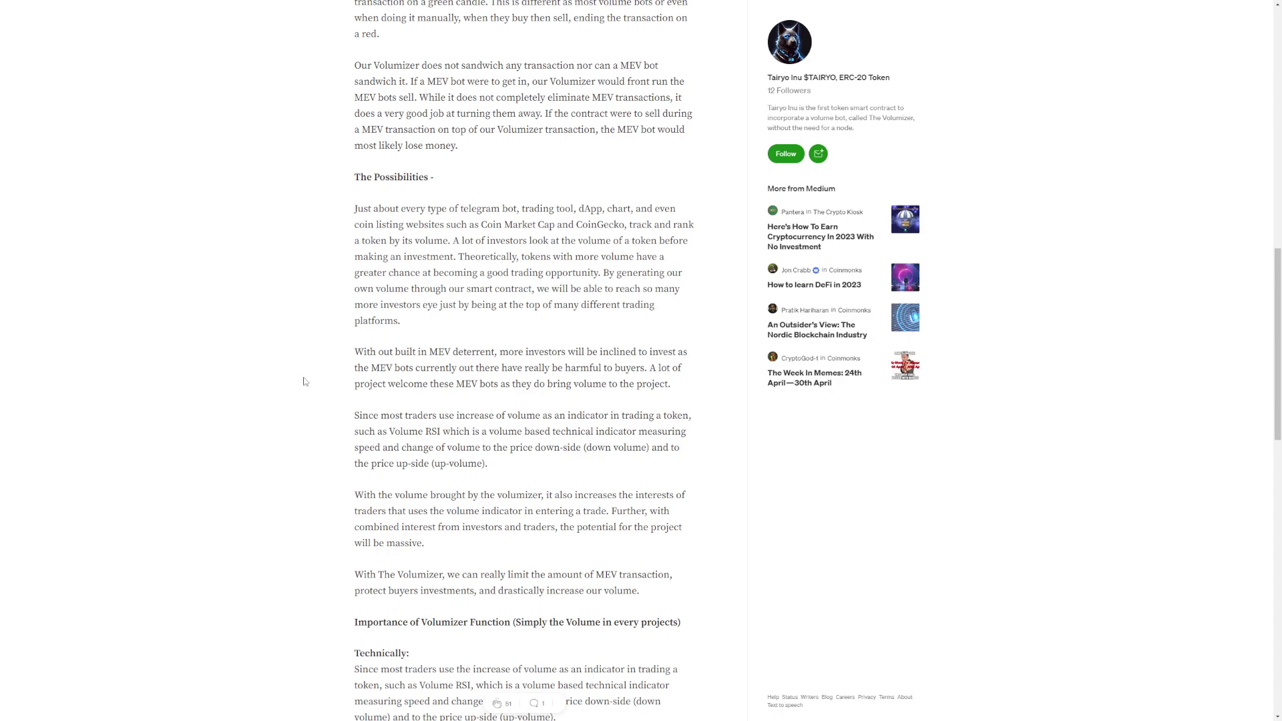
pyautogui.moveTo(311, 376)
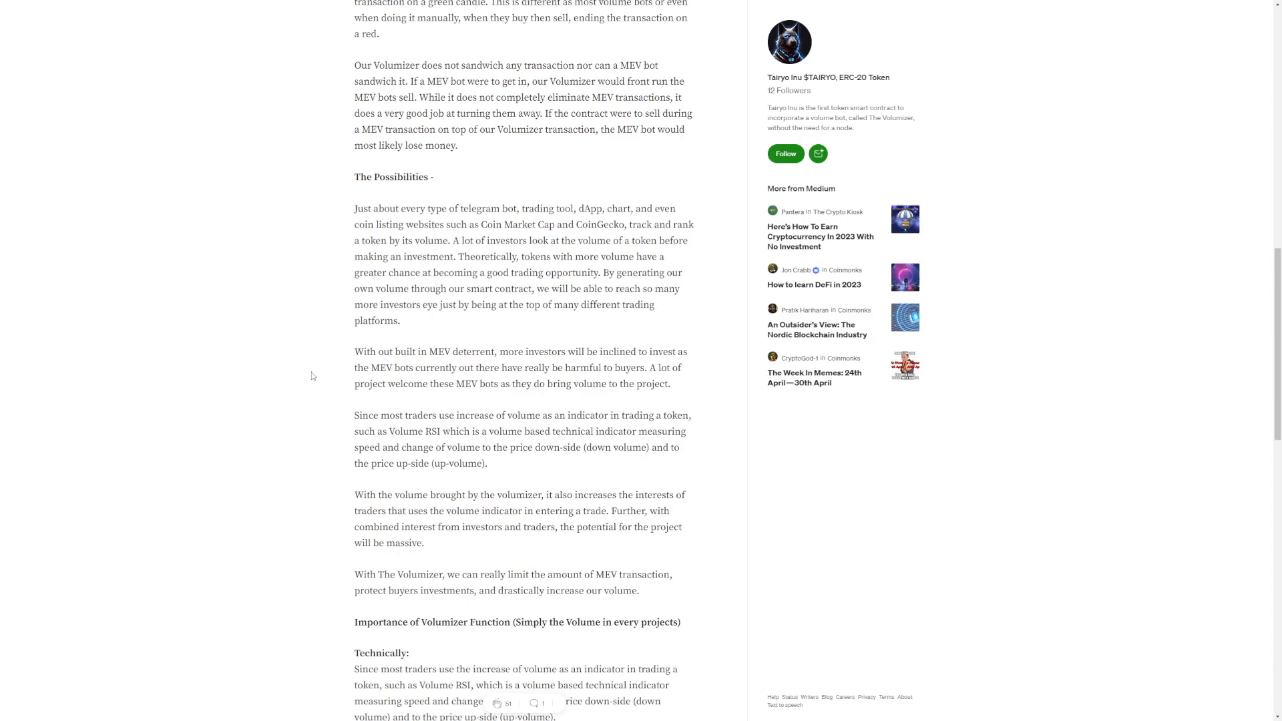
pyautogui.moveTo(312, 388)
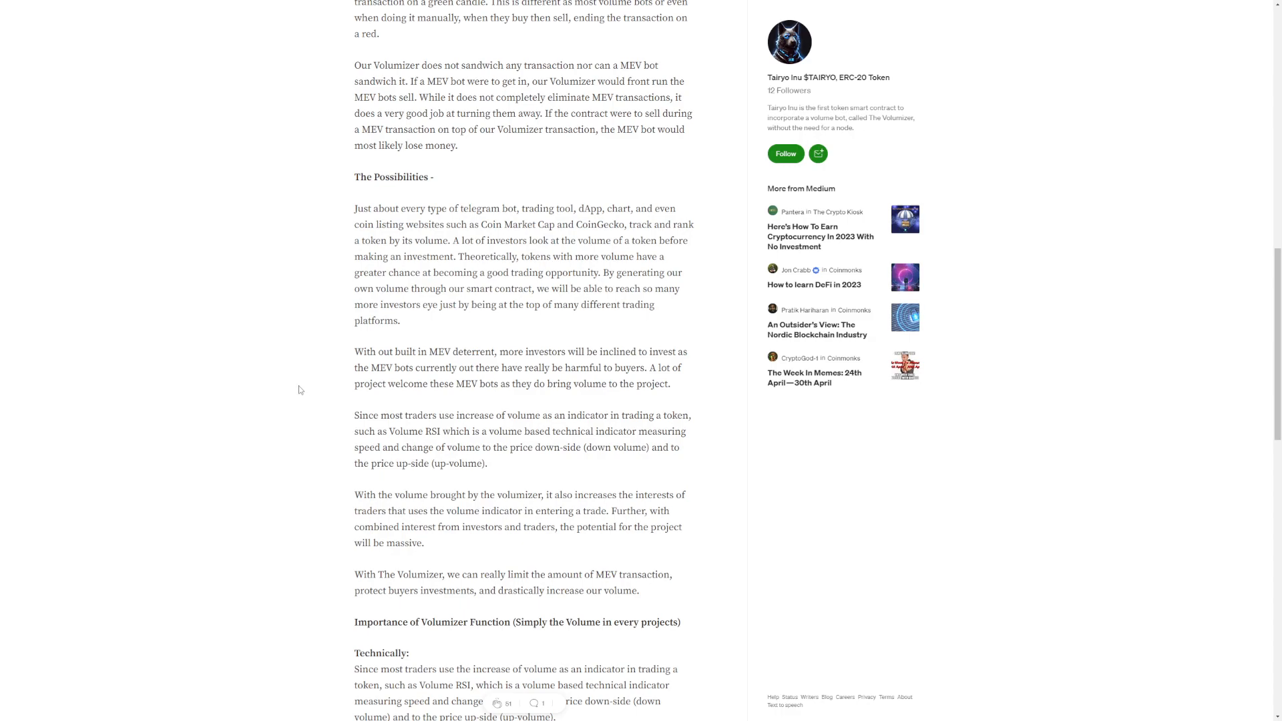
pyautogui.scroll(-3)
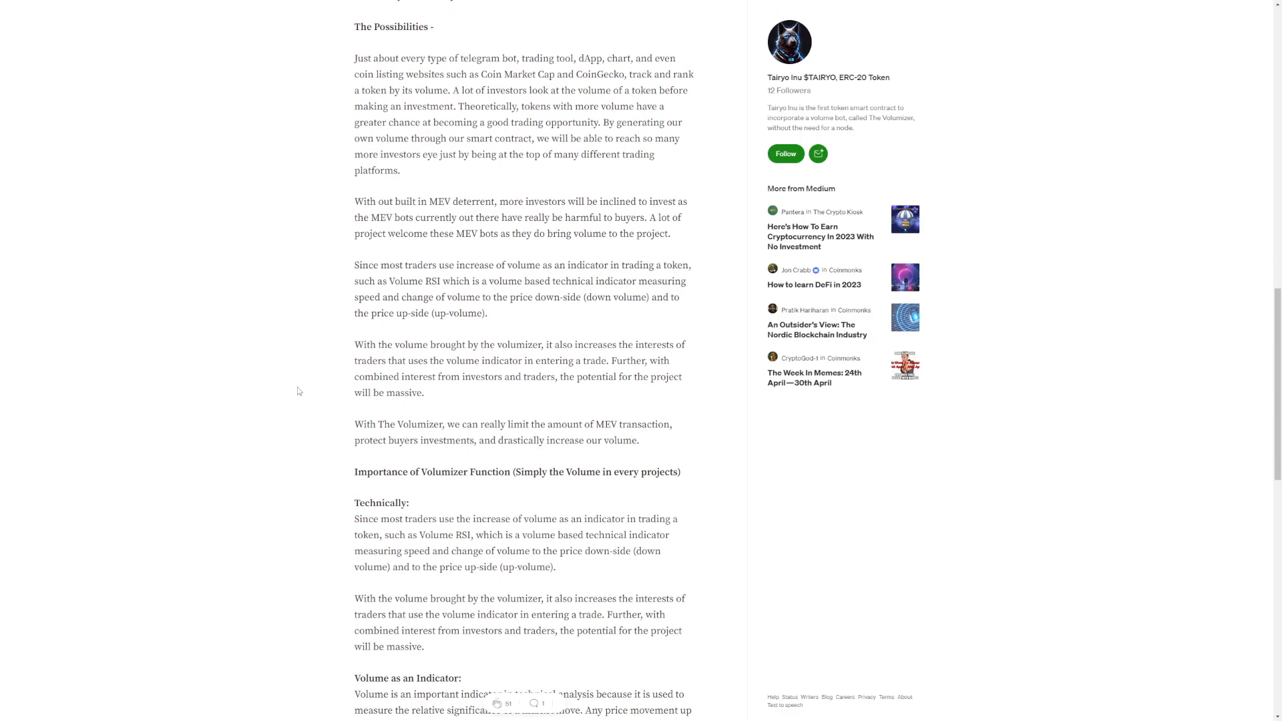
pyautogui.moveTo(308, 381)
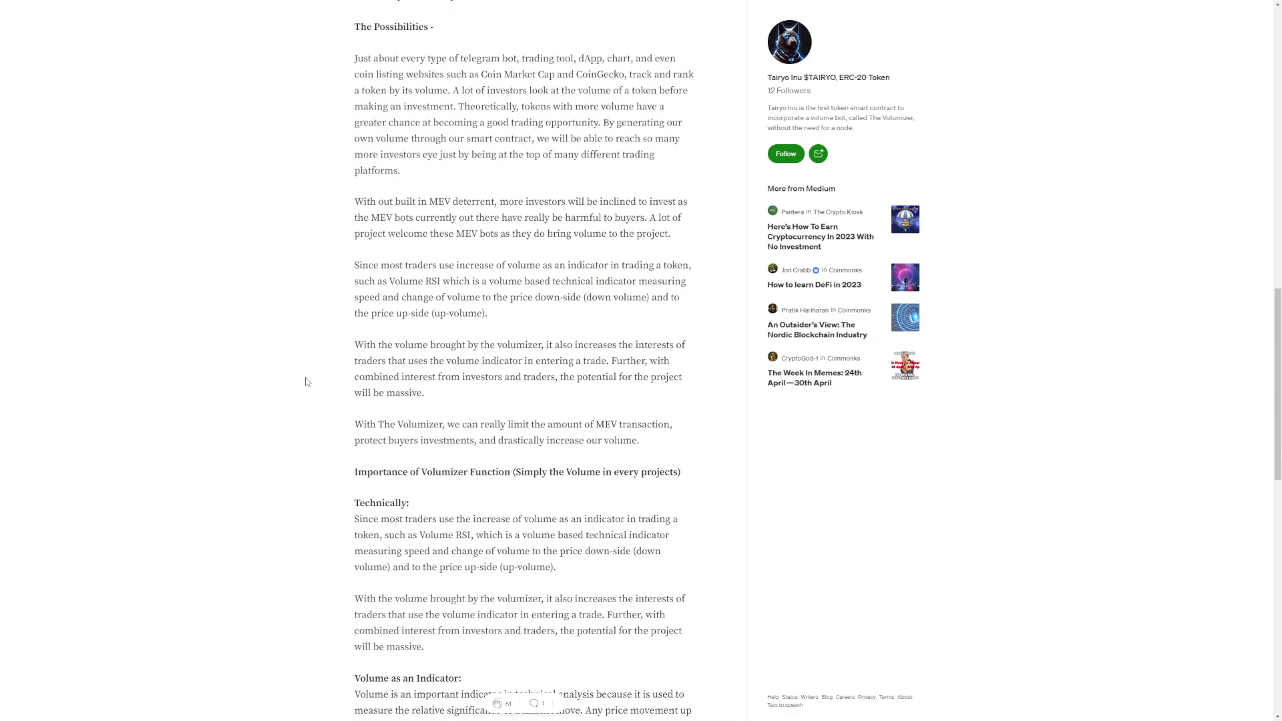
pyautogui.moveTo(310, 386)
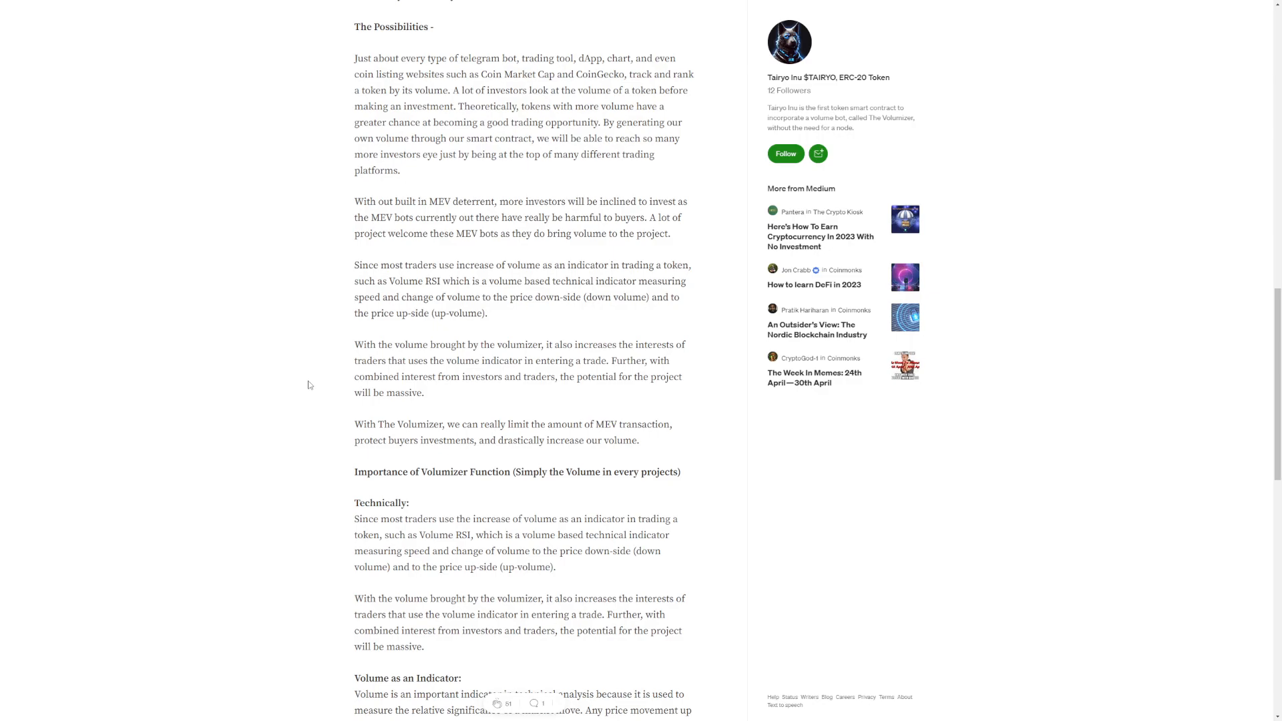
pyautogui.moveTo(293, 382)
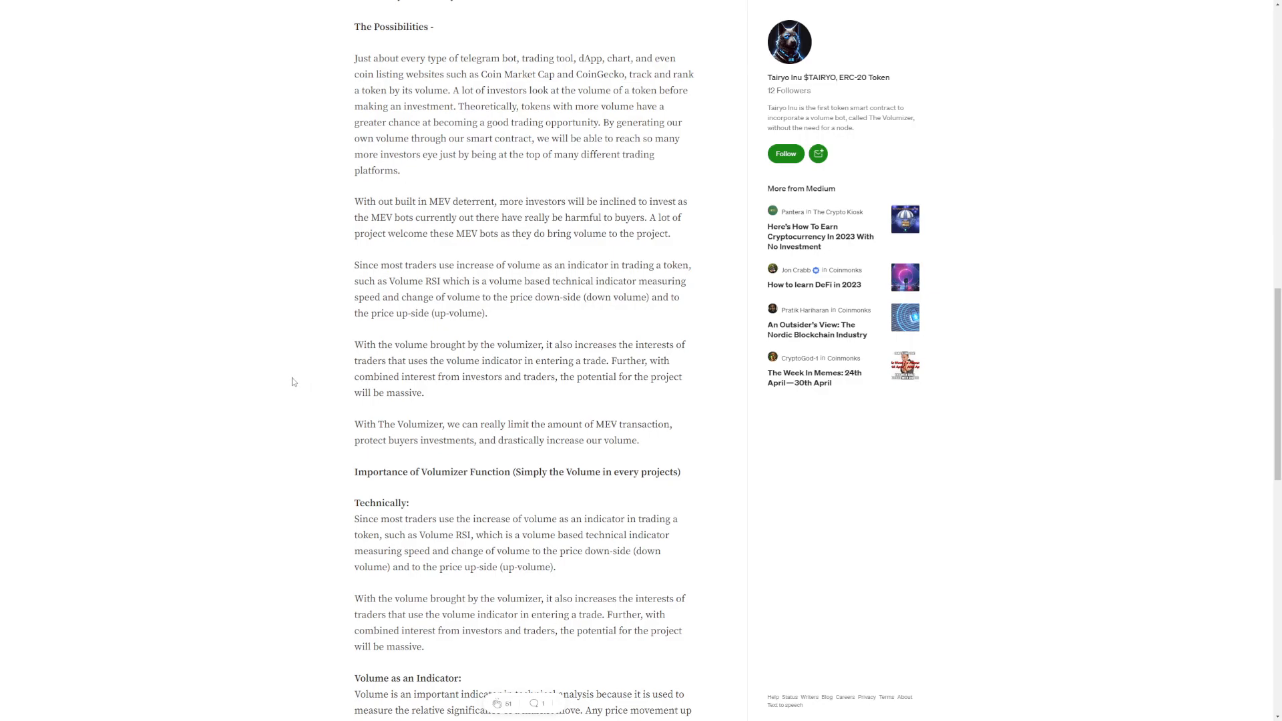
pyautogui.moveTo(296, 384)
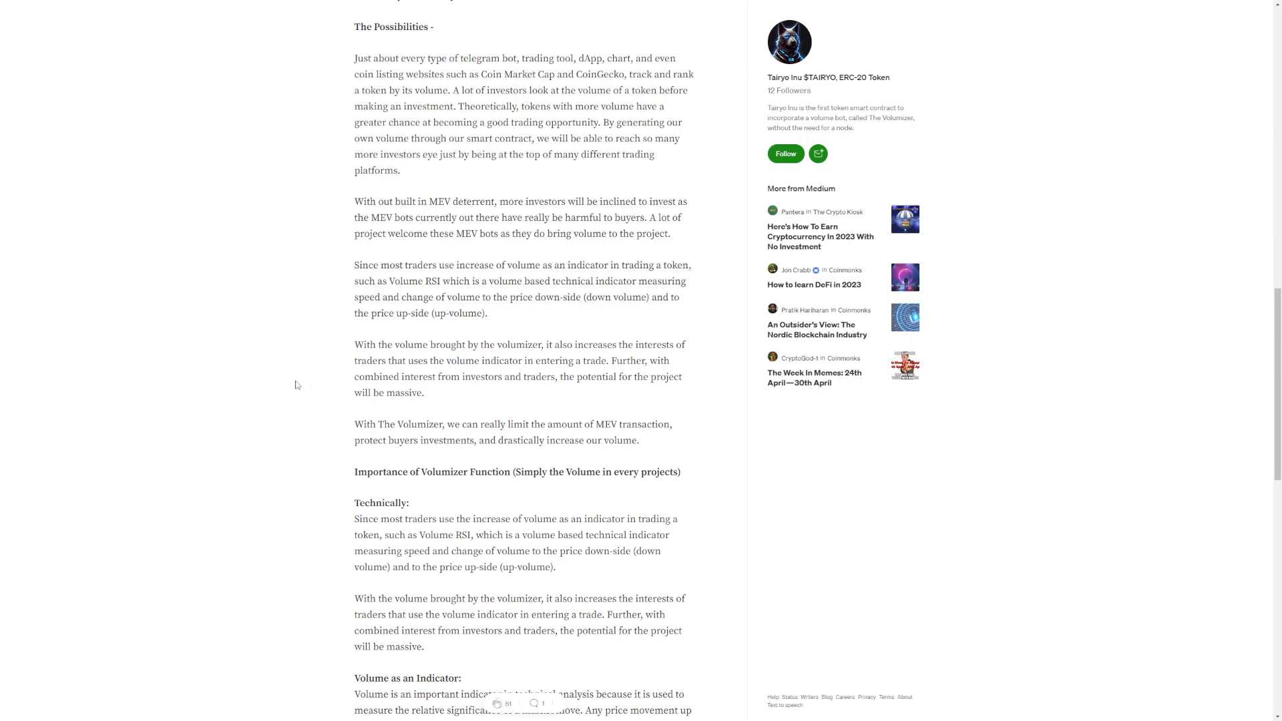
pyautogui.moveTo(293, 385)
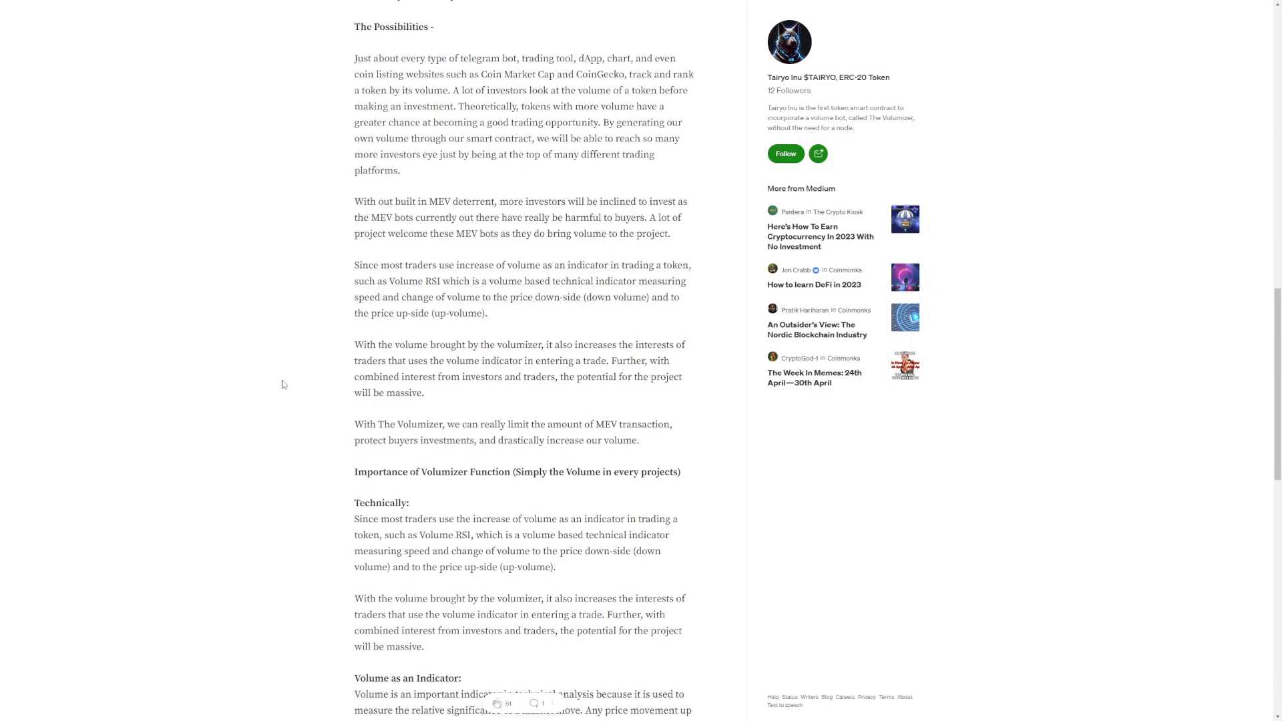
pyautogui.moveTo(297, 370)
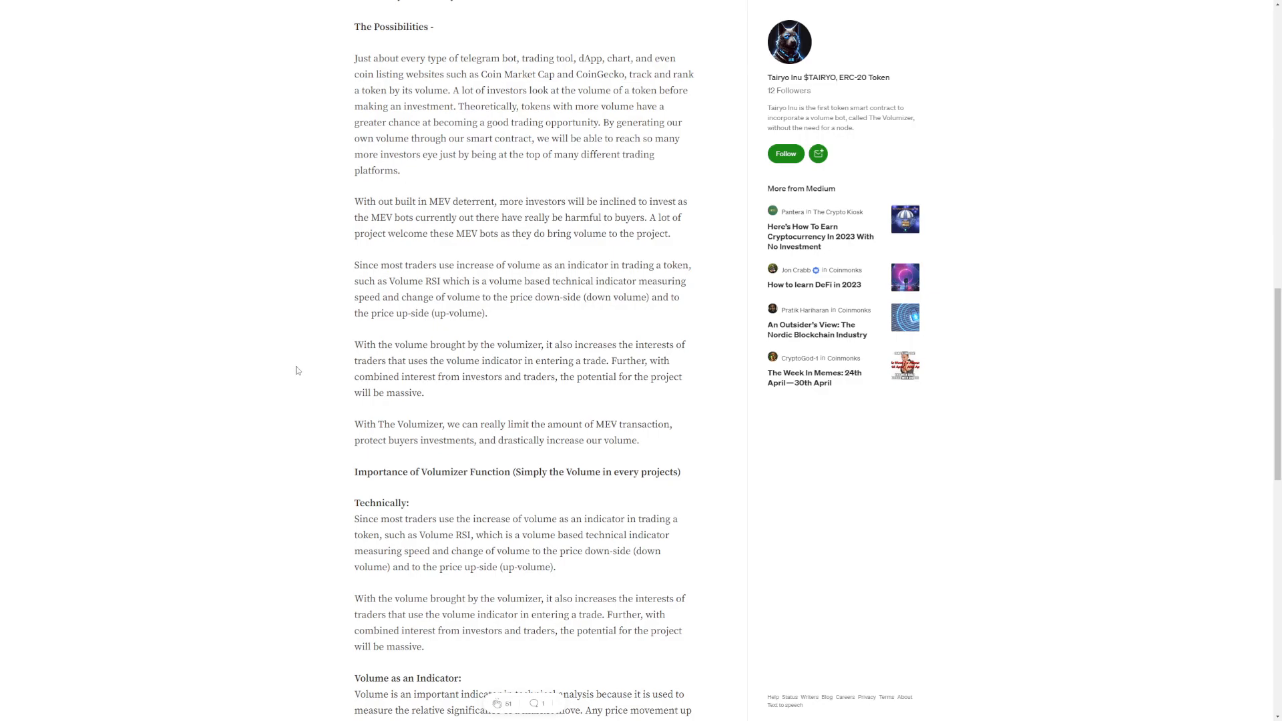
pyautogui.scroll(-3)
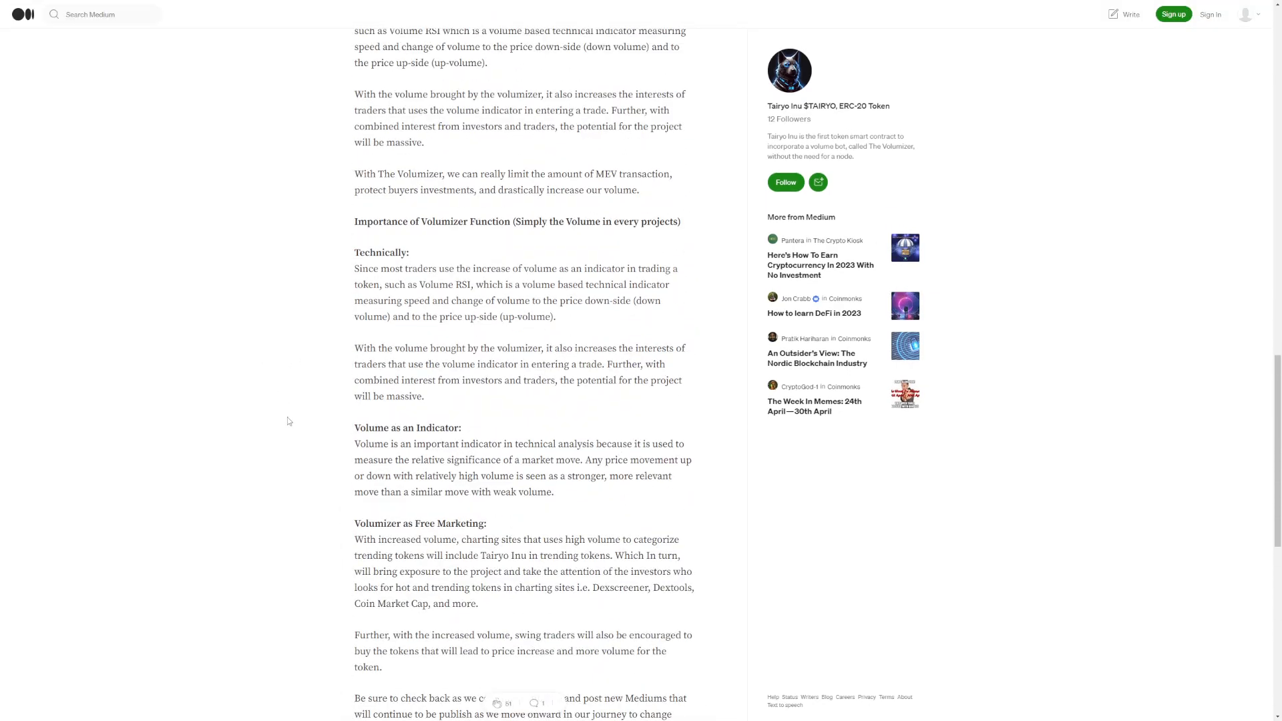
pyautogui.scroll(3)
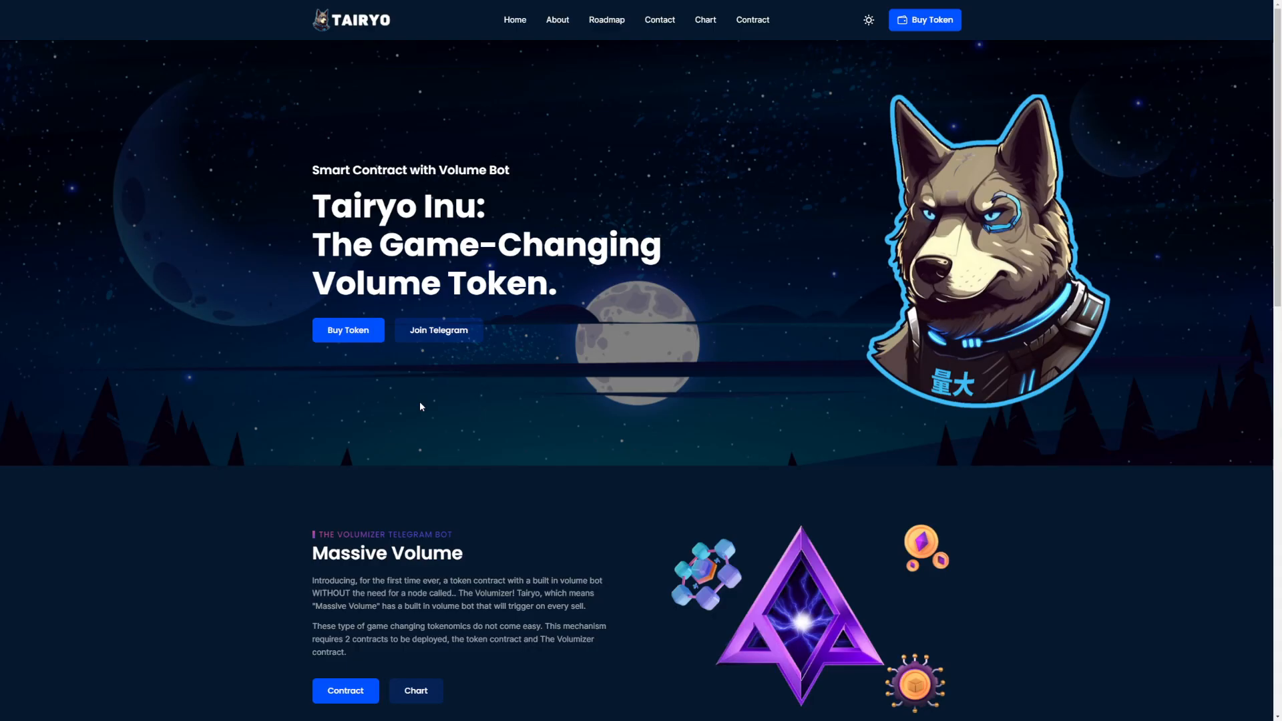
pyautogui.moveTo(440, 420)
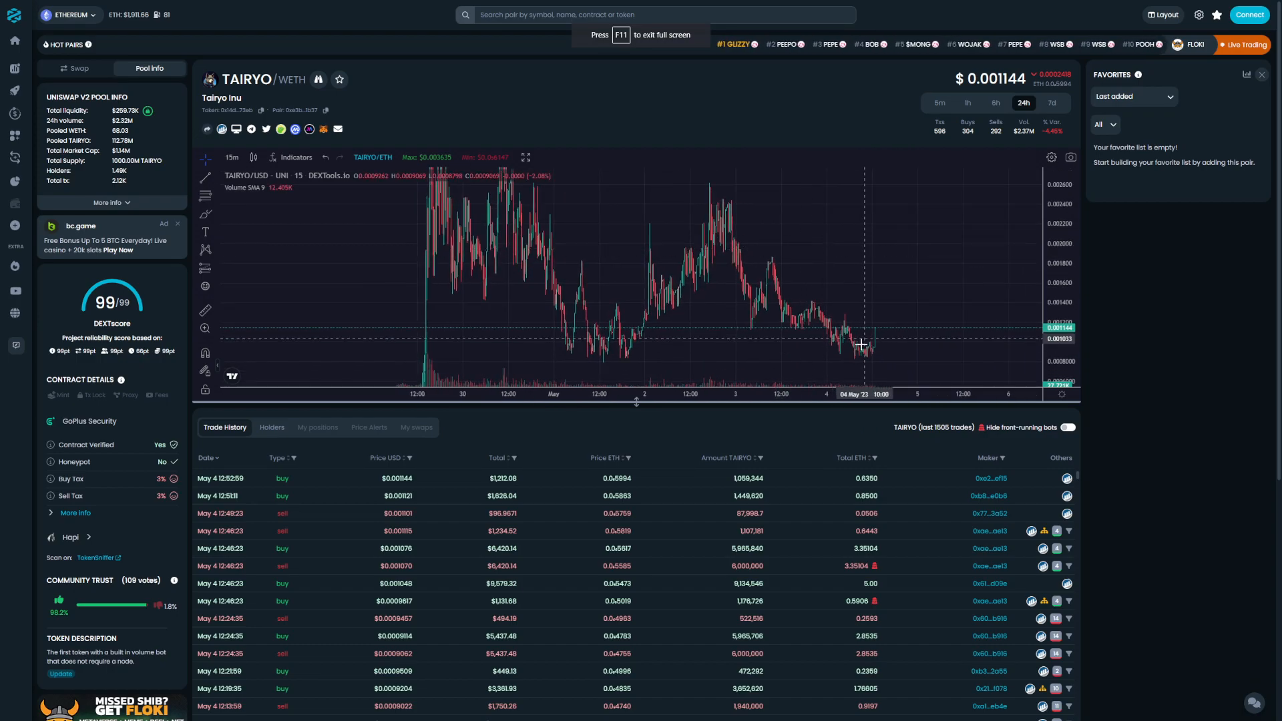
pyautogui.moveTo(884, 332)
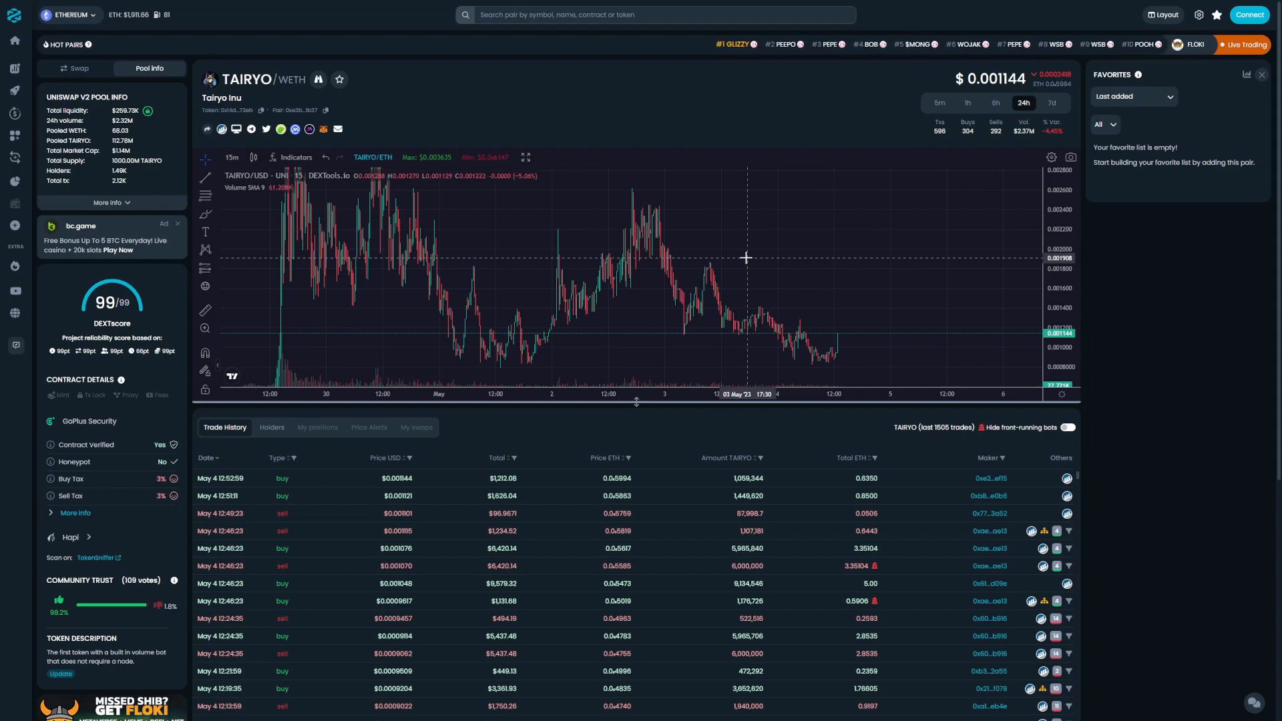
pyautogui.moveTo(782, 249)
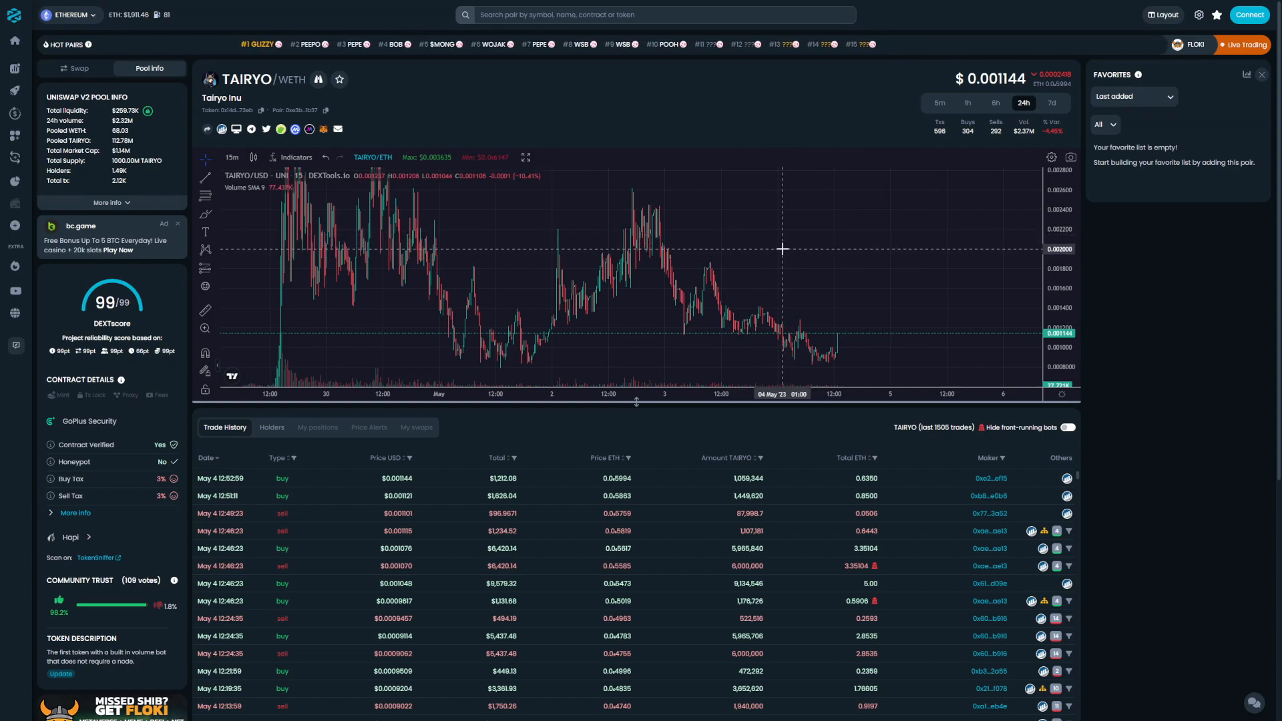
pyautogui.moveTo(770, 256)
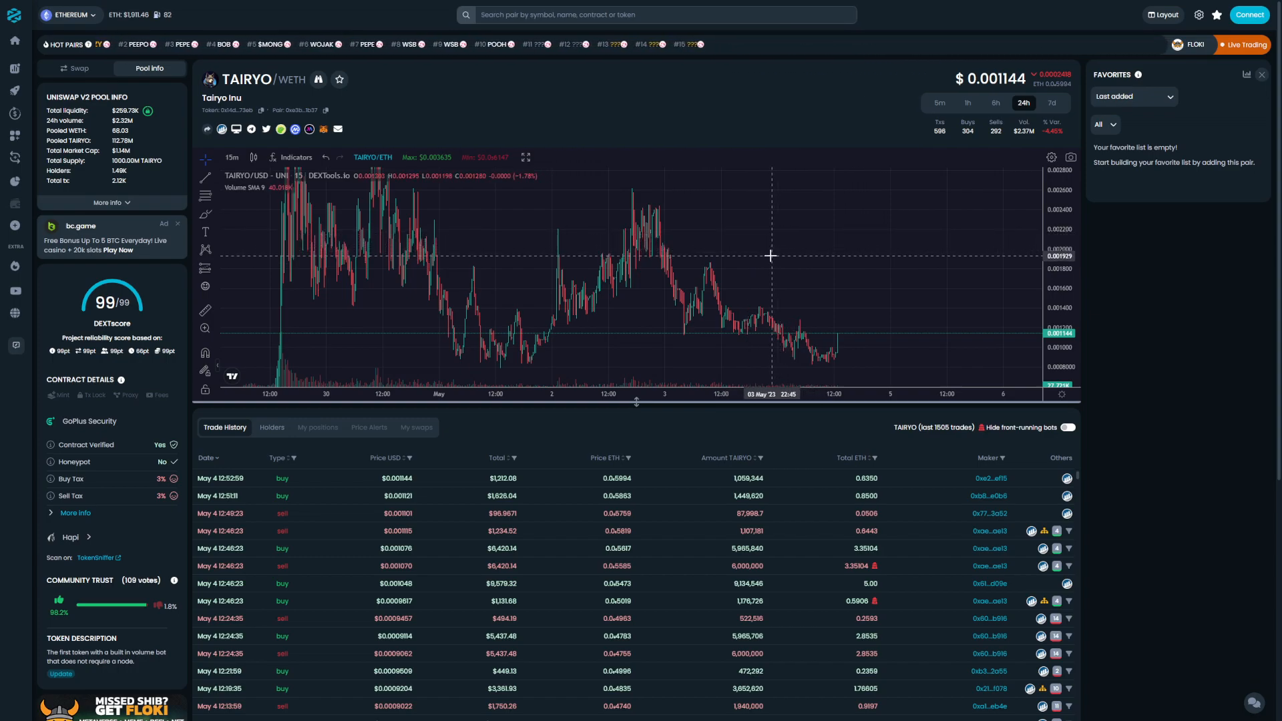
pyautogui.moveTo(581, 263)
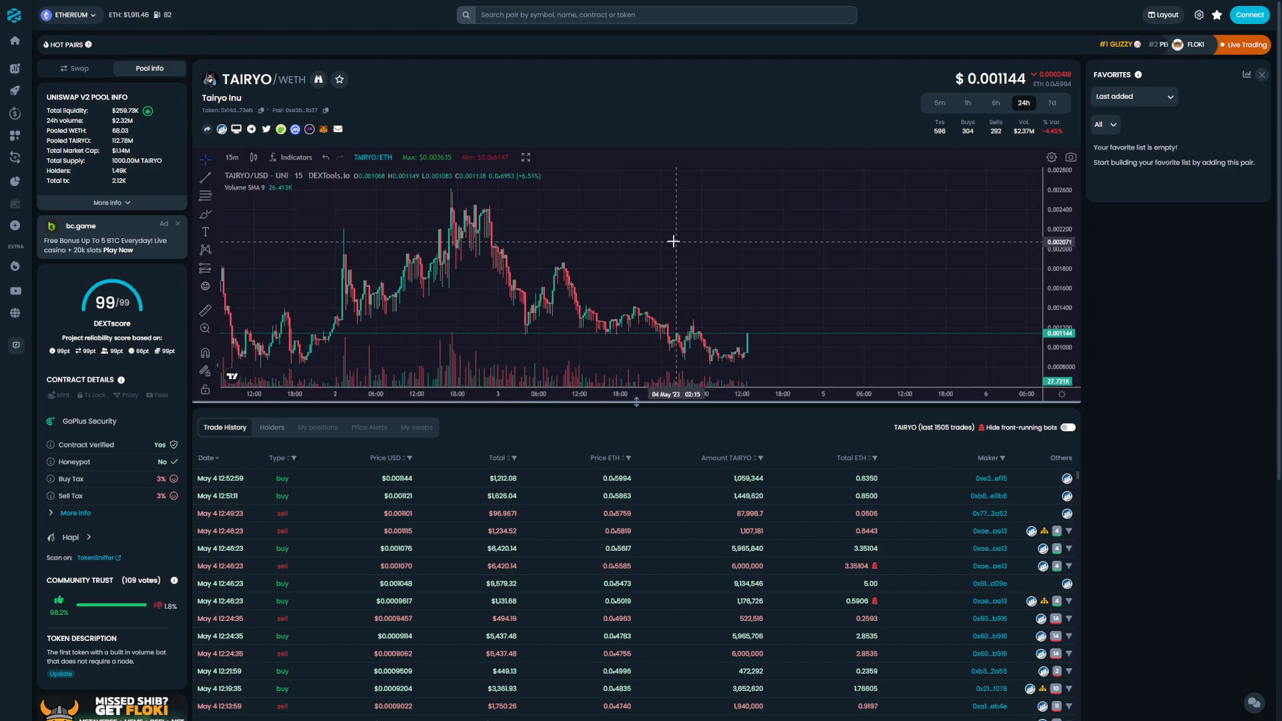
pyautogui.moveTo(629, 248)
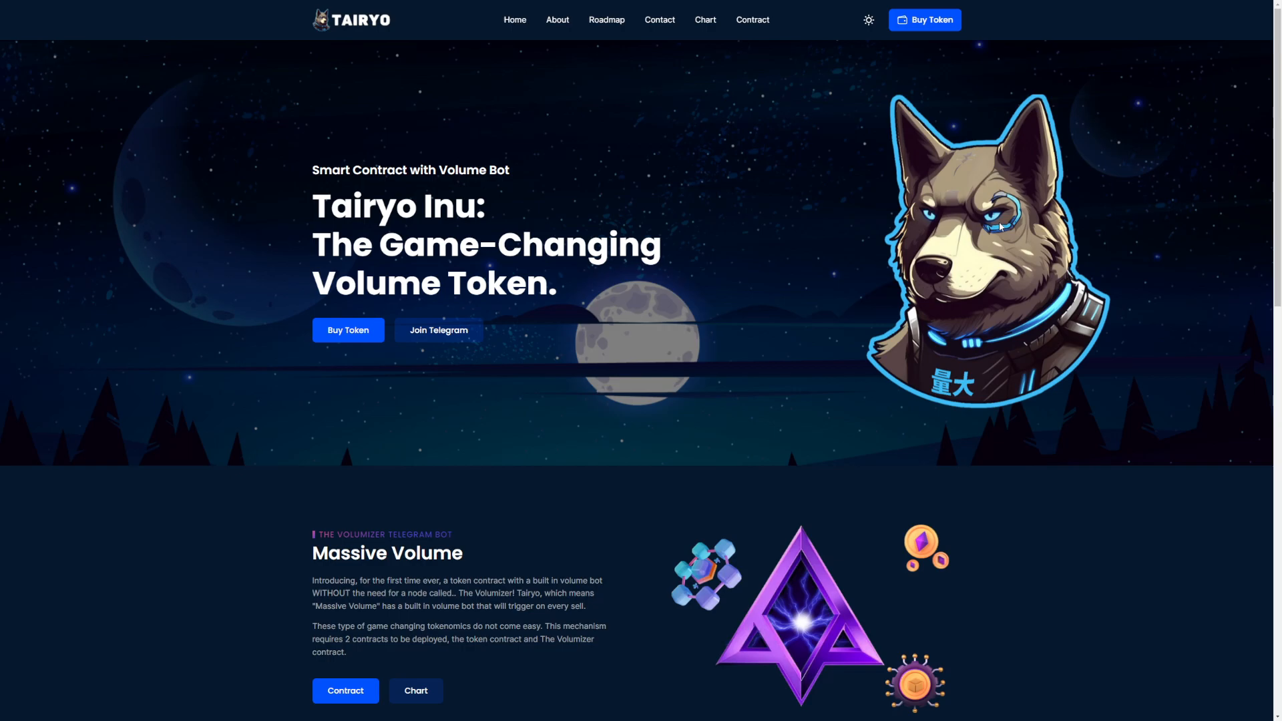
pyautogui.moveTo(878, 170)
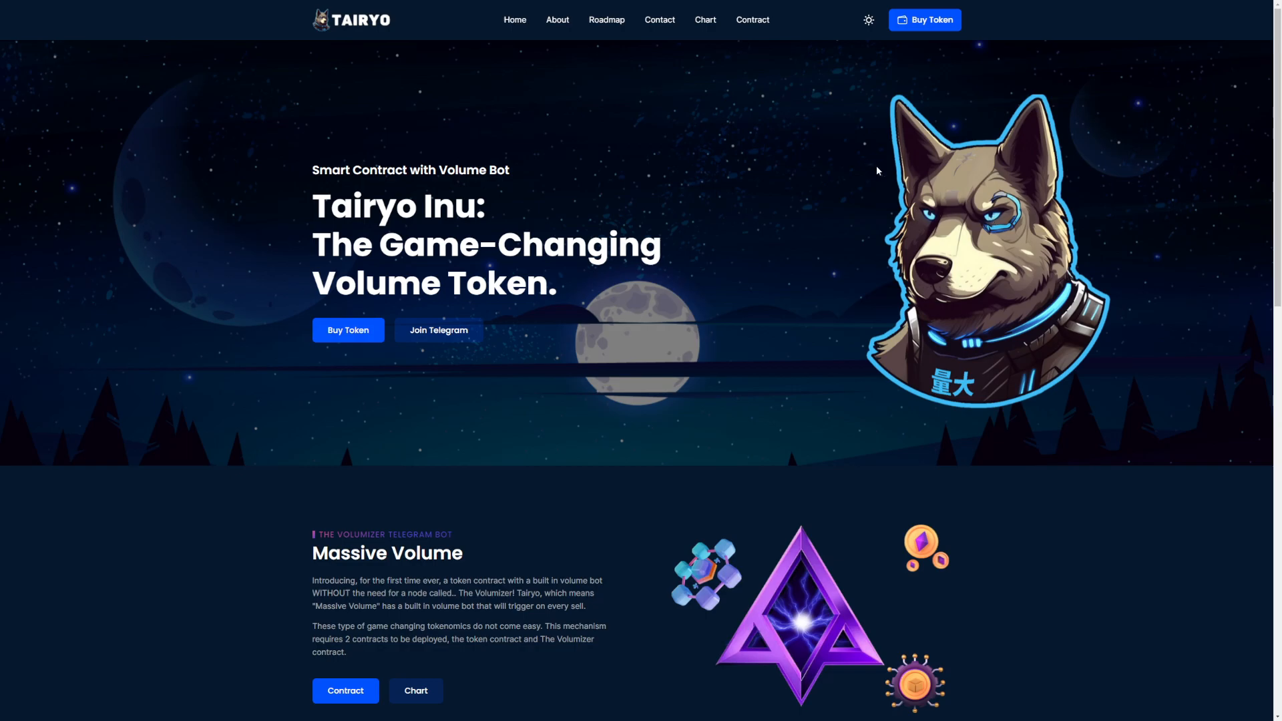